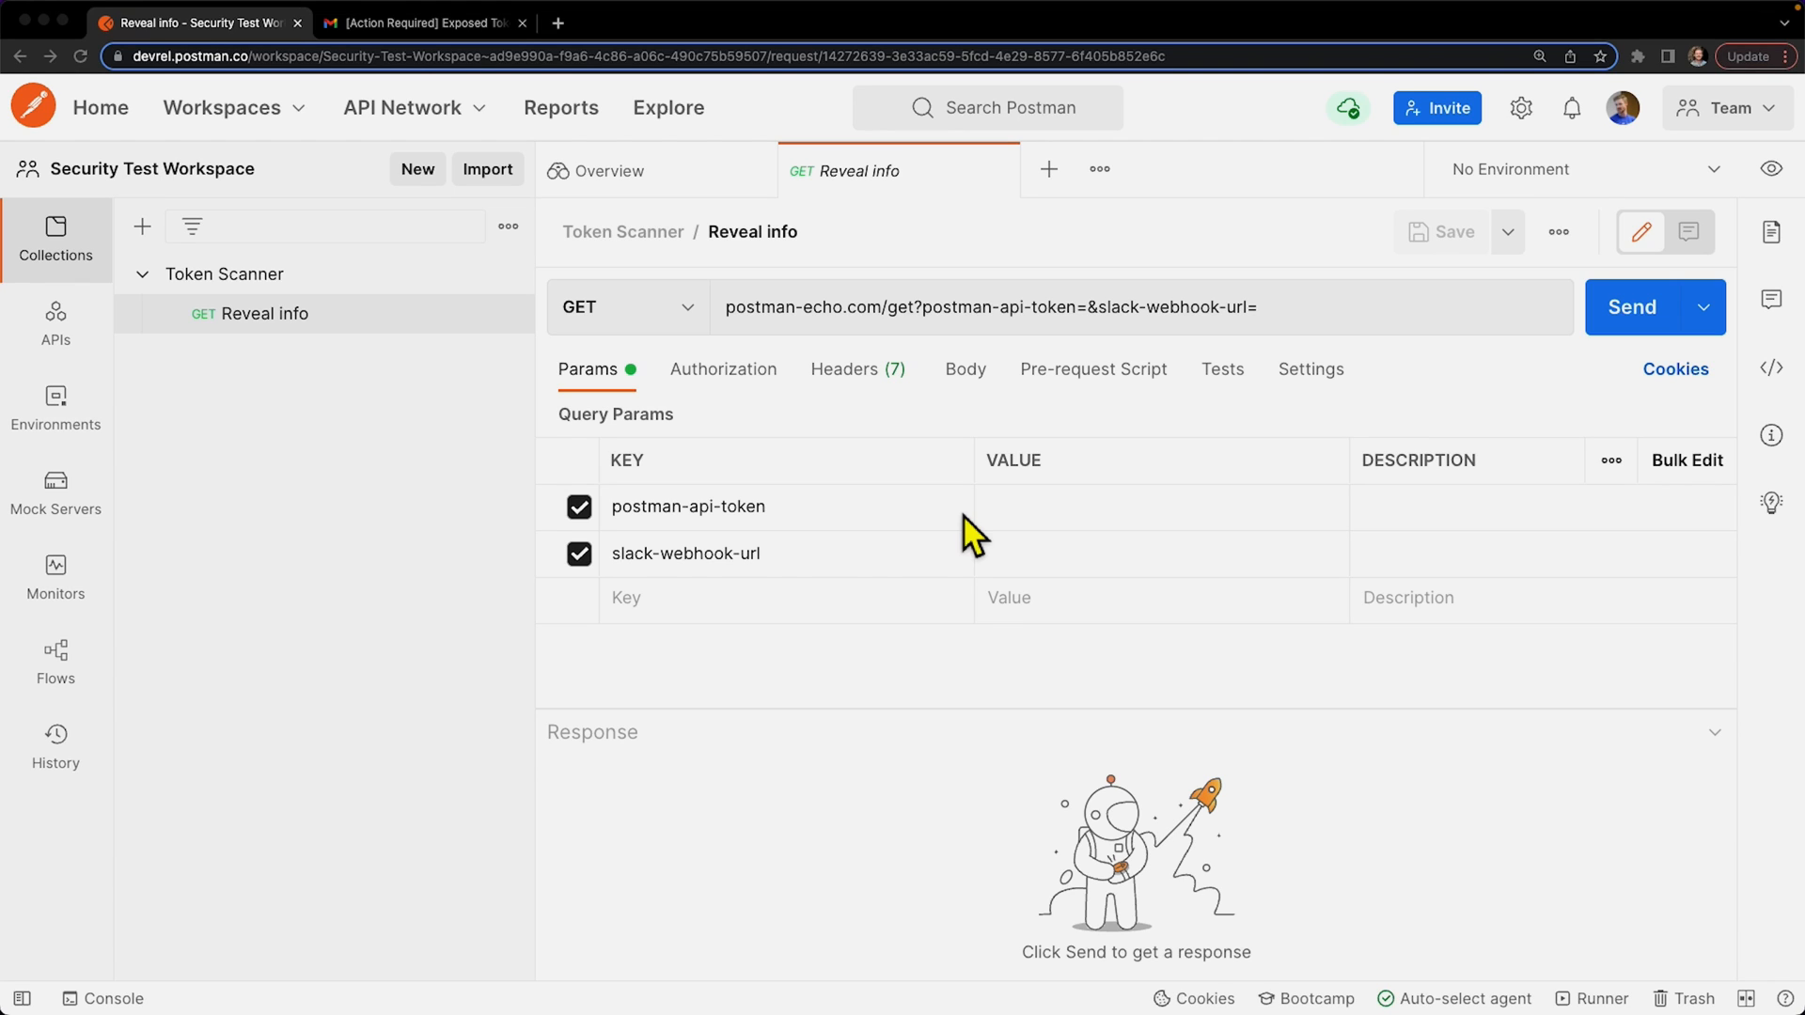
mouse_move(966, 543)
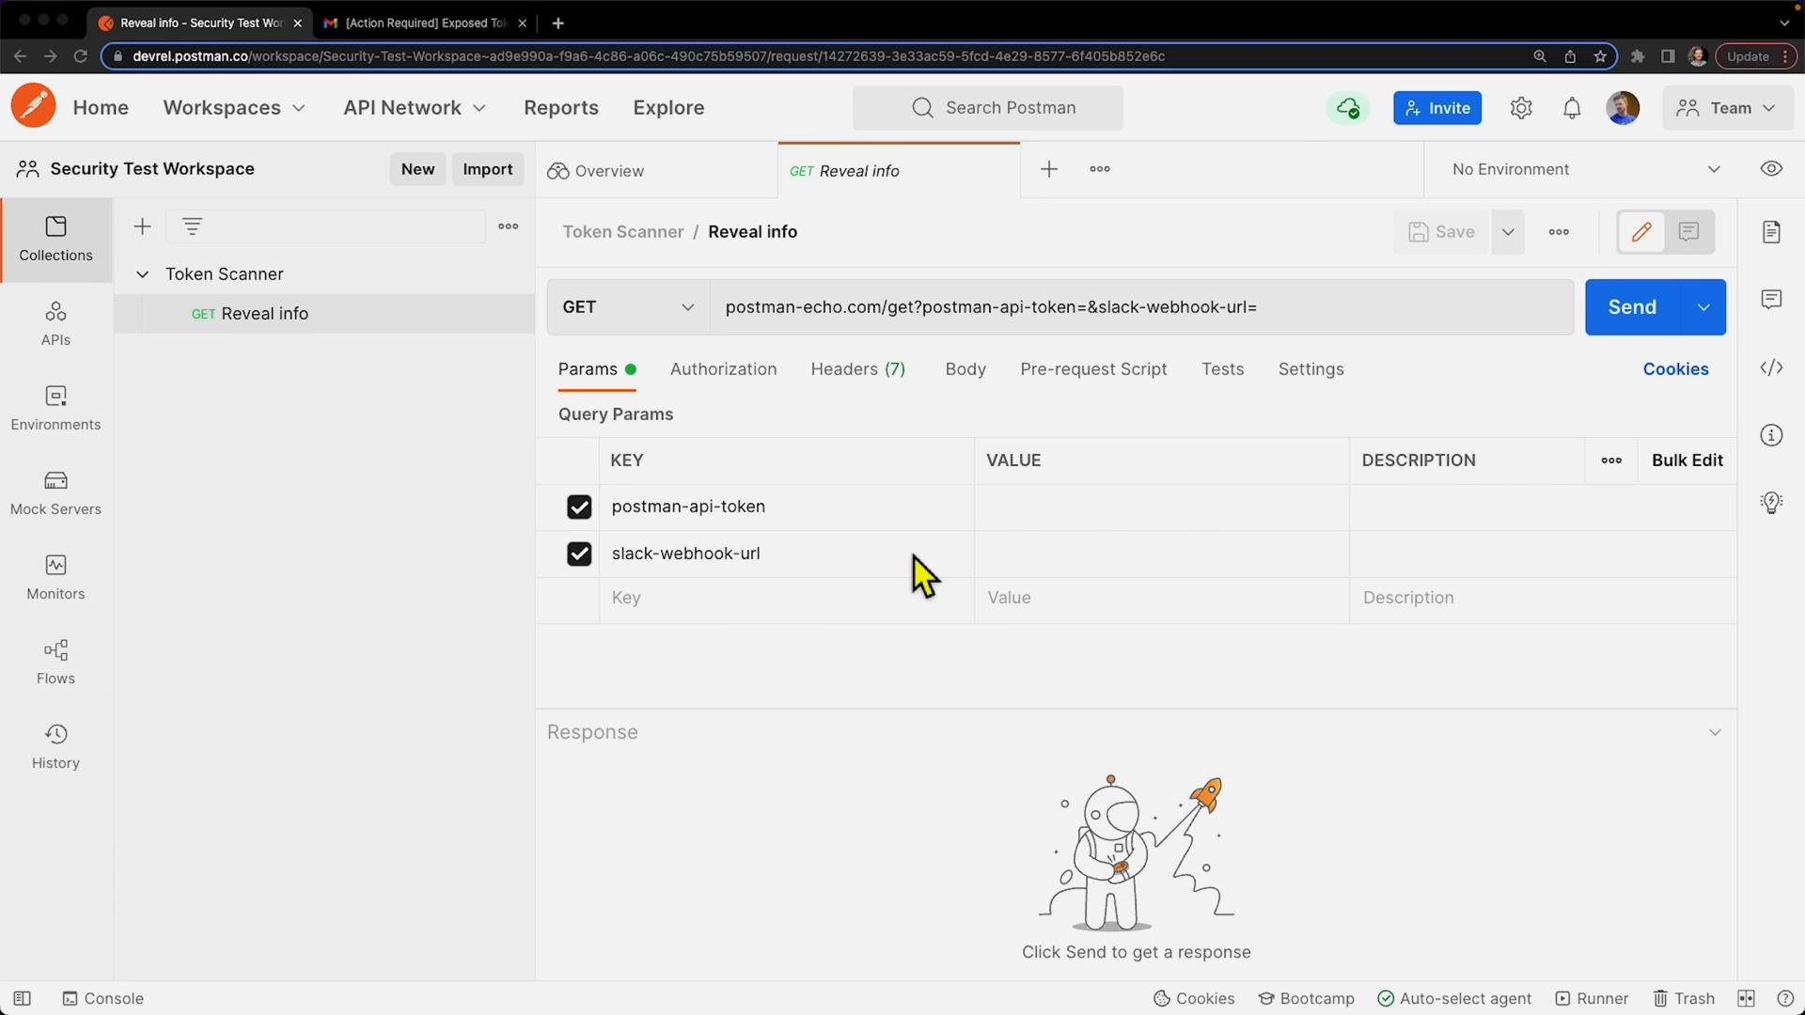
mouse_move(937, 455)
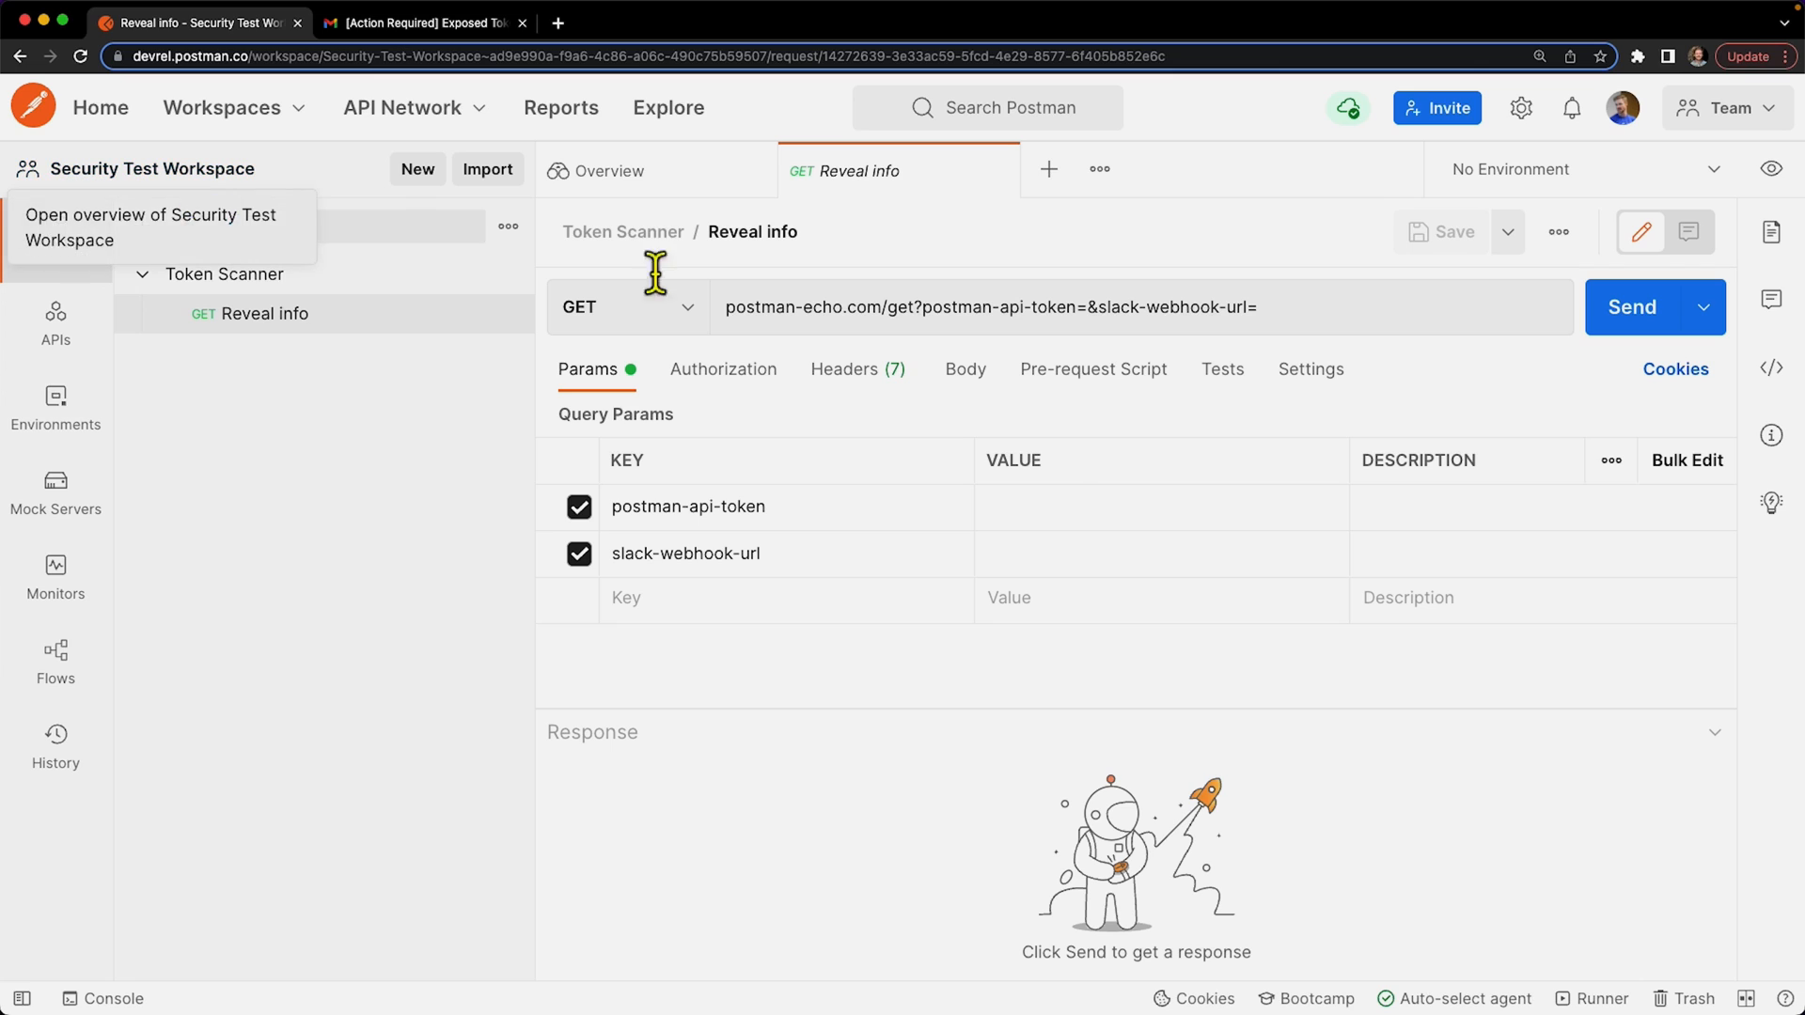
left_click(1160, 506)
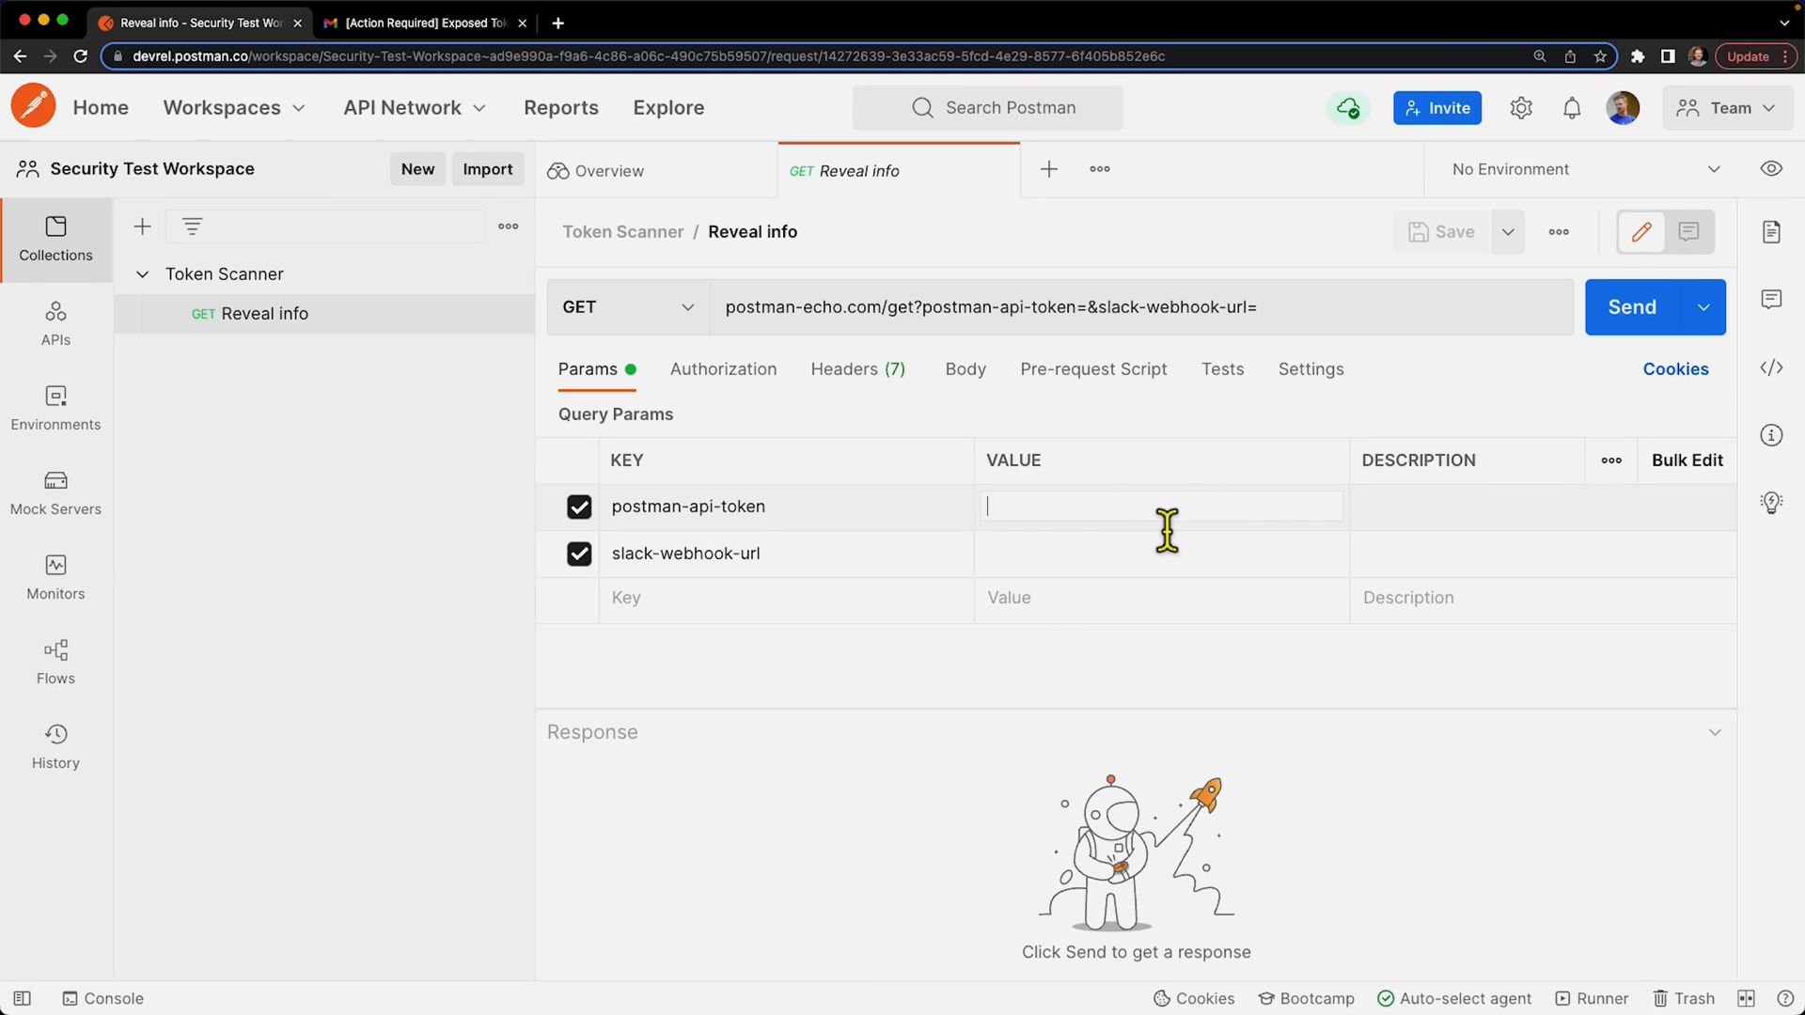
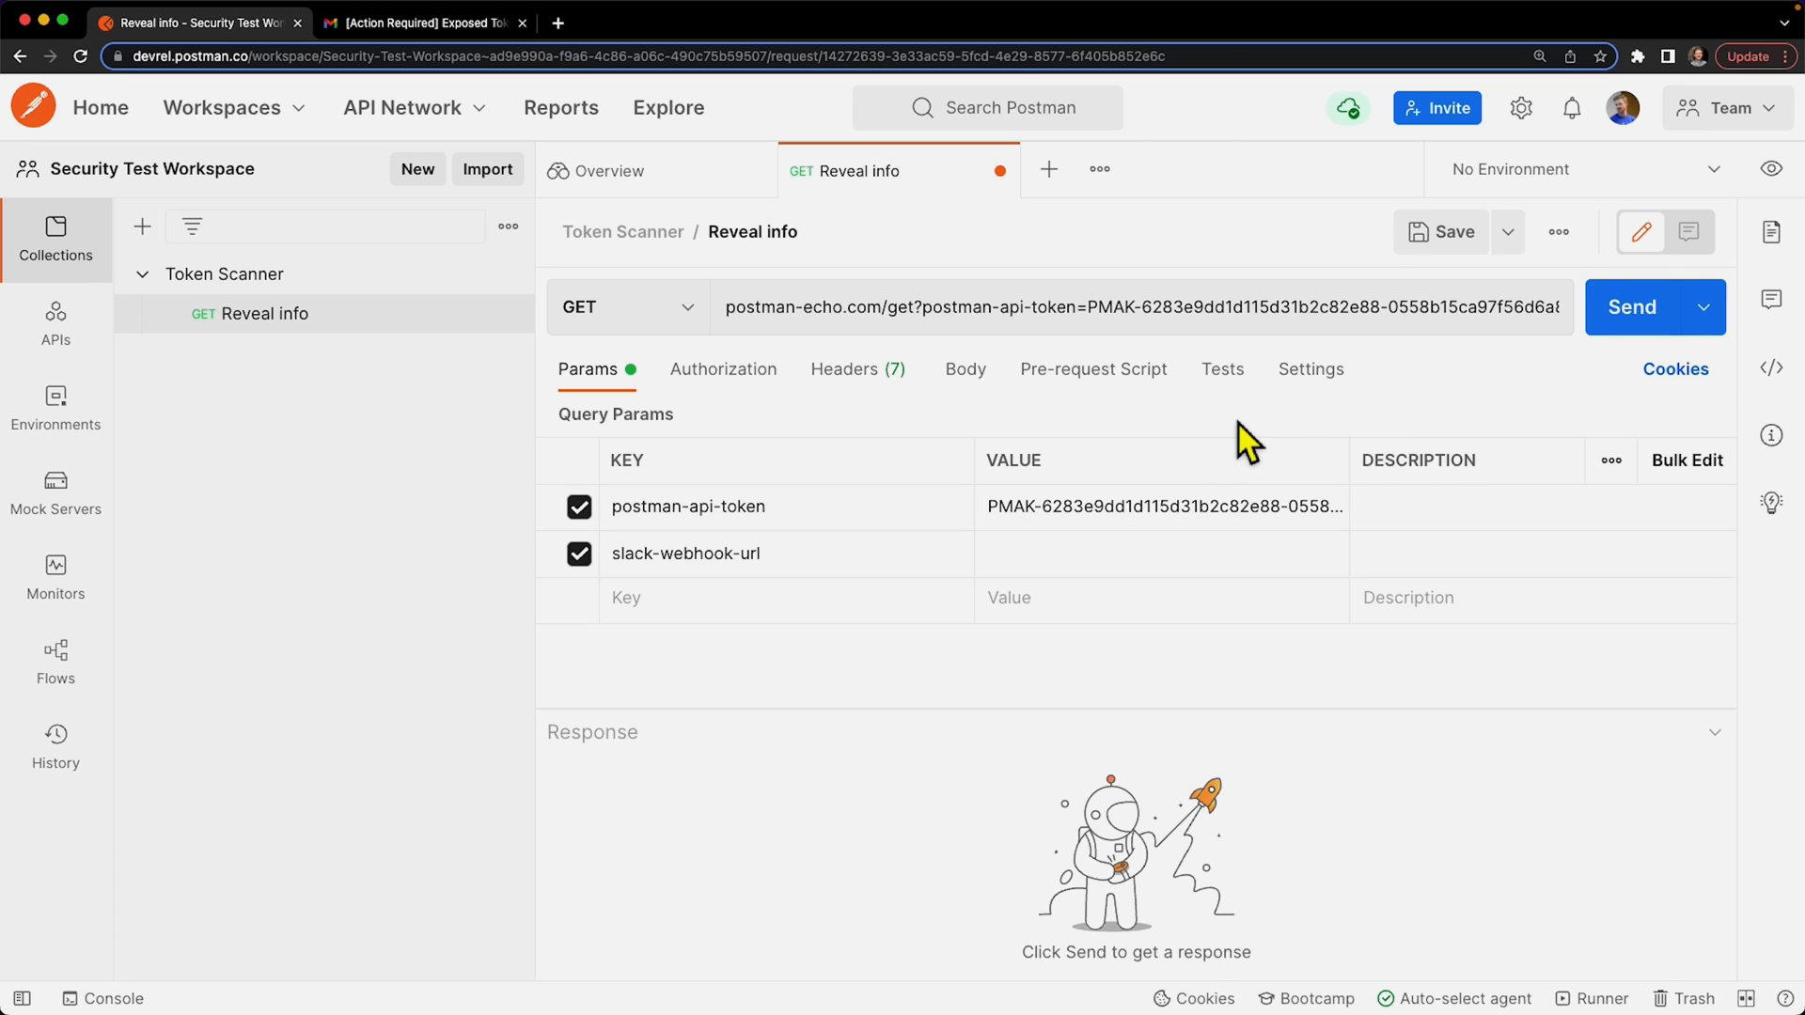
left_click(1440, 231)
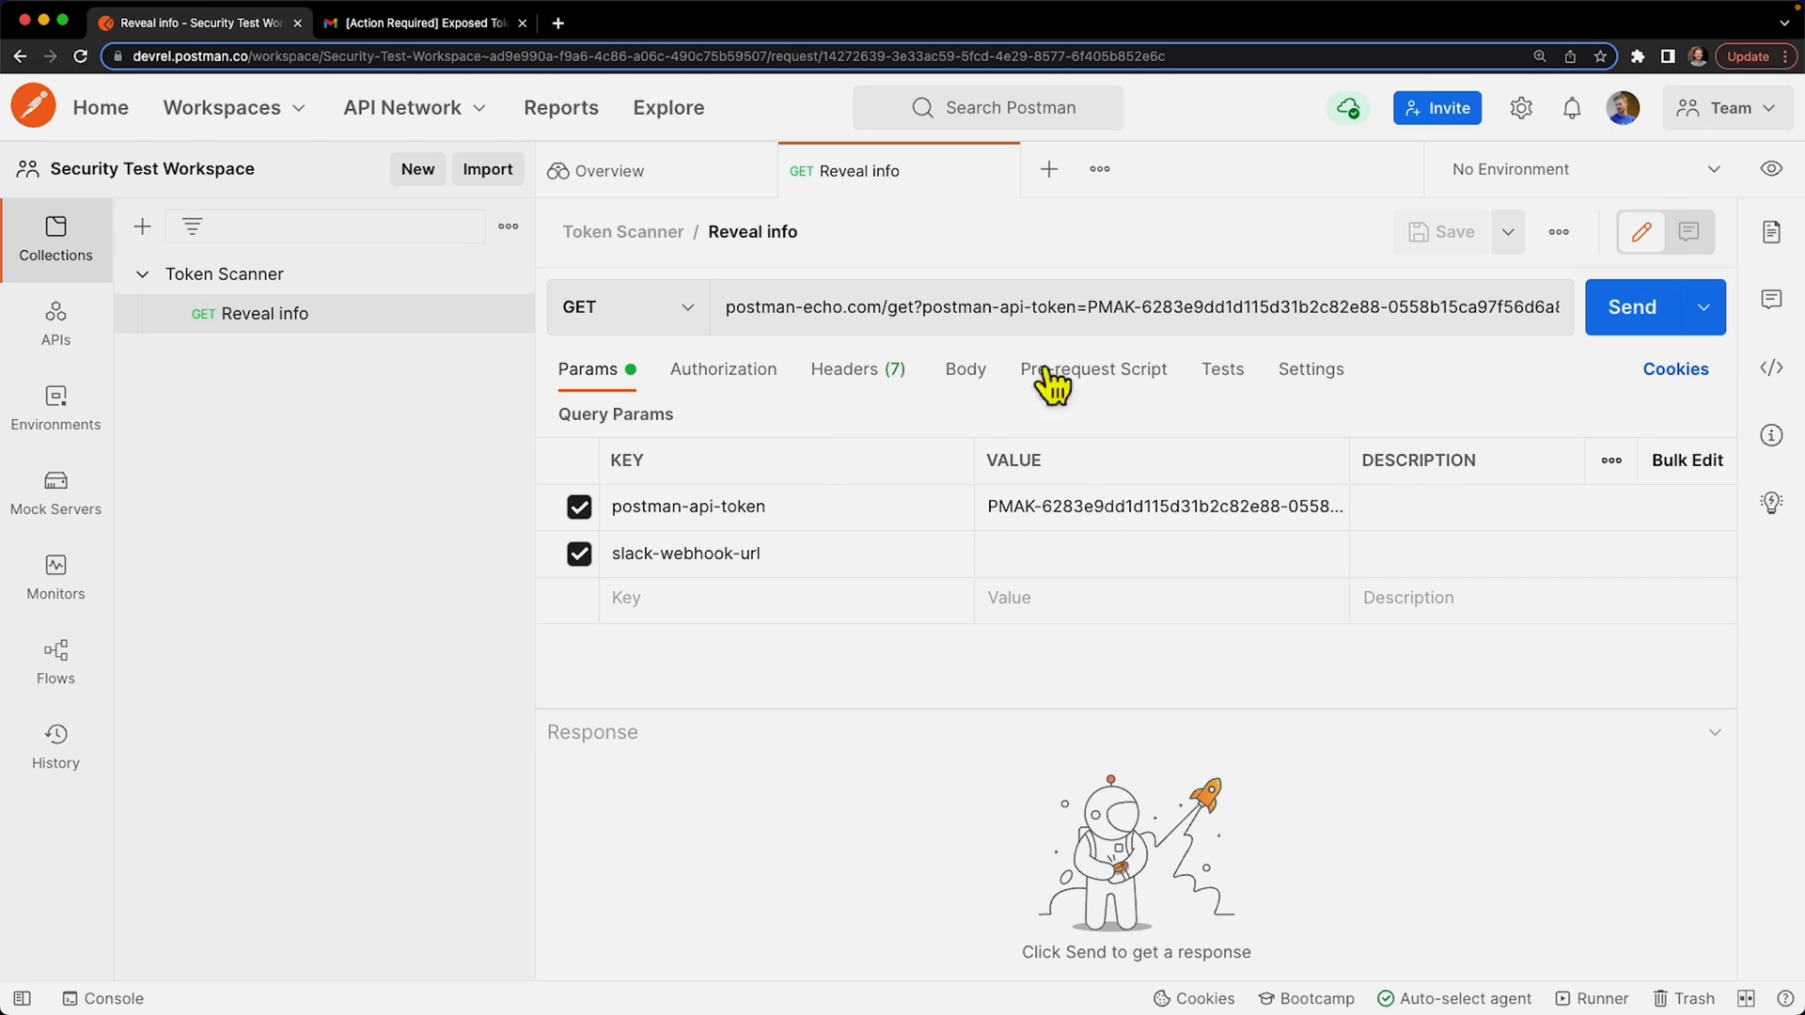
mouse_move(1151, 310)
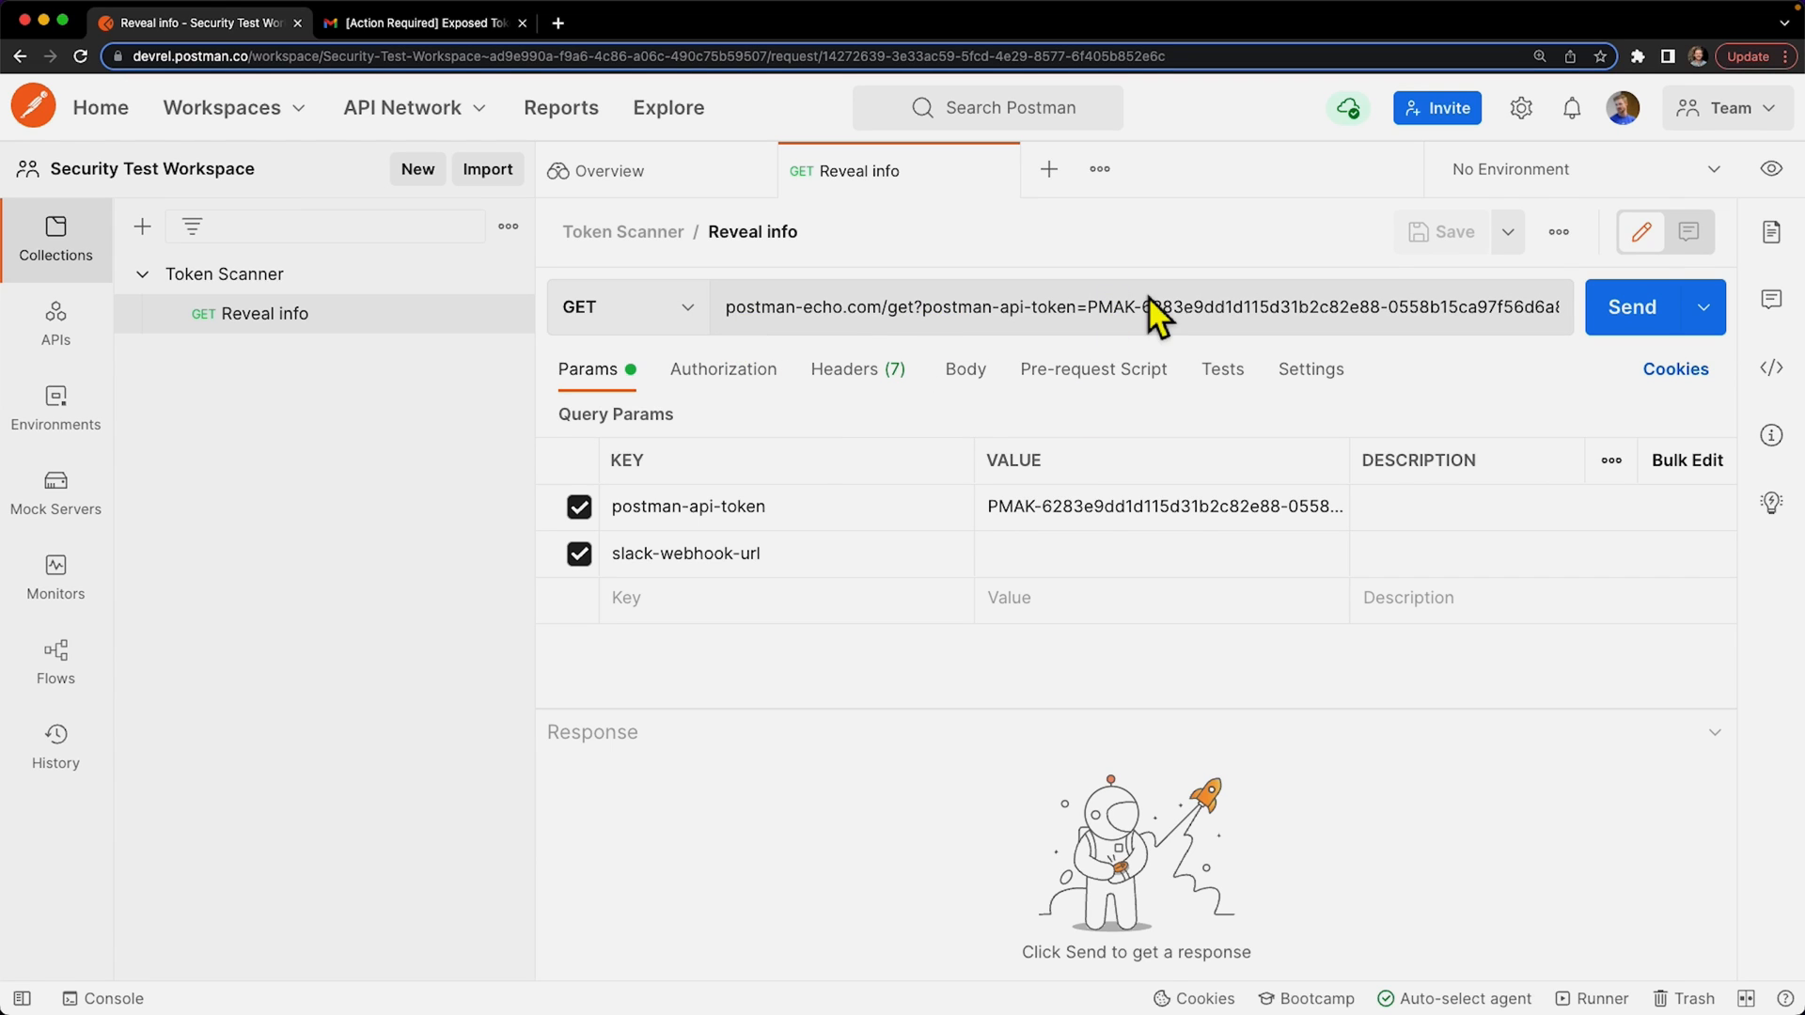
mouse_move(1109, 314)
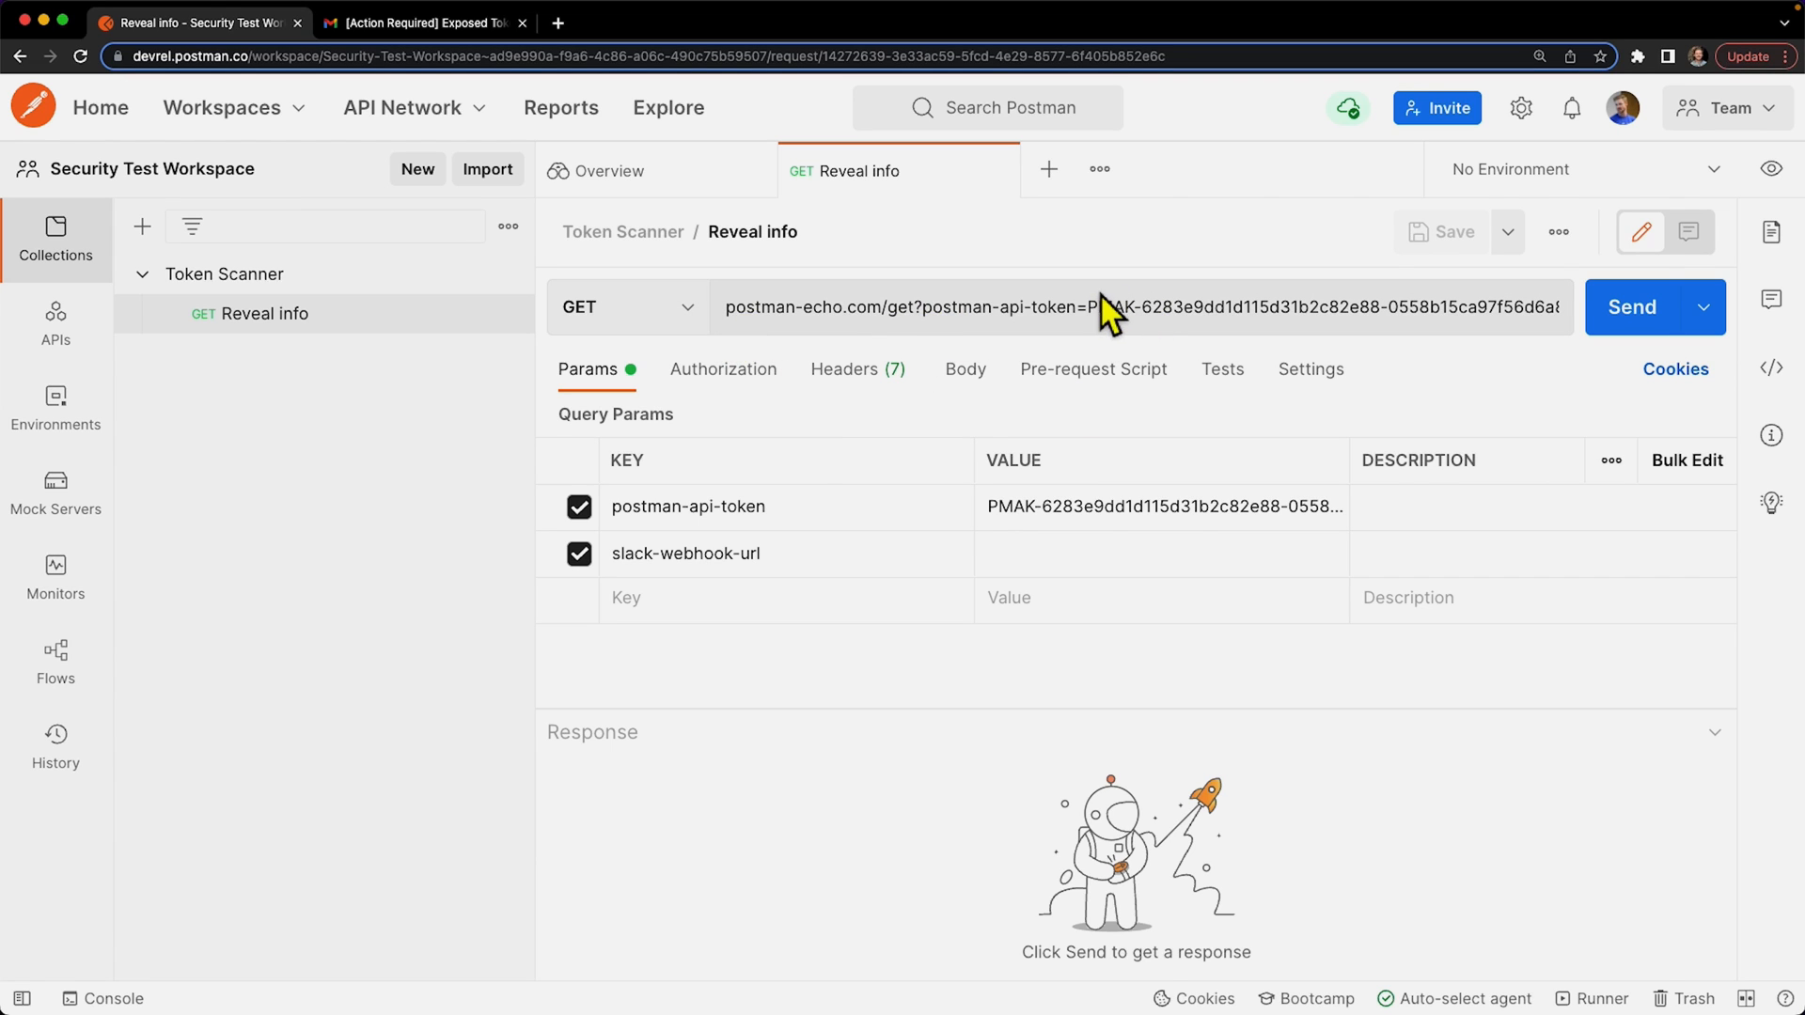
mouse_move(807, 553)
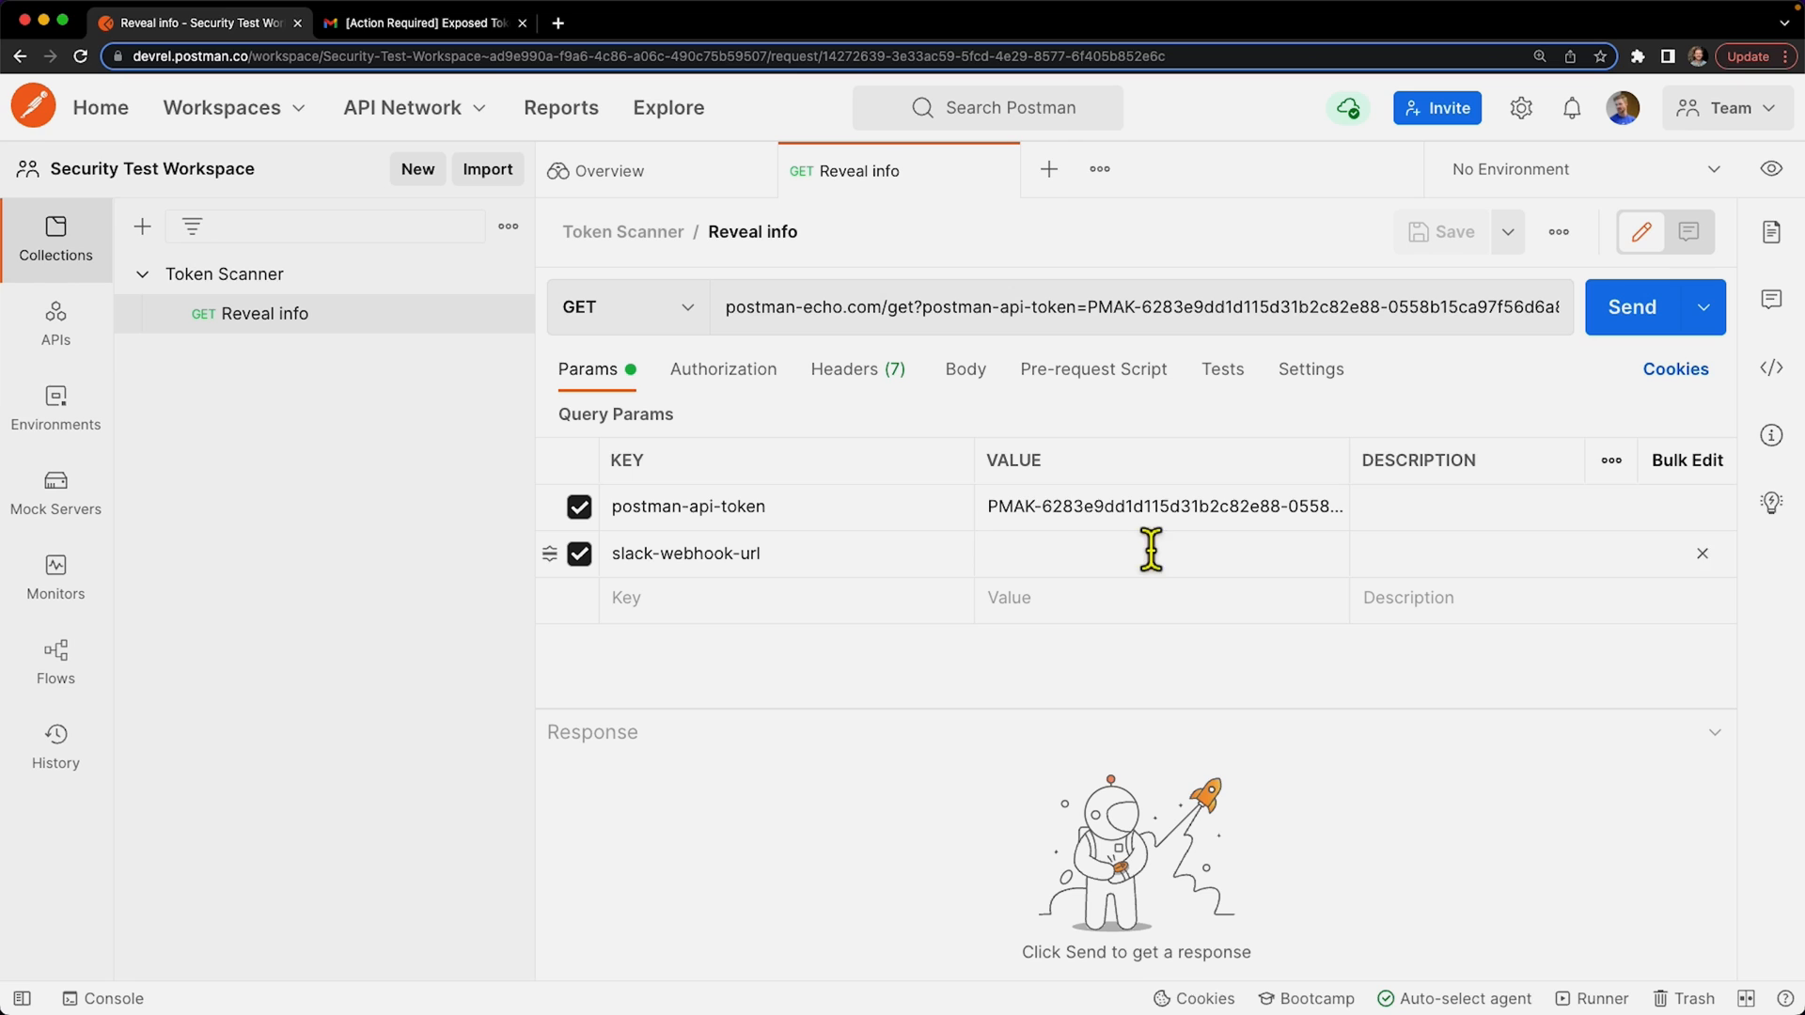
mouse_move(150, 167)
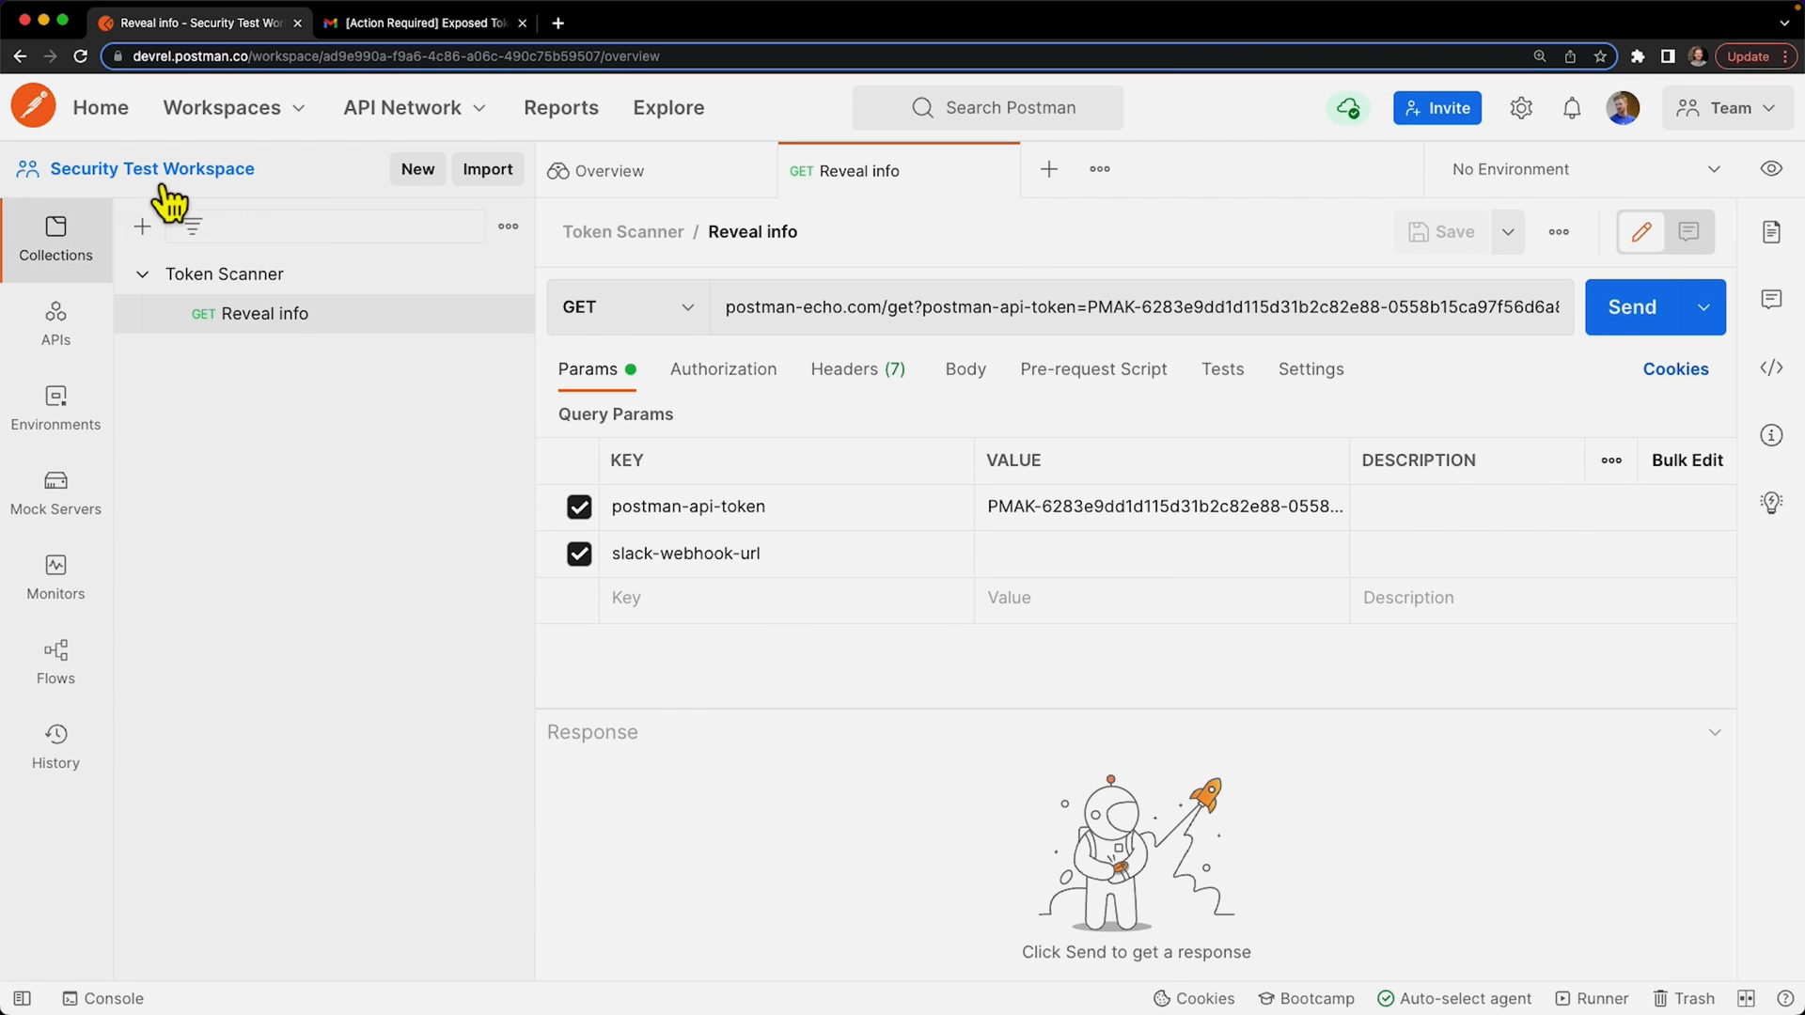
- Change Security Test Workspace visibility from Team to Public and confirm the update
left_click(607, 171)
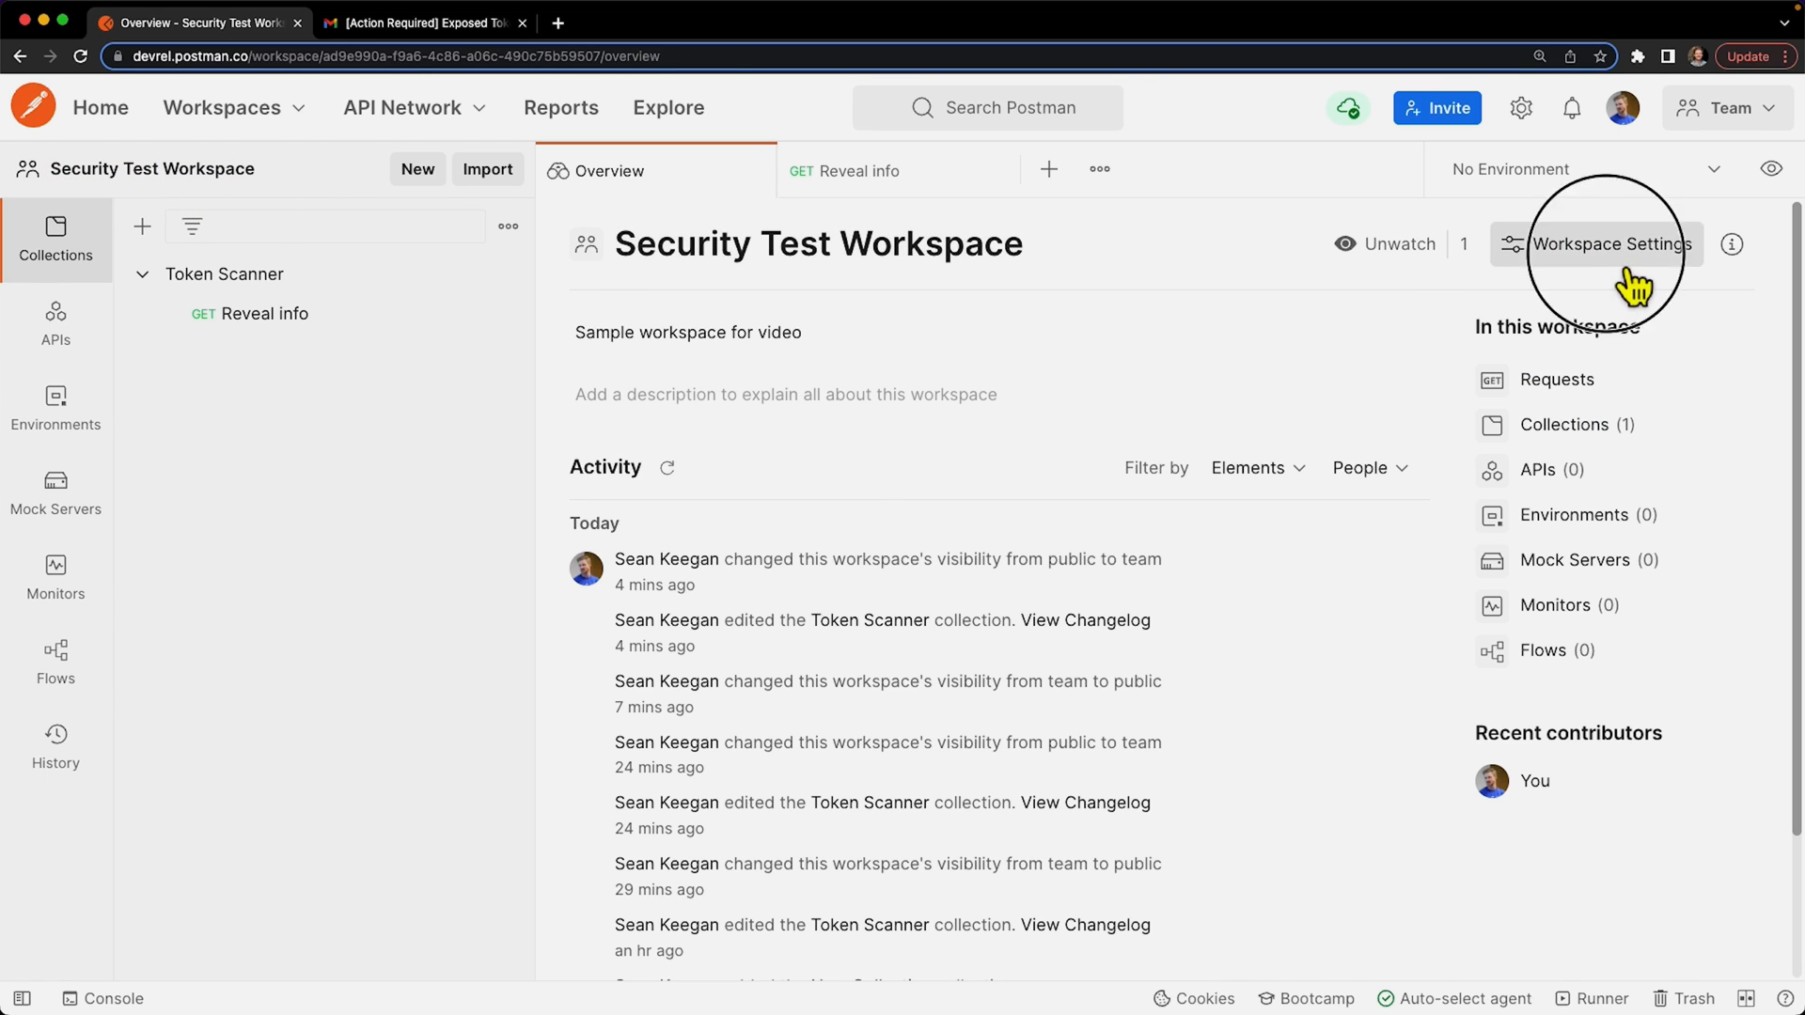
left_click(1609, 245)
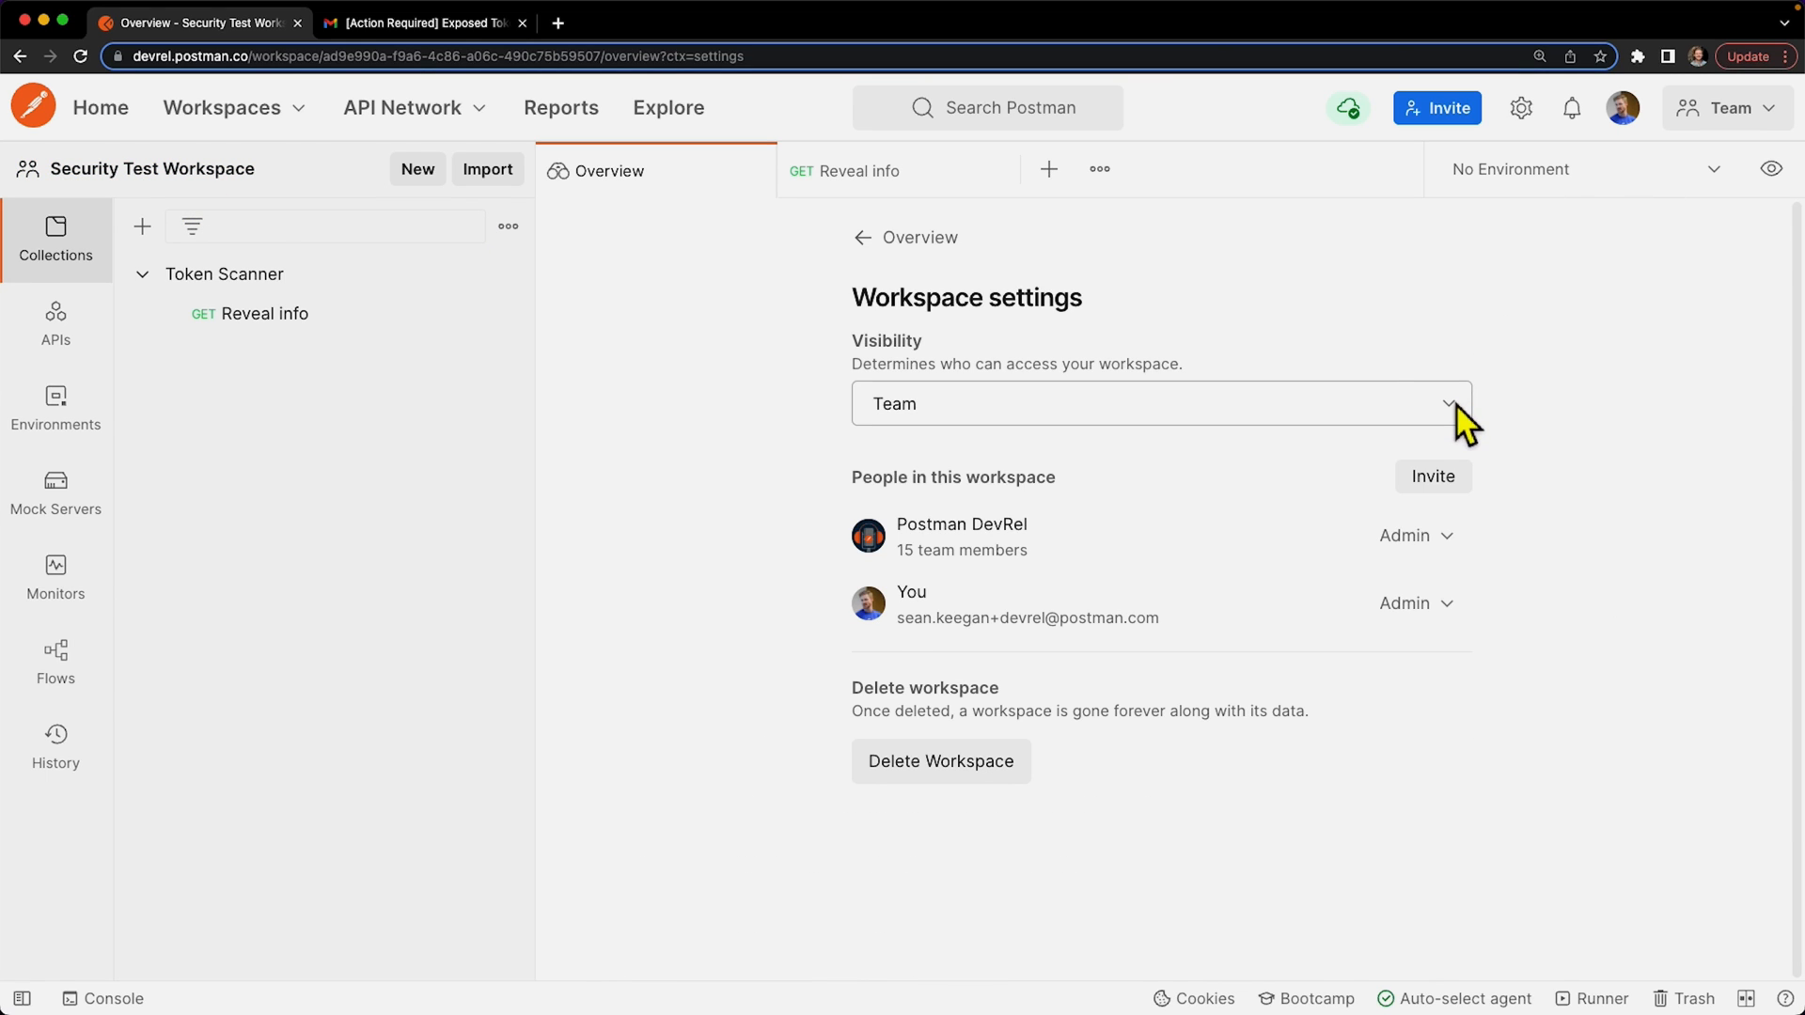
left_click(1156, 403)
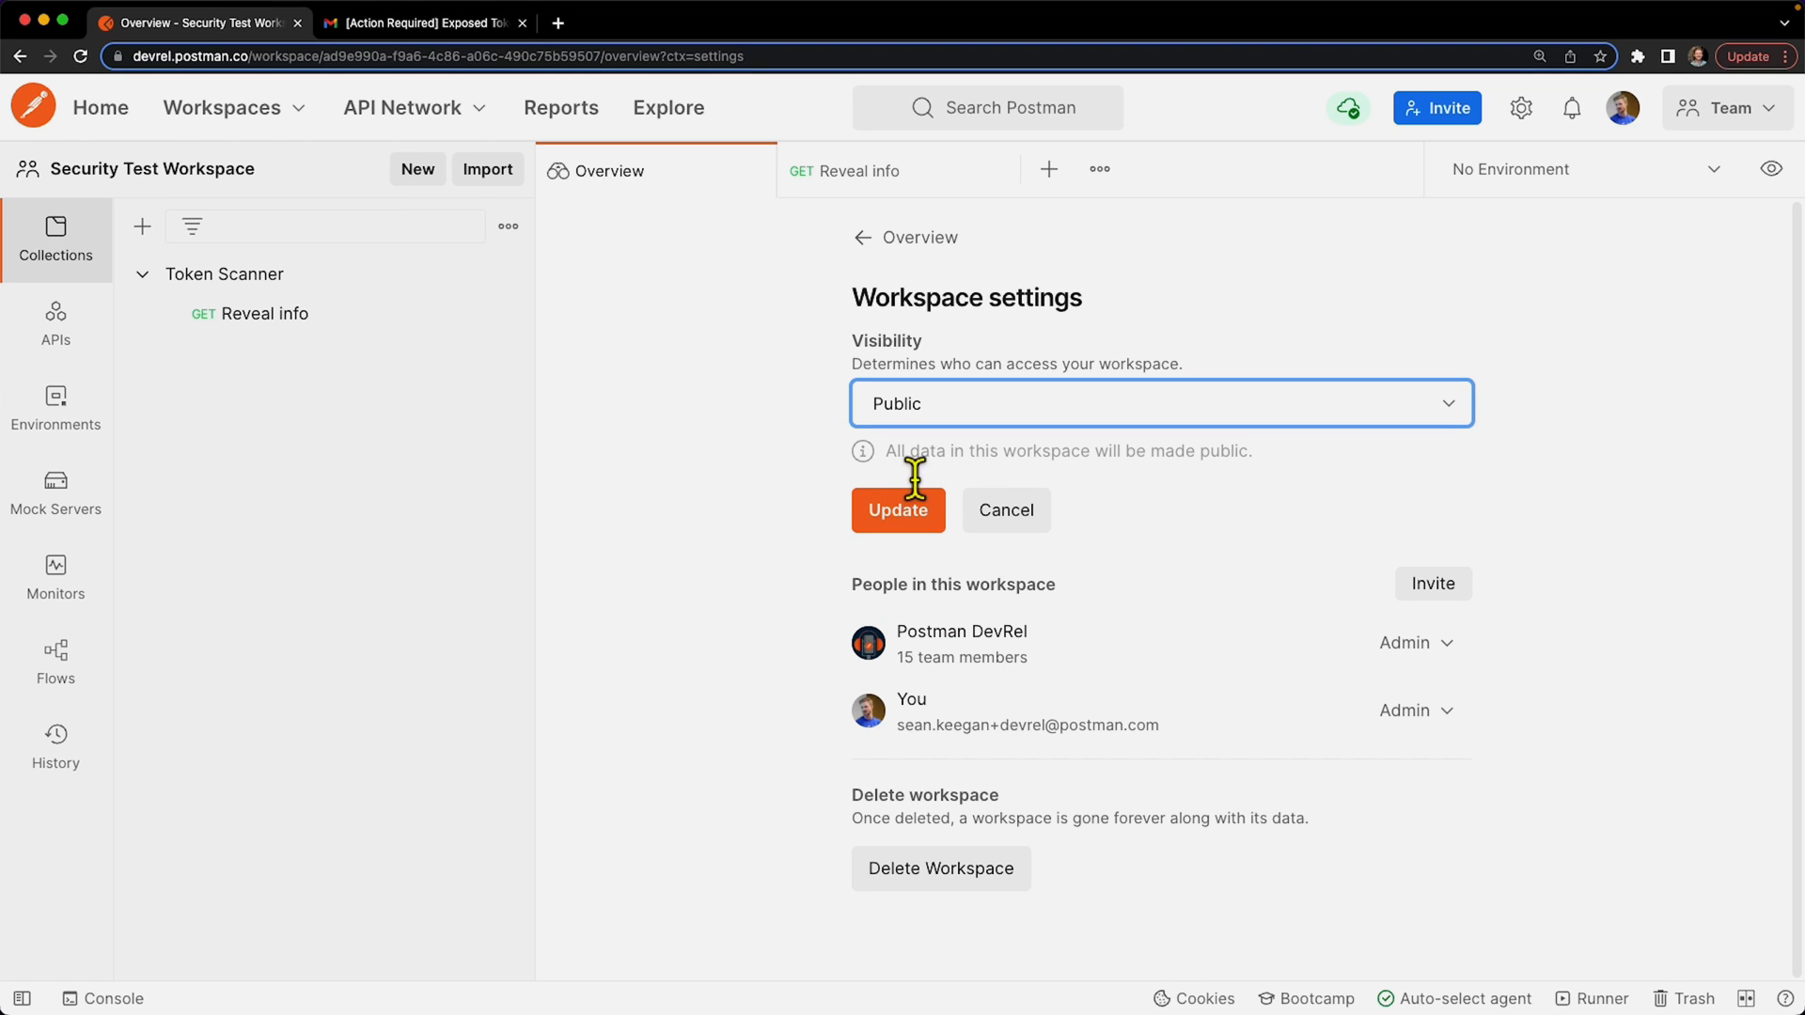
mouse_move(1264, 468)
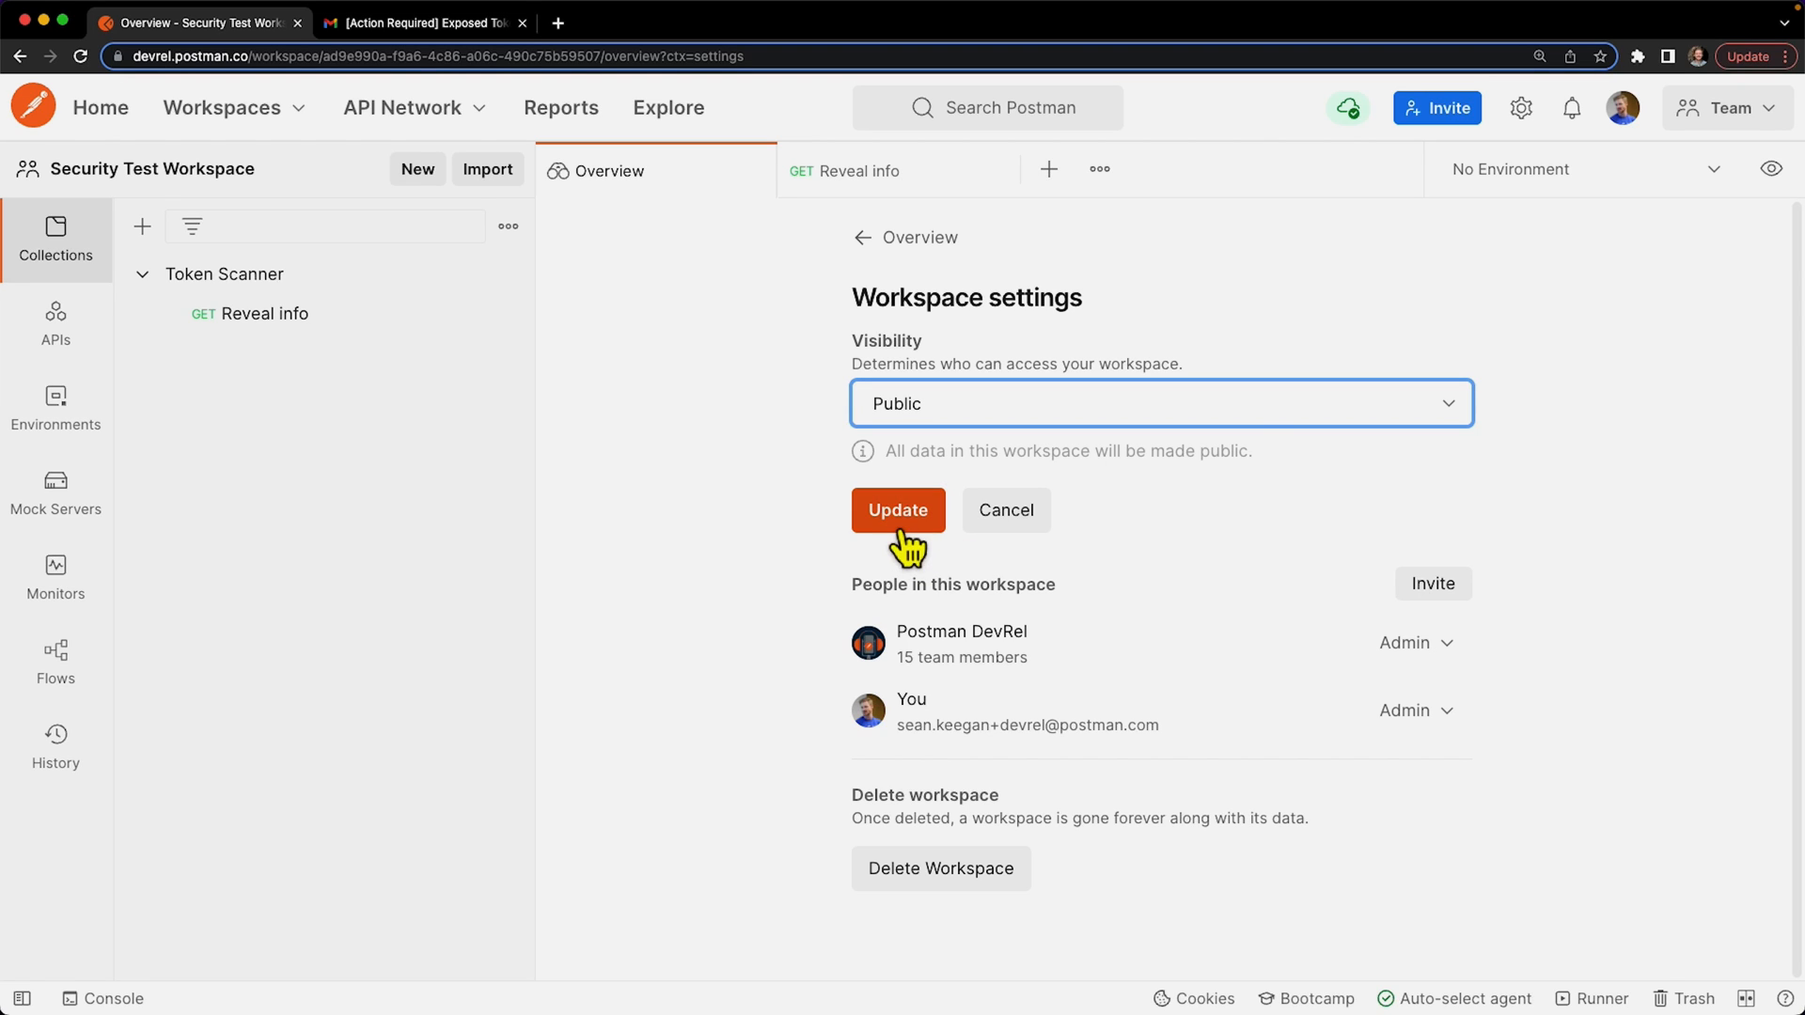
left_click(899, 509)
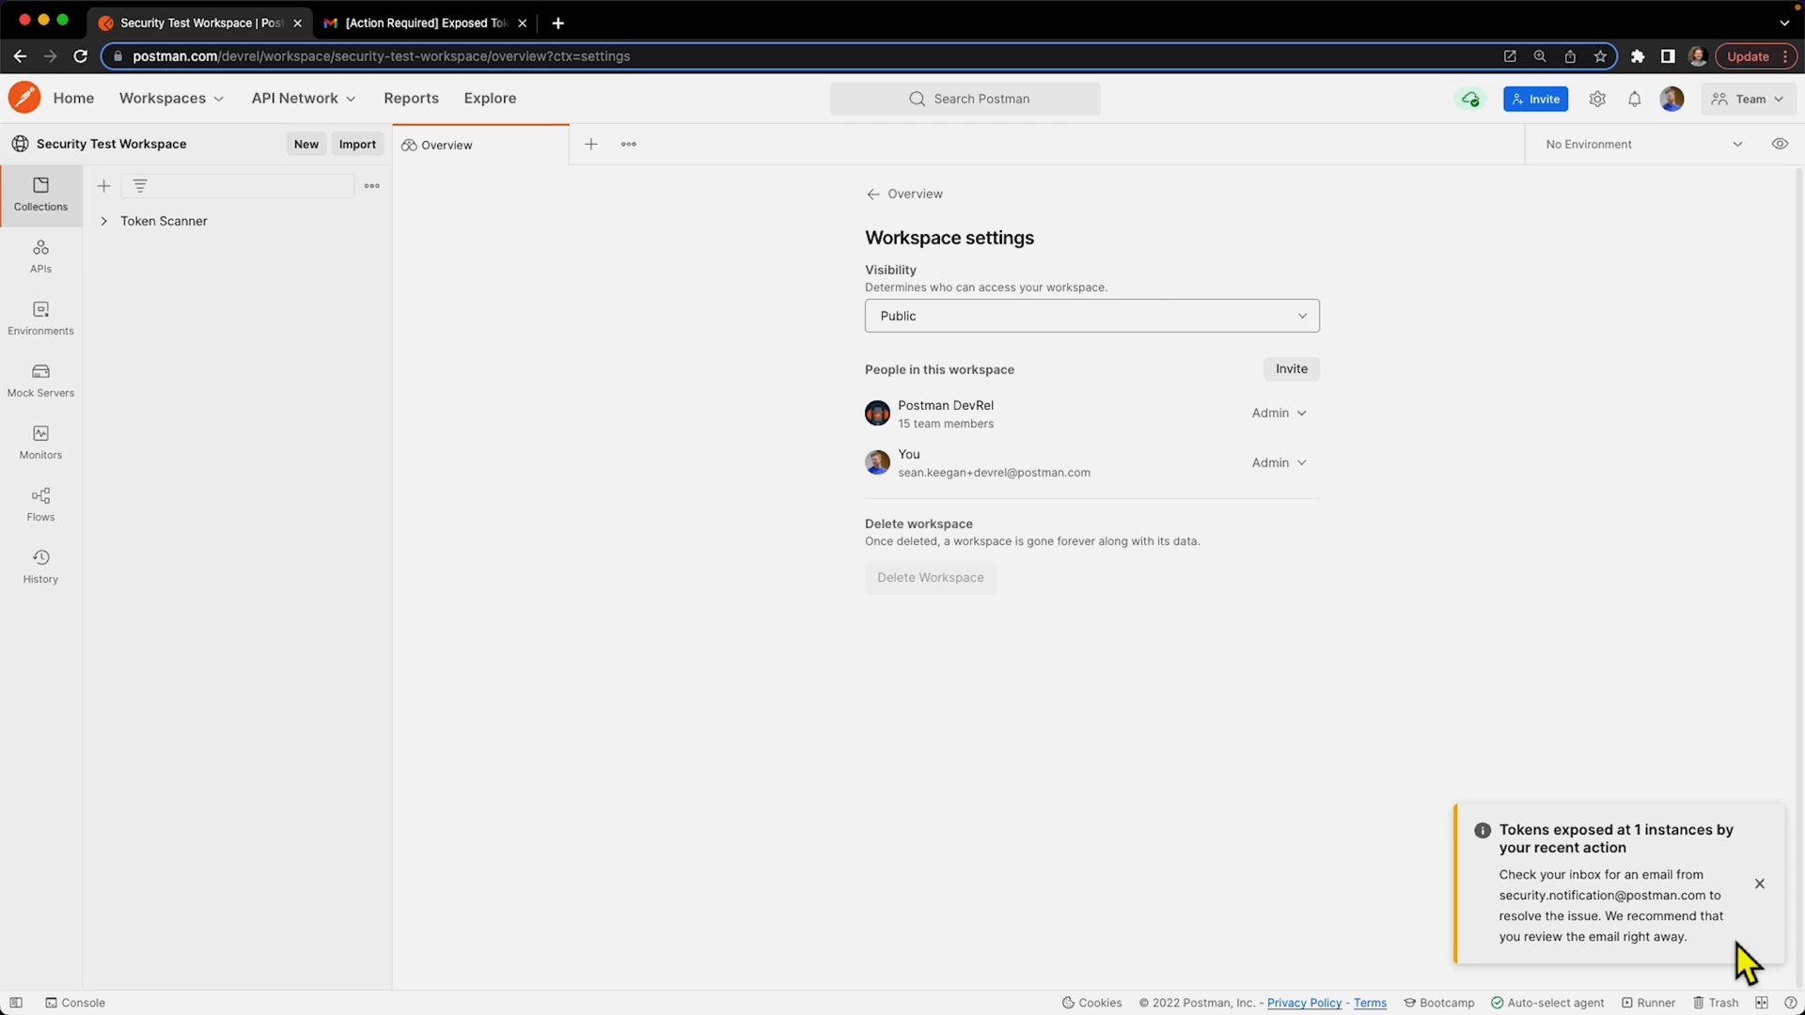
mouse_move(1604, 910)
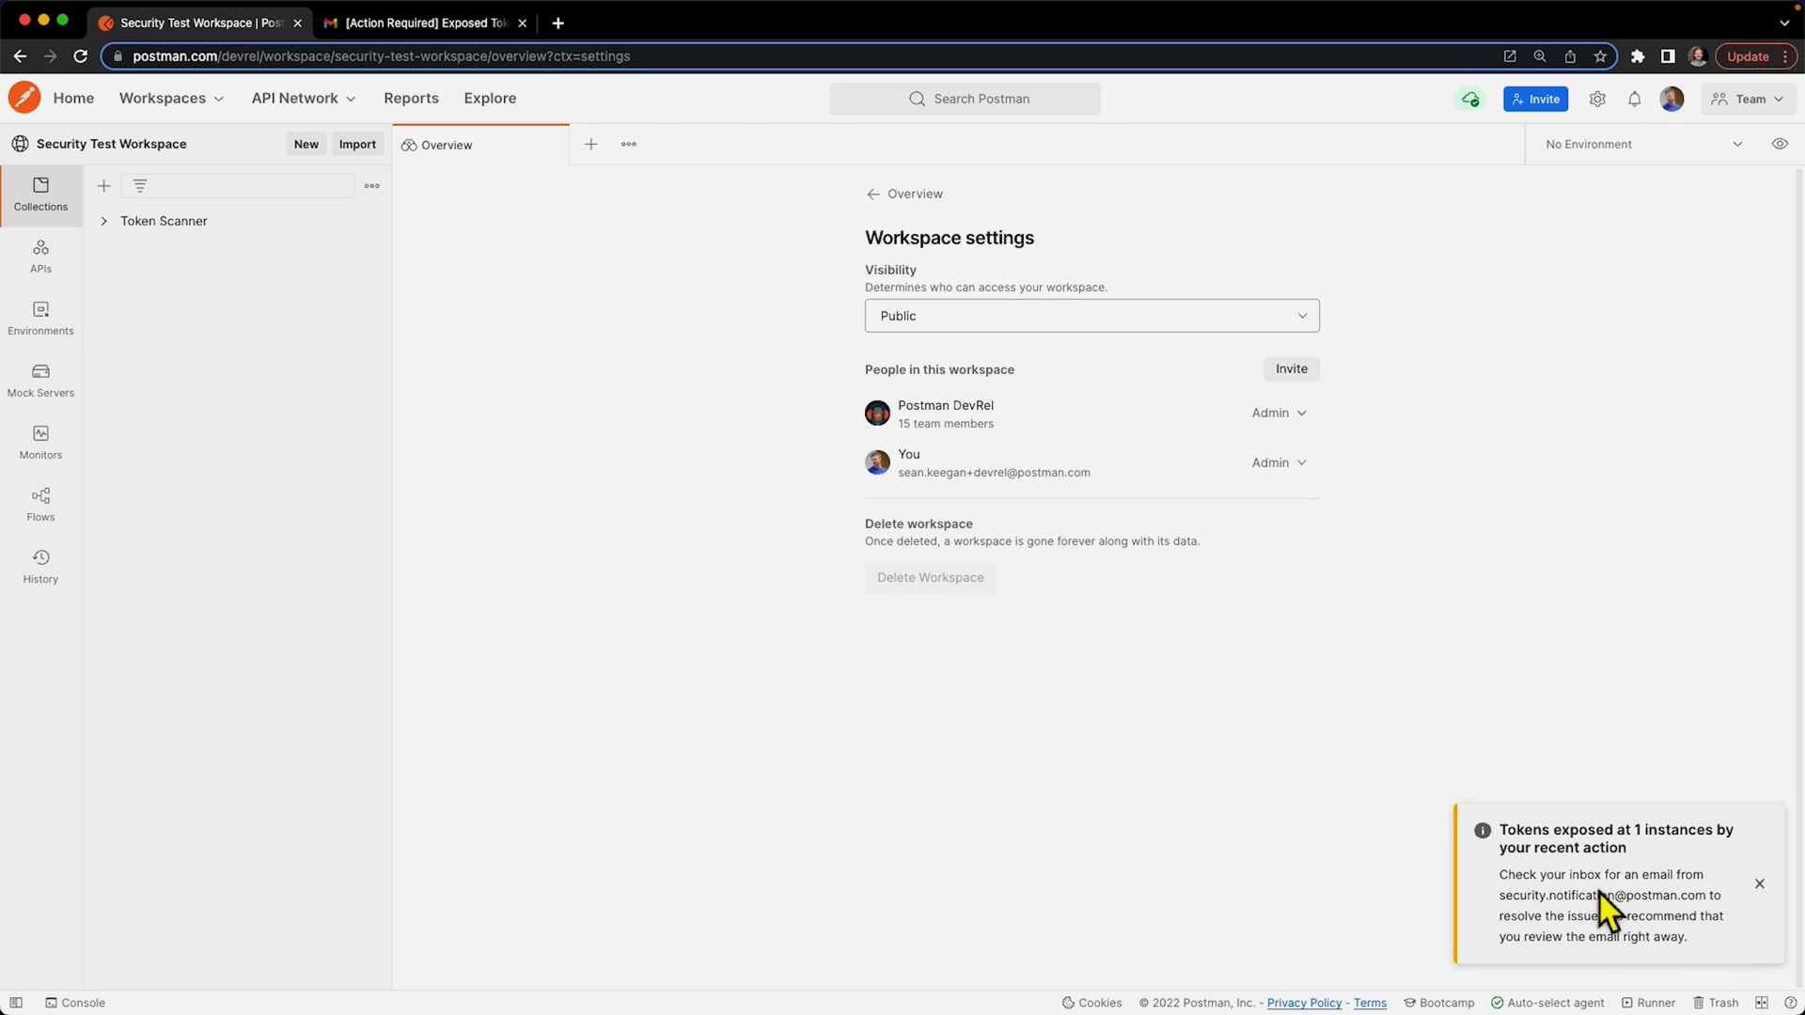
mouse_move(1590, 921)
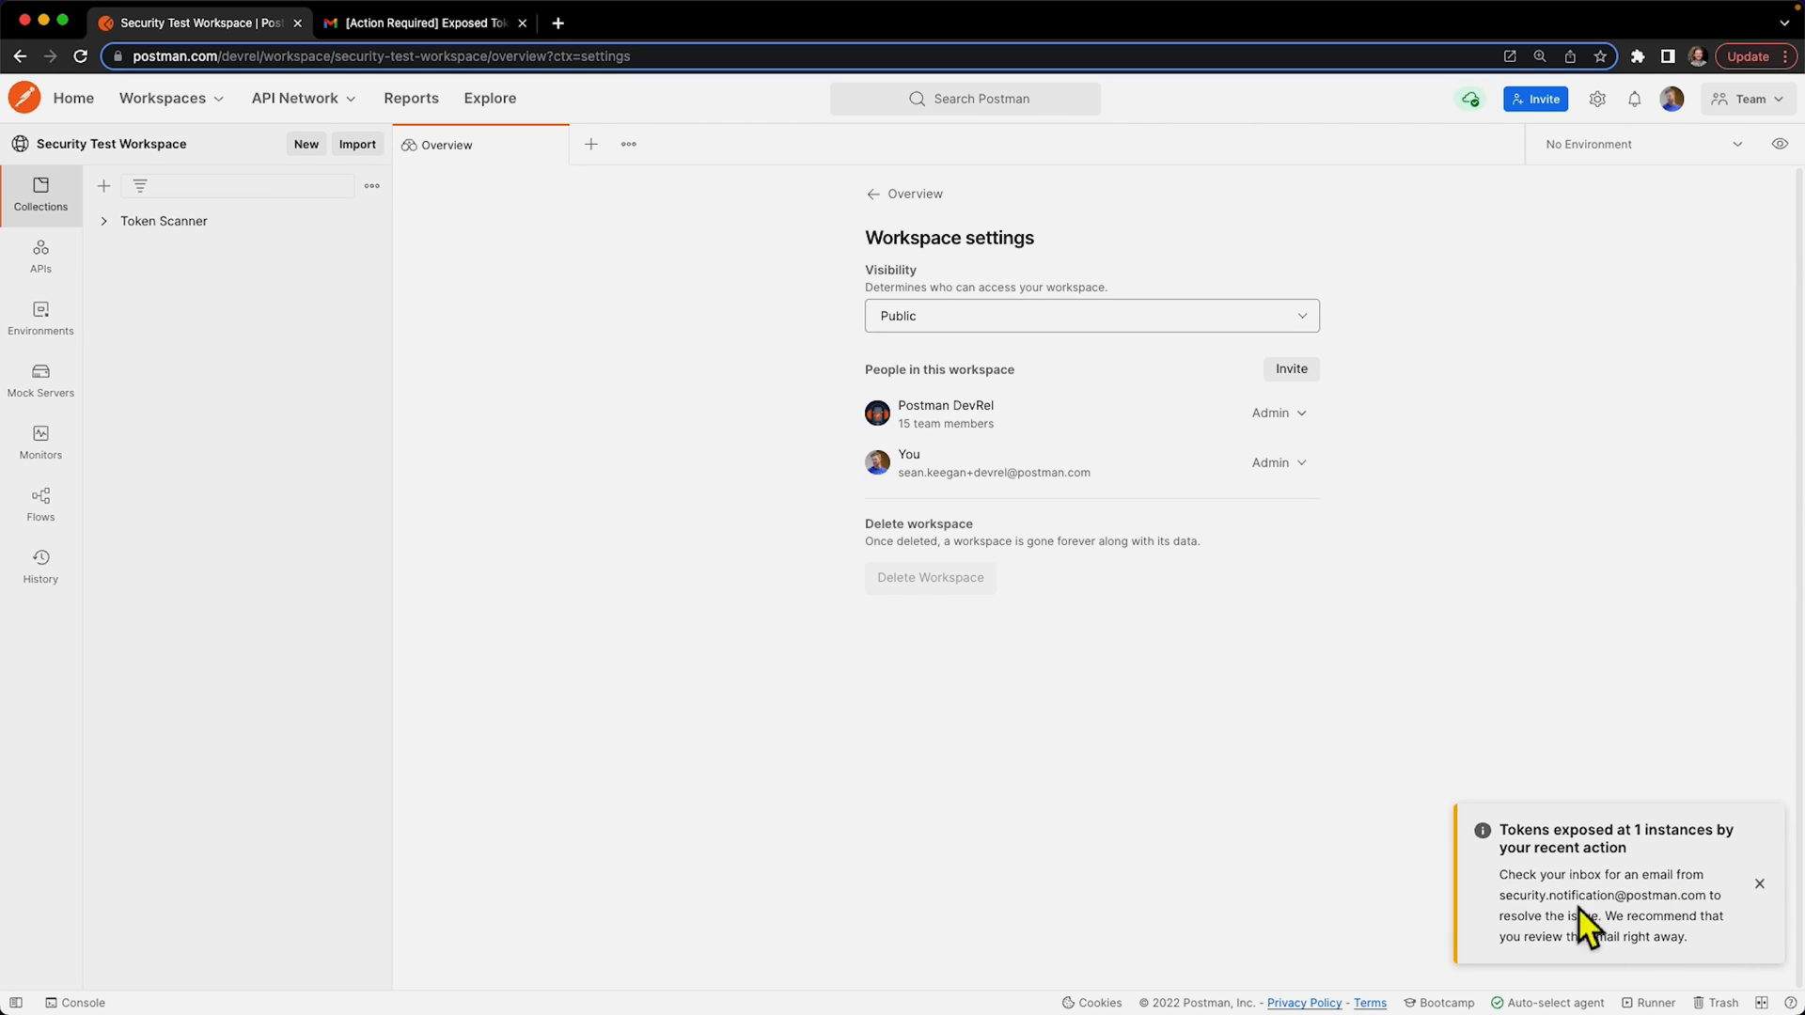
mouse_move(1676, 947)
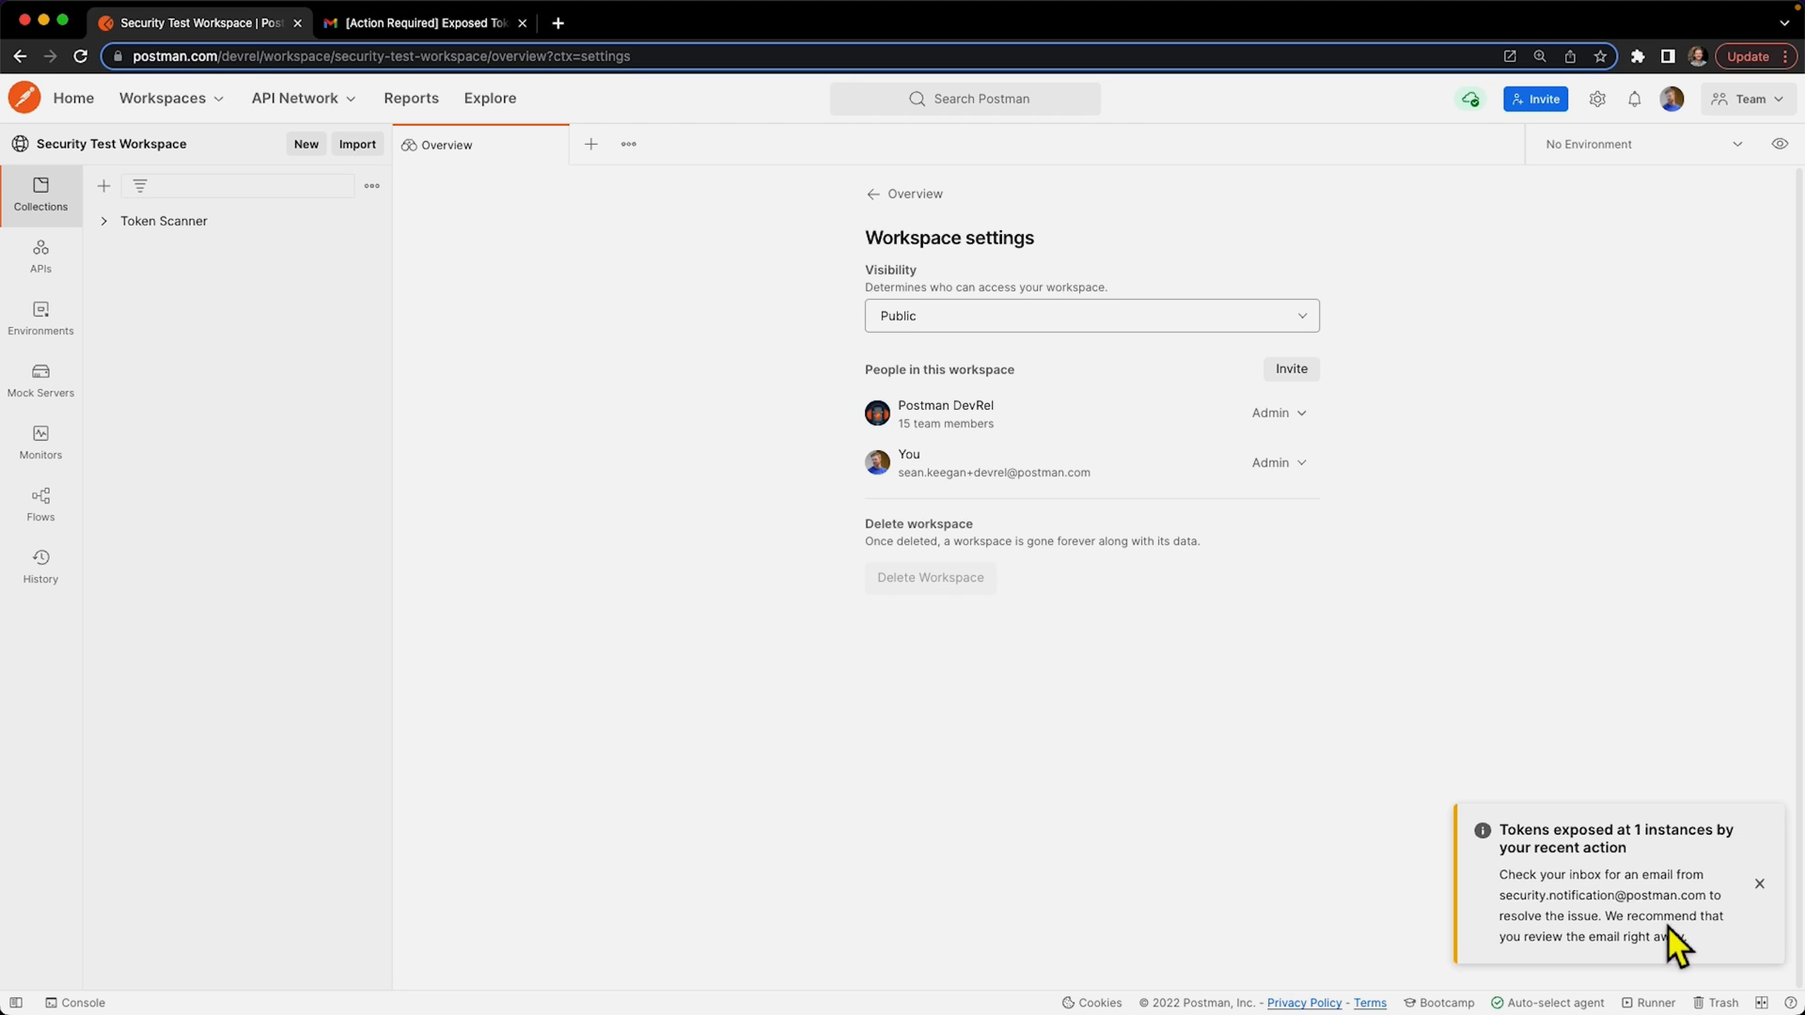
mouse_move(428, 45)
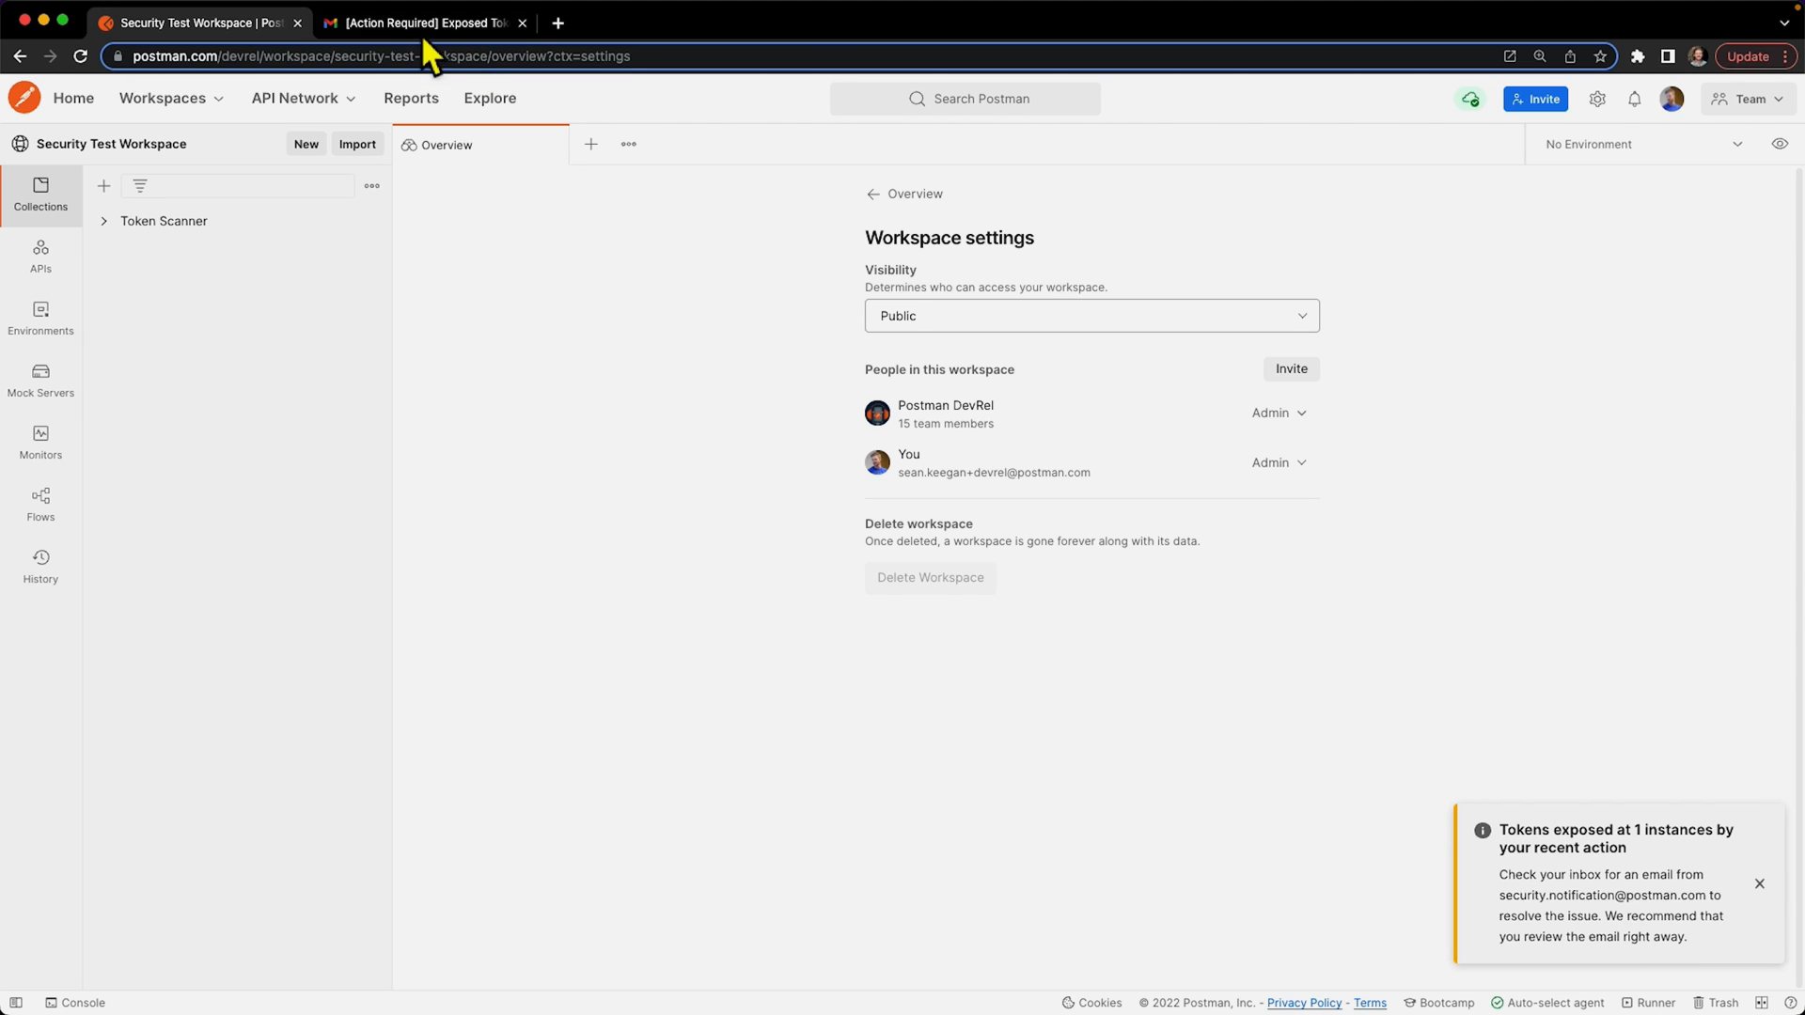
- Read the Gmail exposed Postman API Key alert and follow its Reveal info location link
left_click(421, 23)
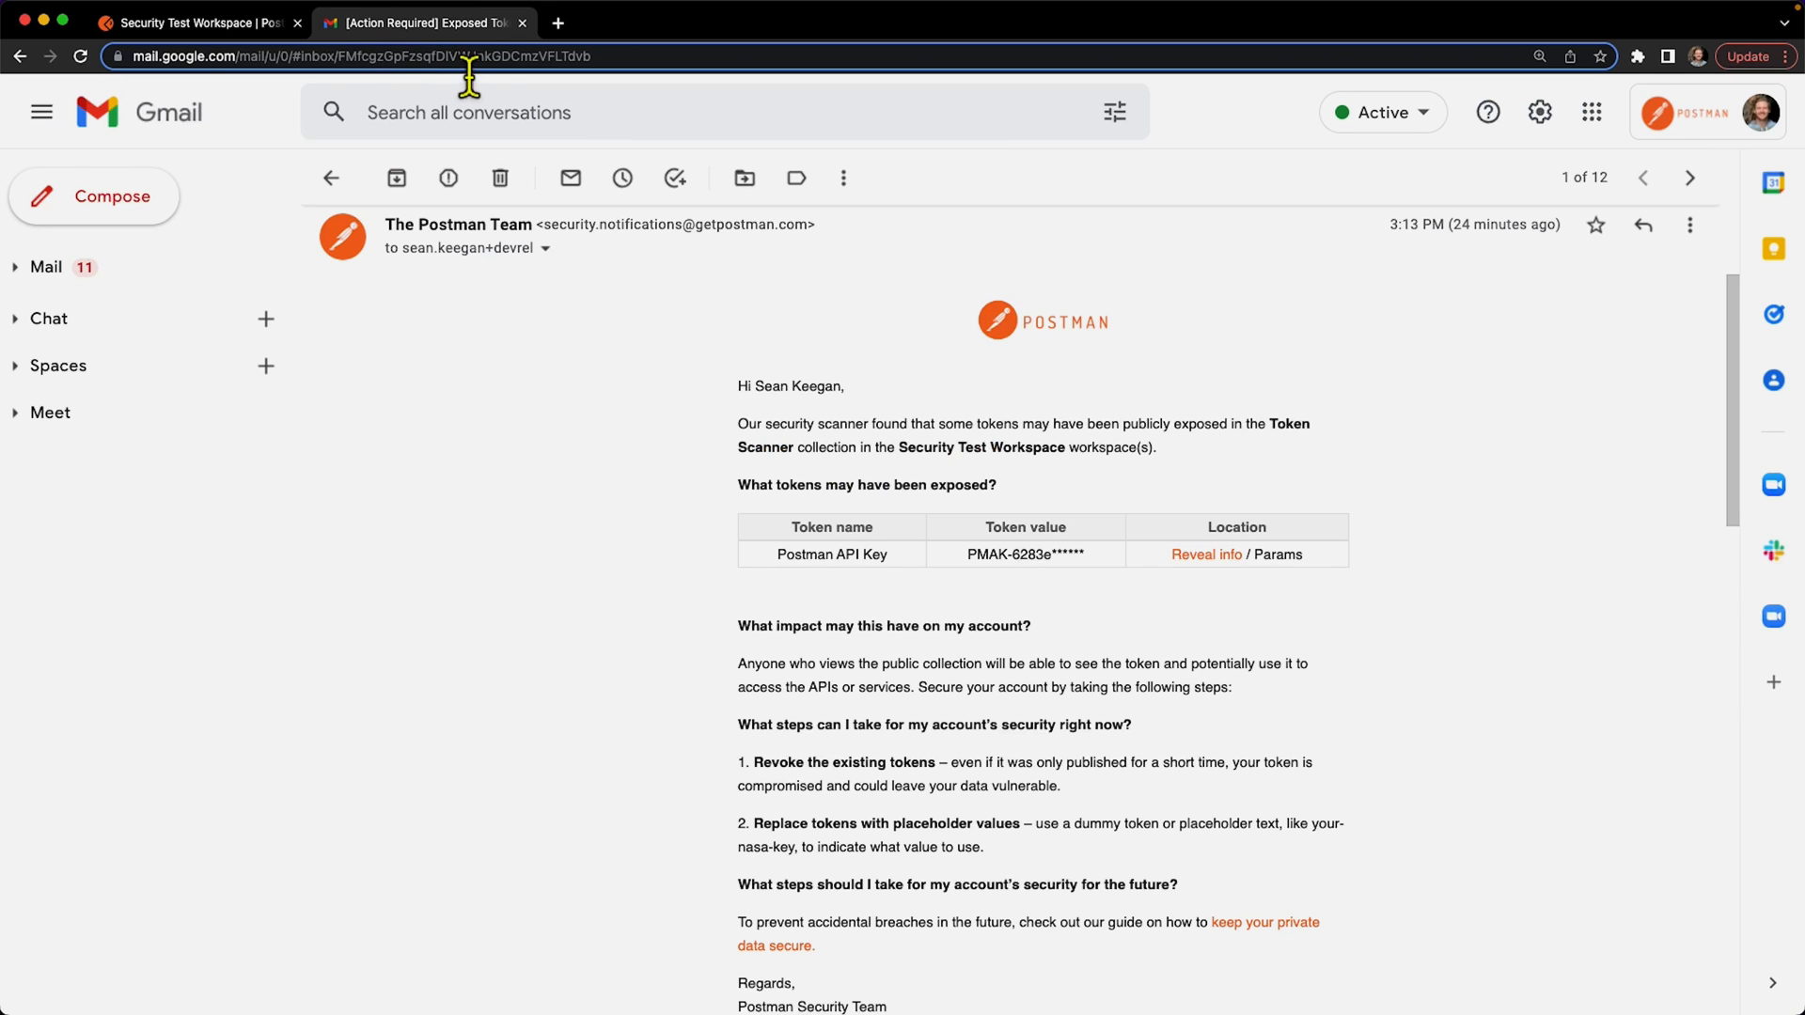
mouse_move(838, 459)
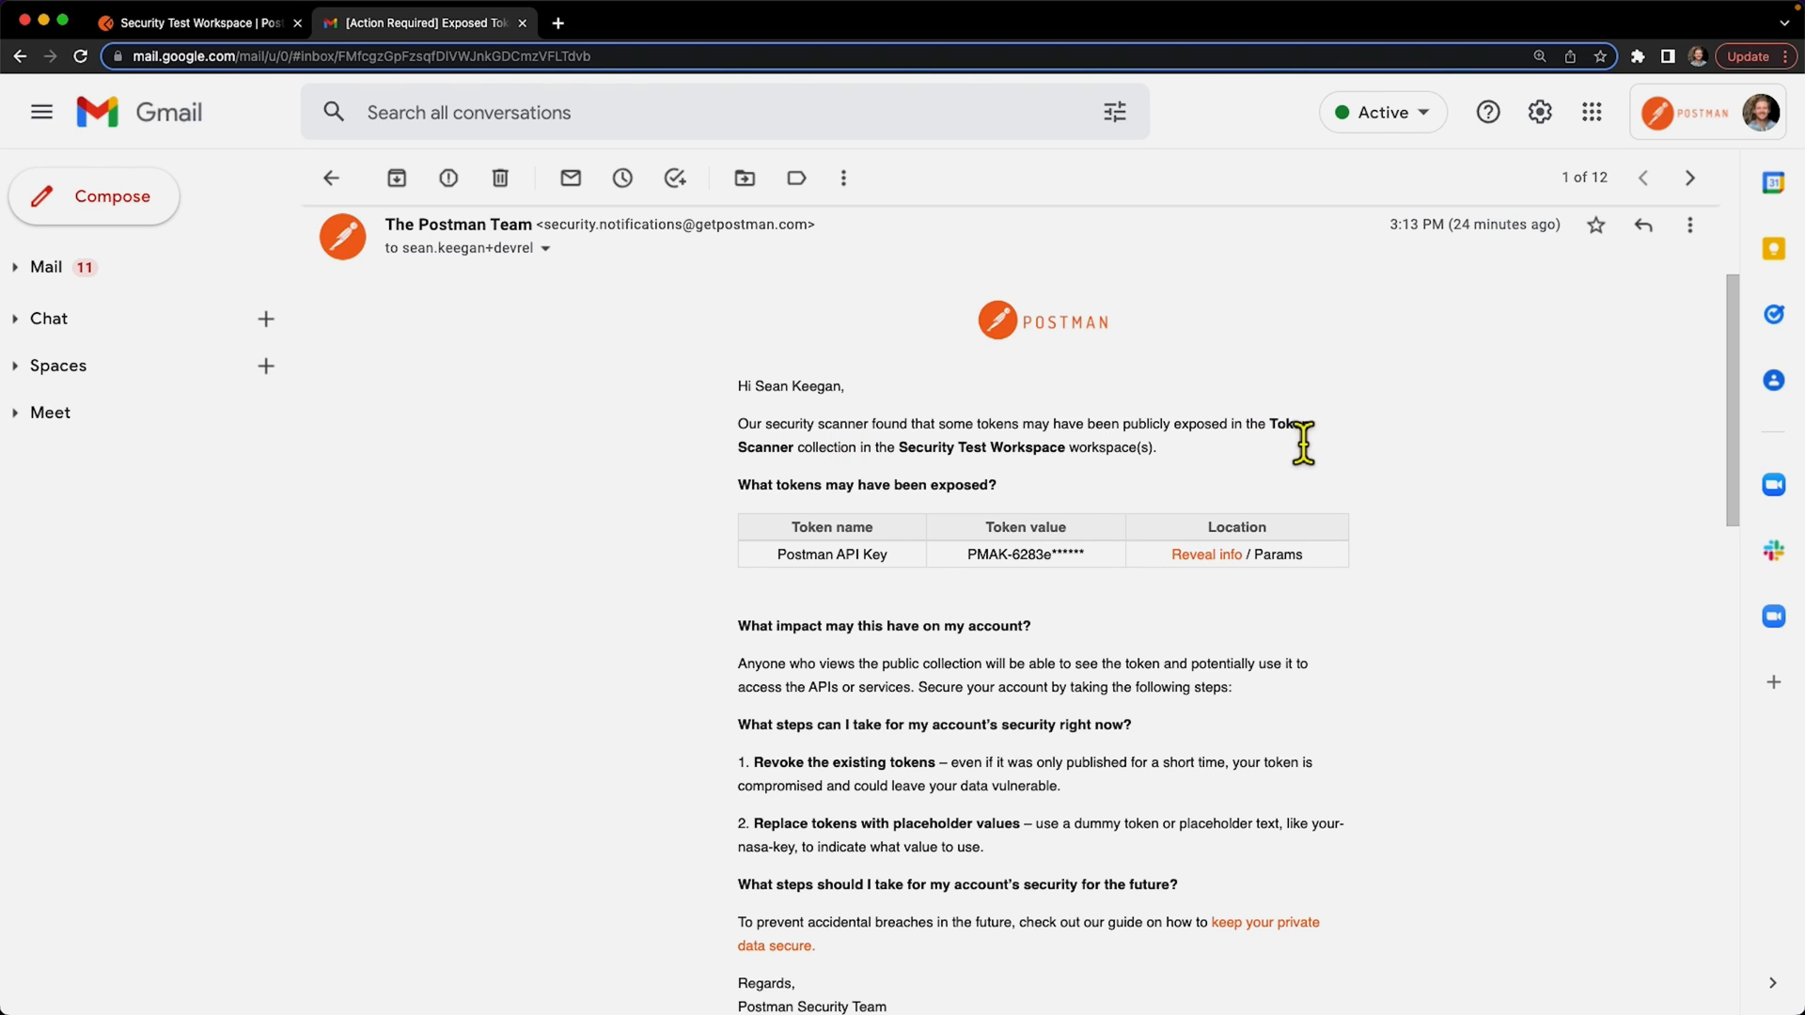
mouse_move(1106, 465)
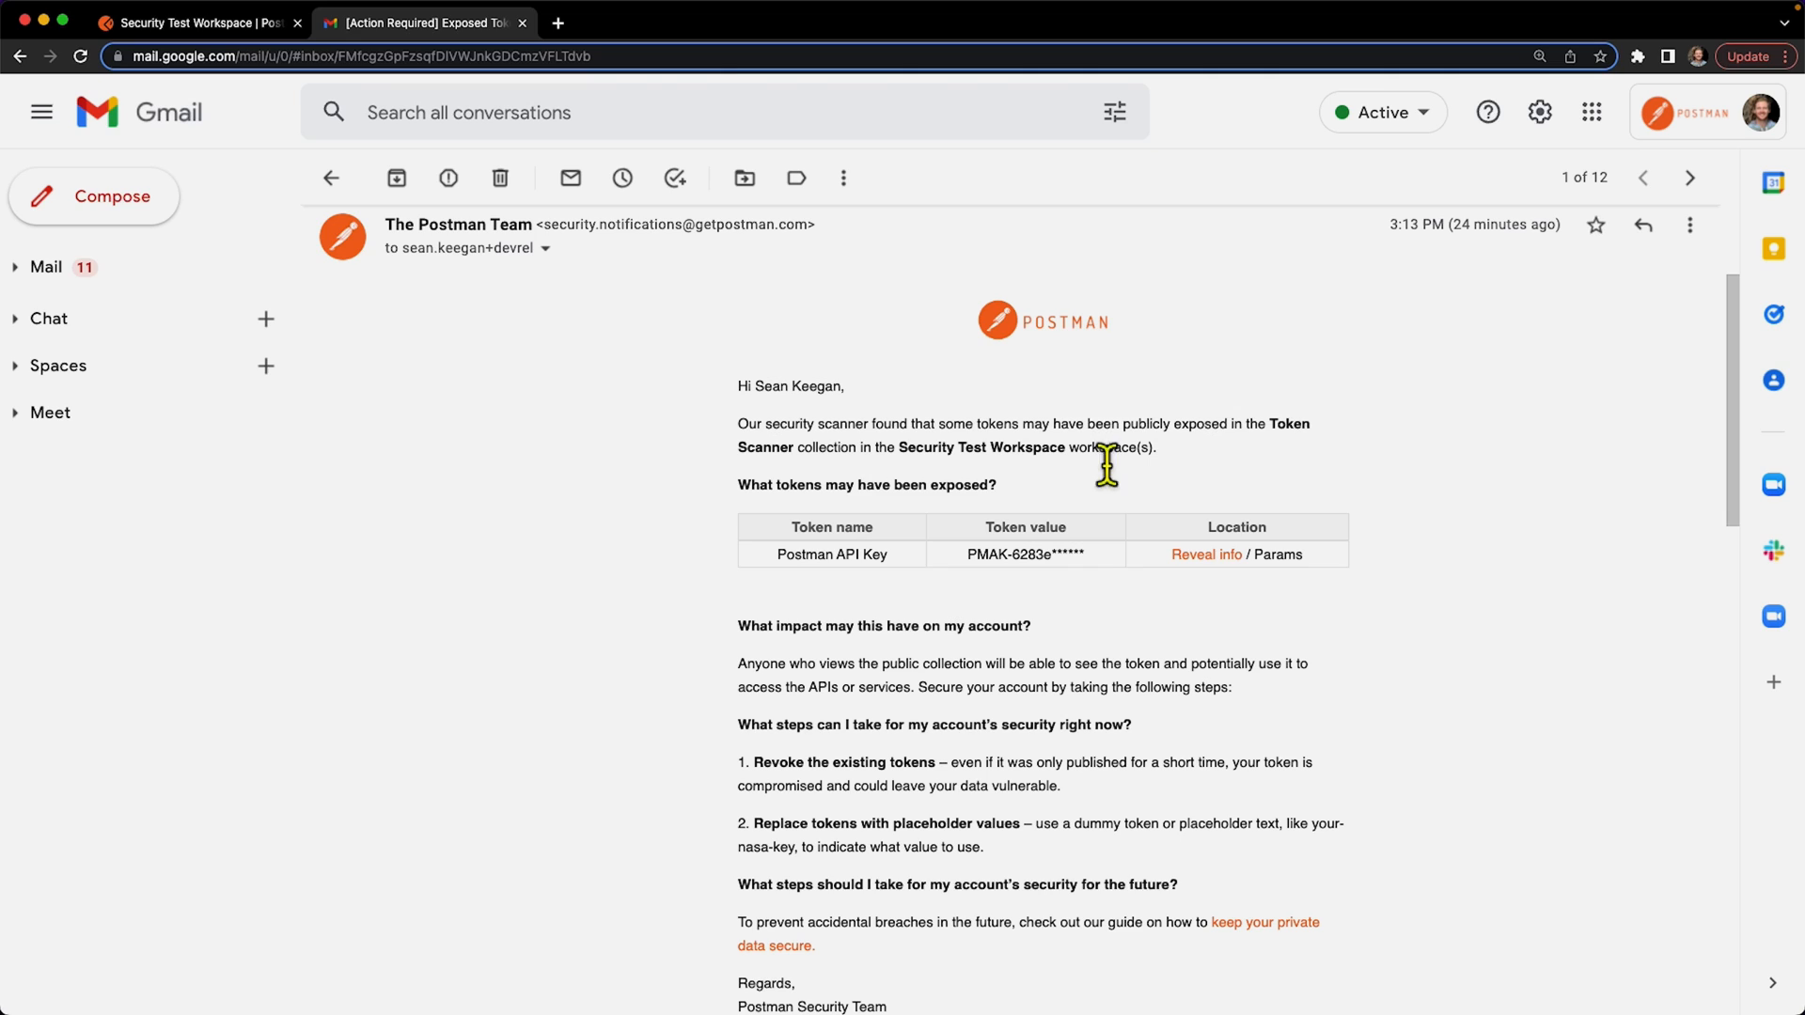
mouse_move(1365, 640)
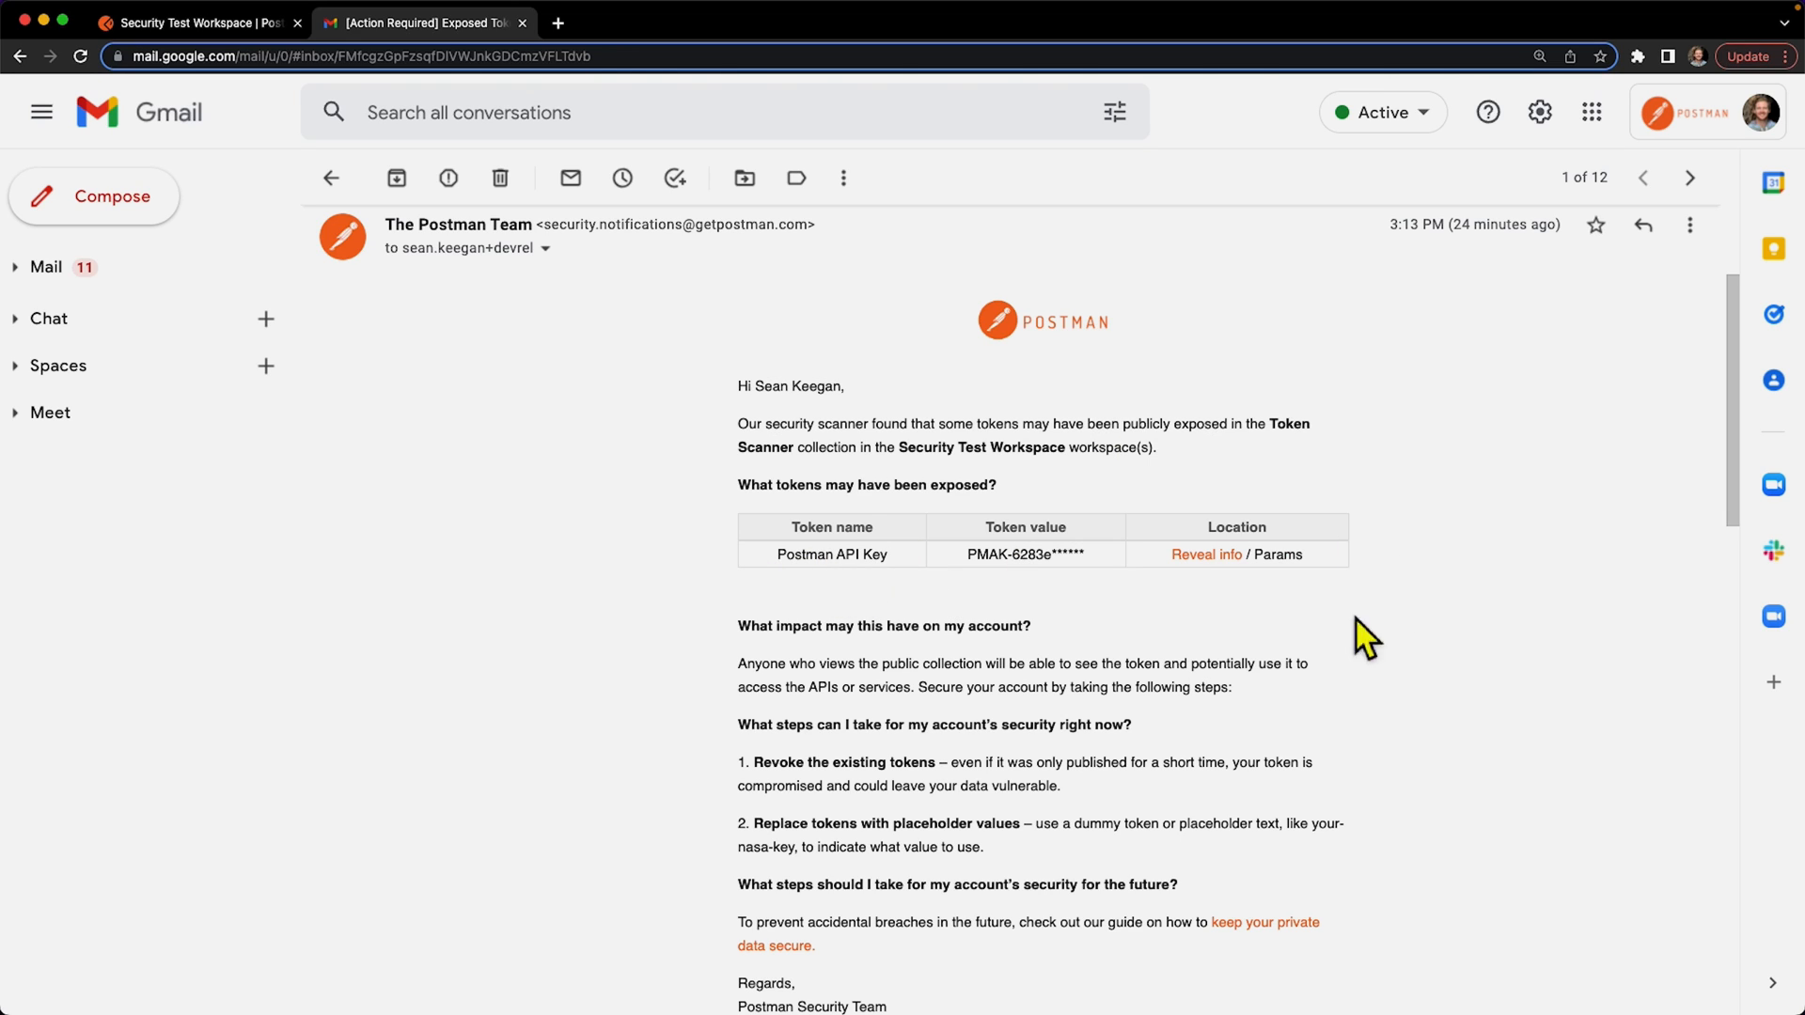
mouse_move(848, 592)
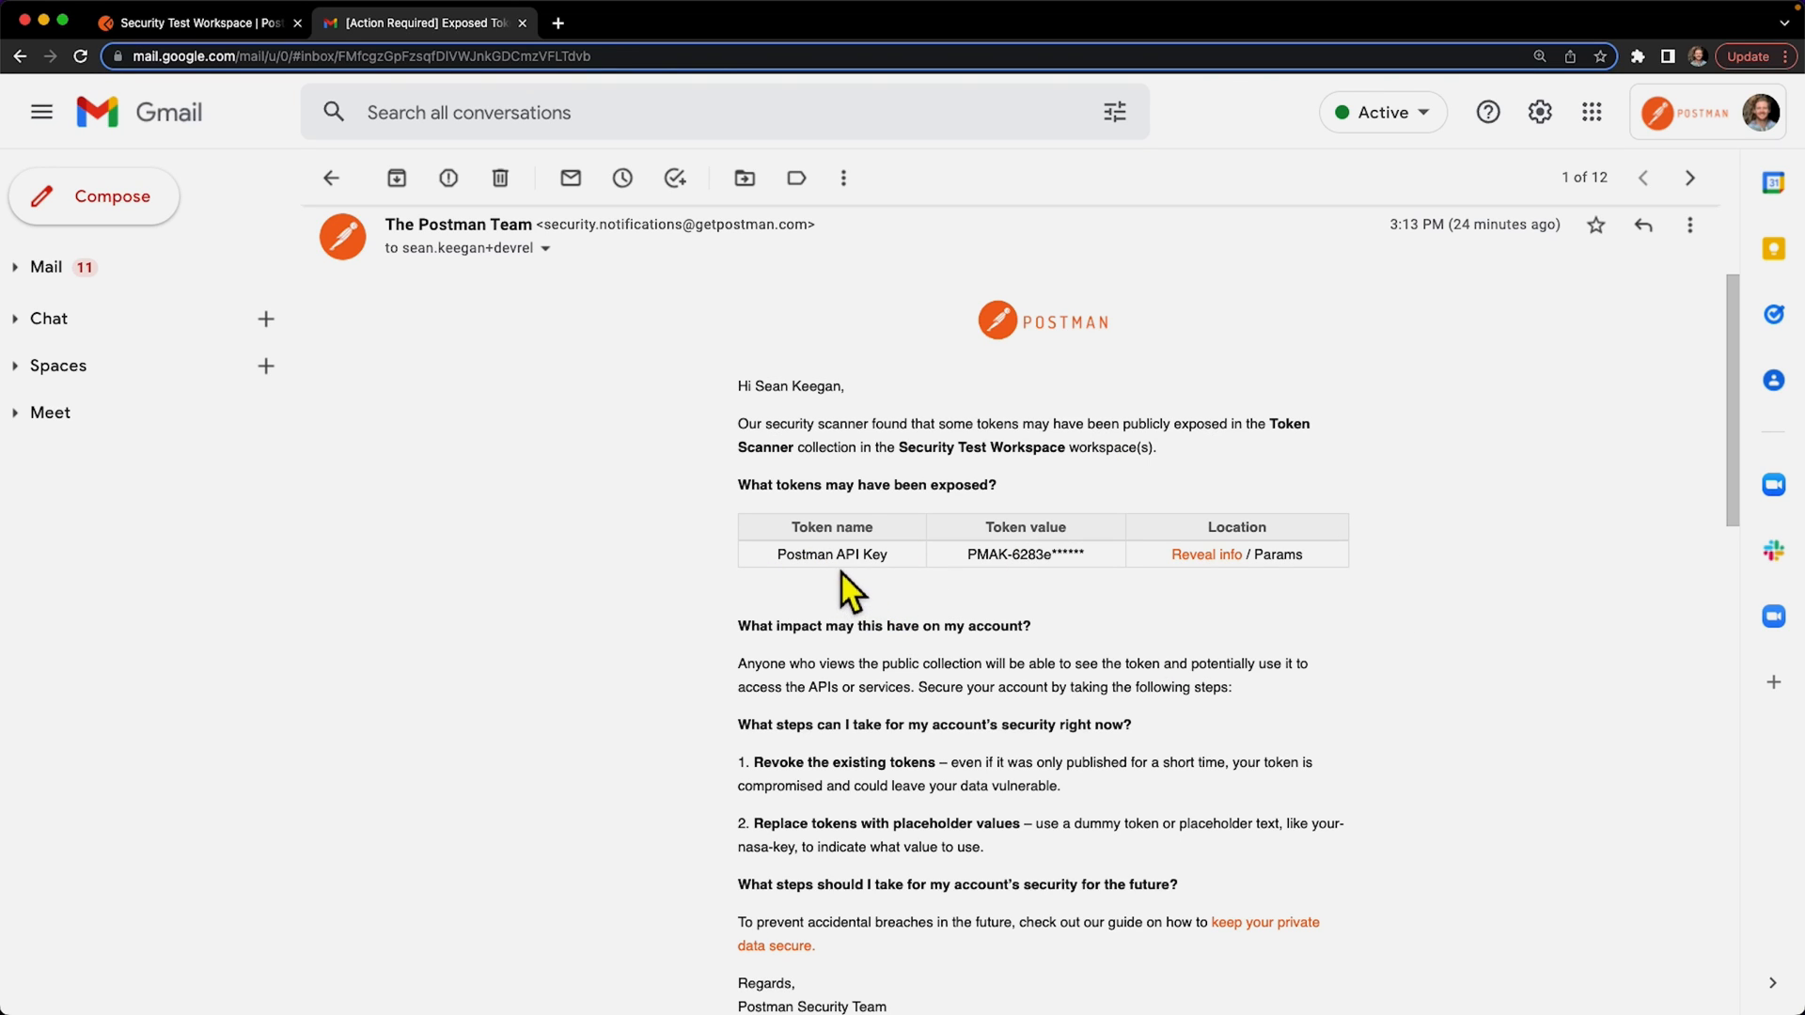
mouse_move(1032, 572)
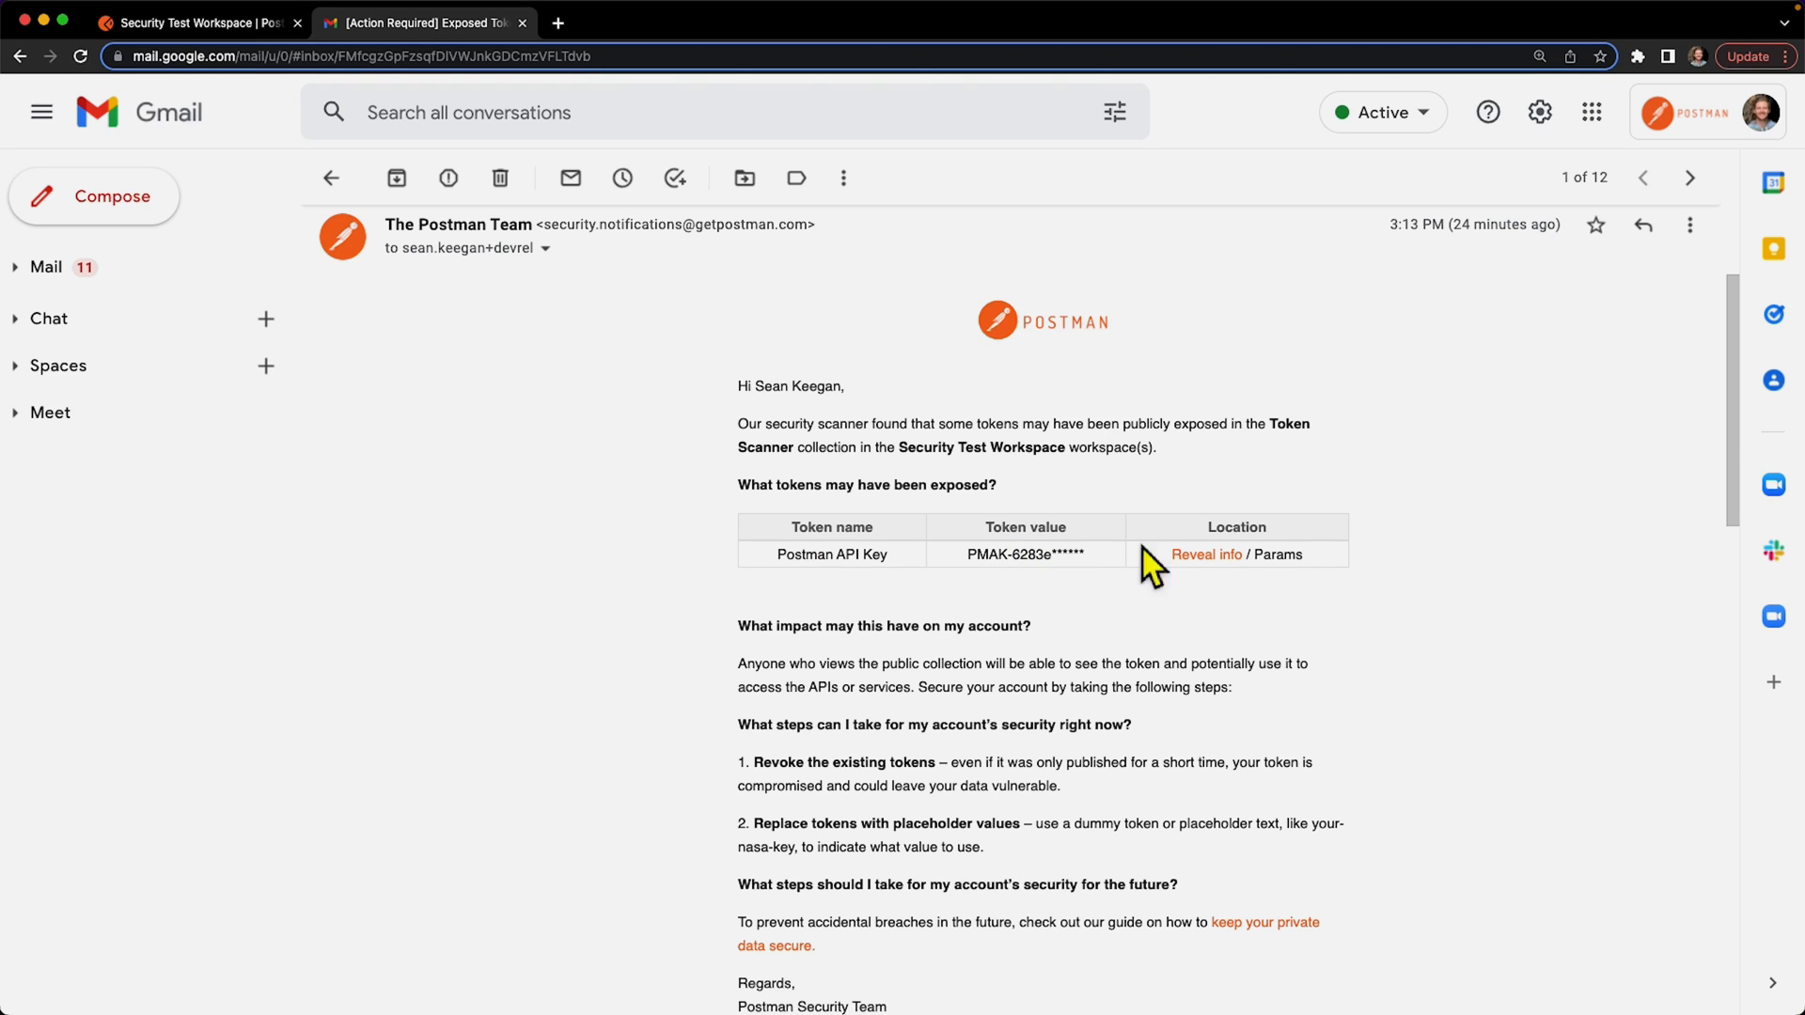
mouse_move(1234, 589)
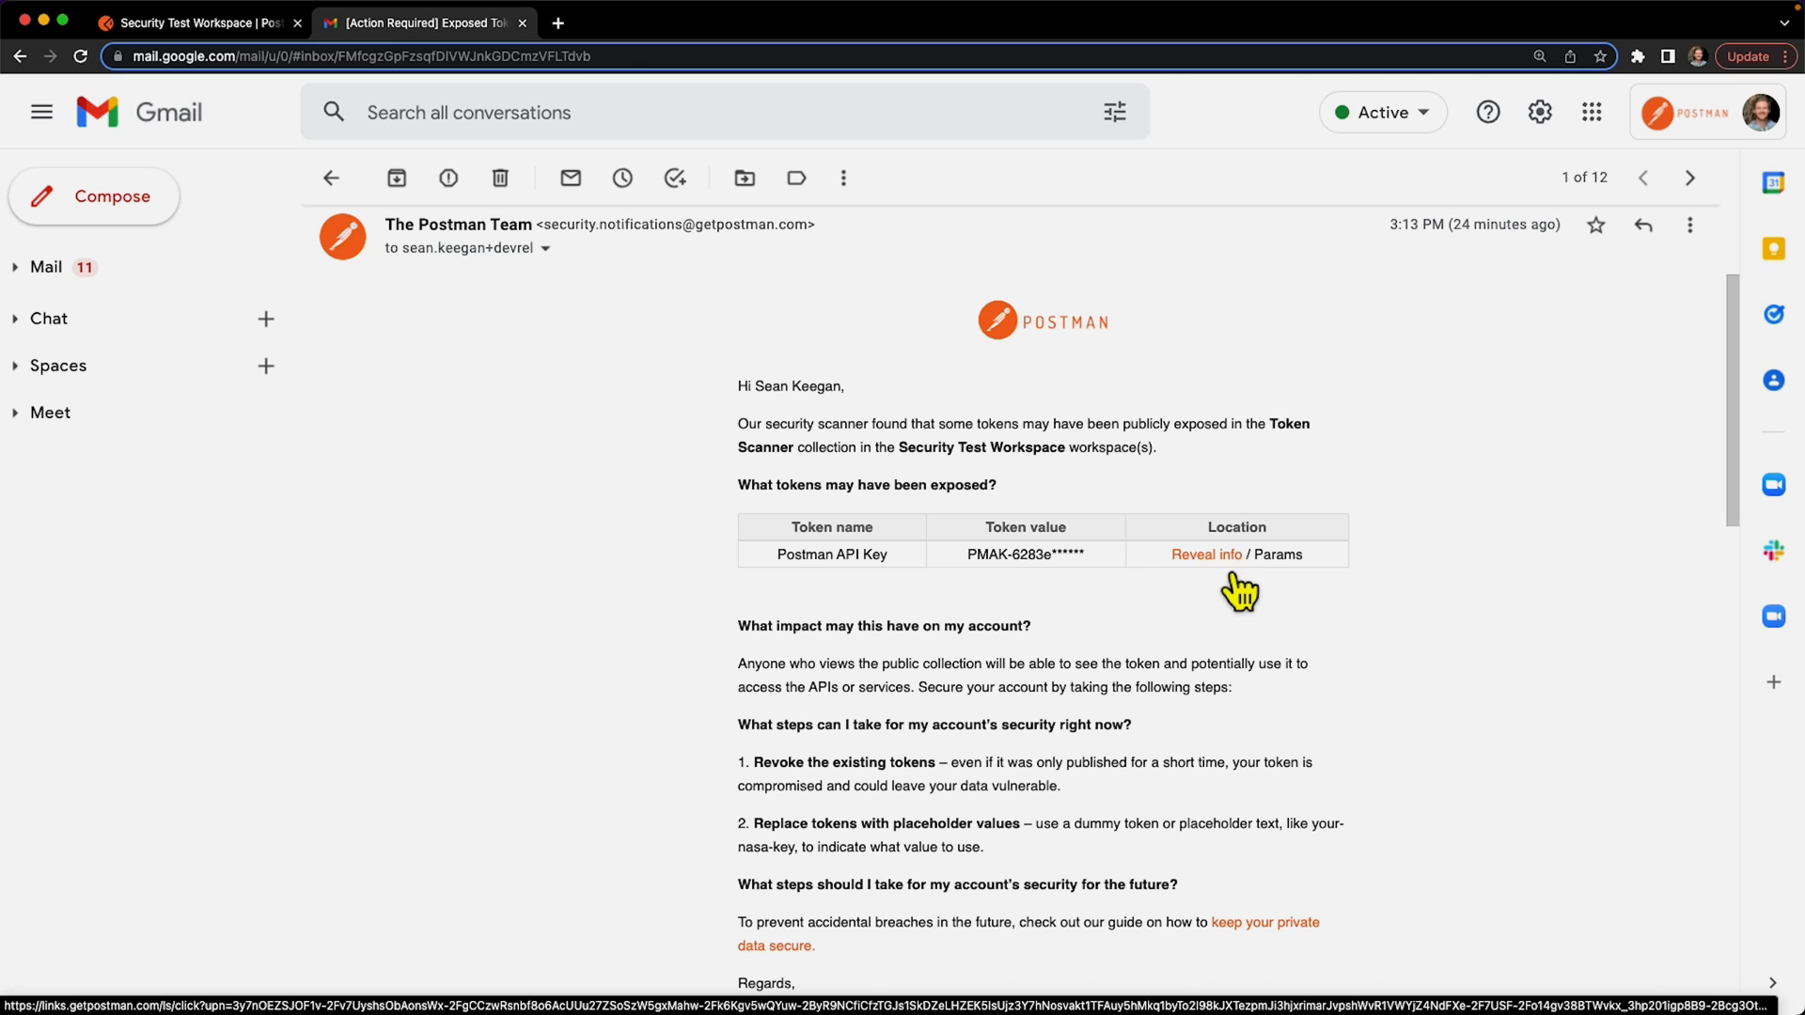
mouse_move(1378, 713)
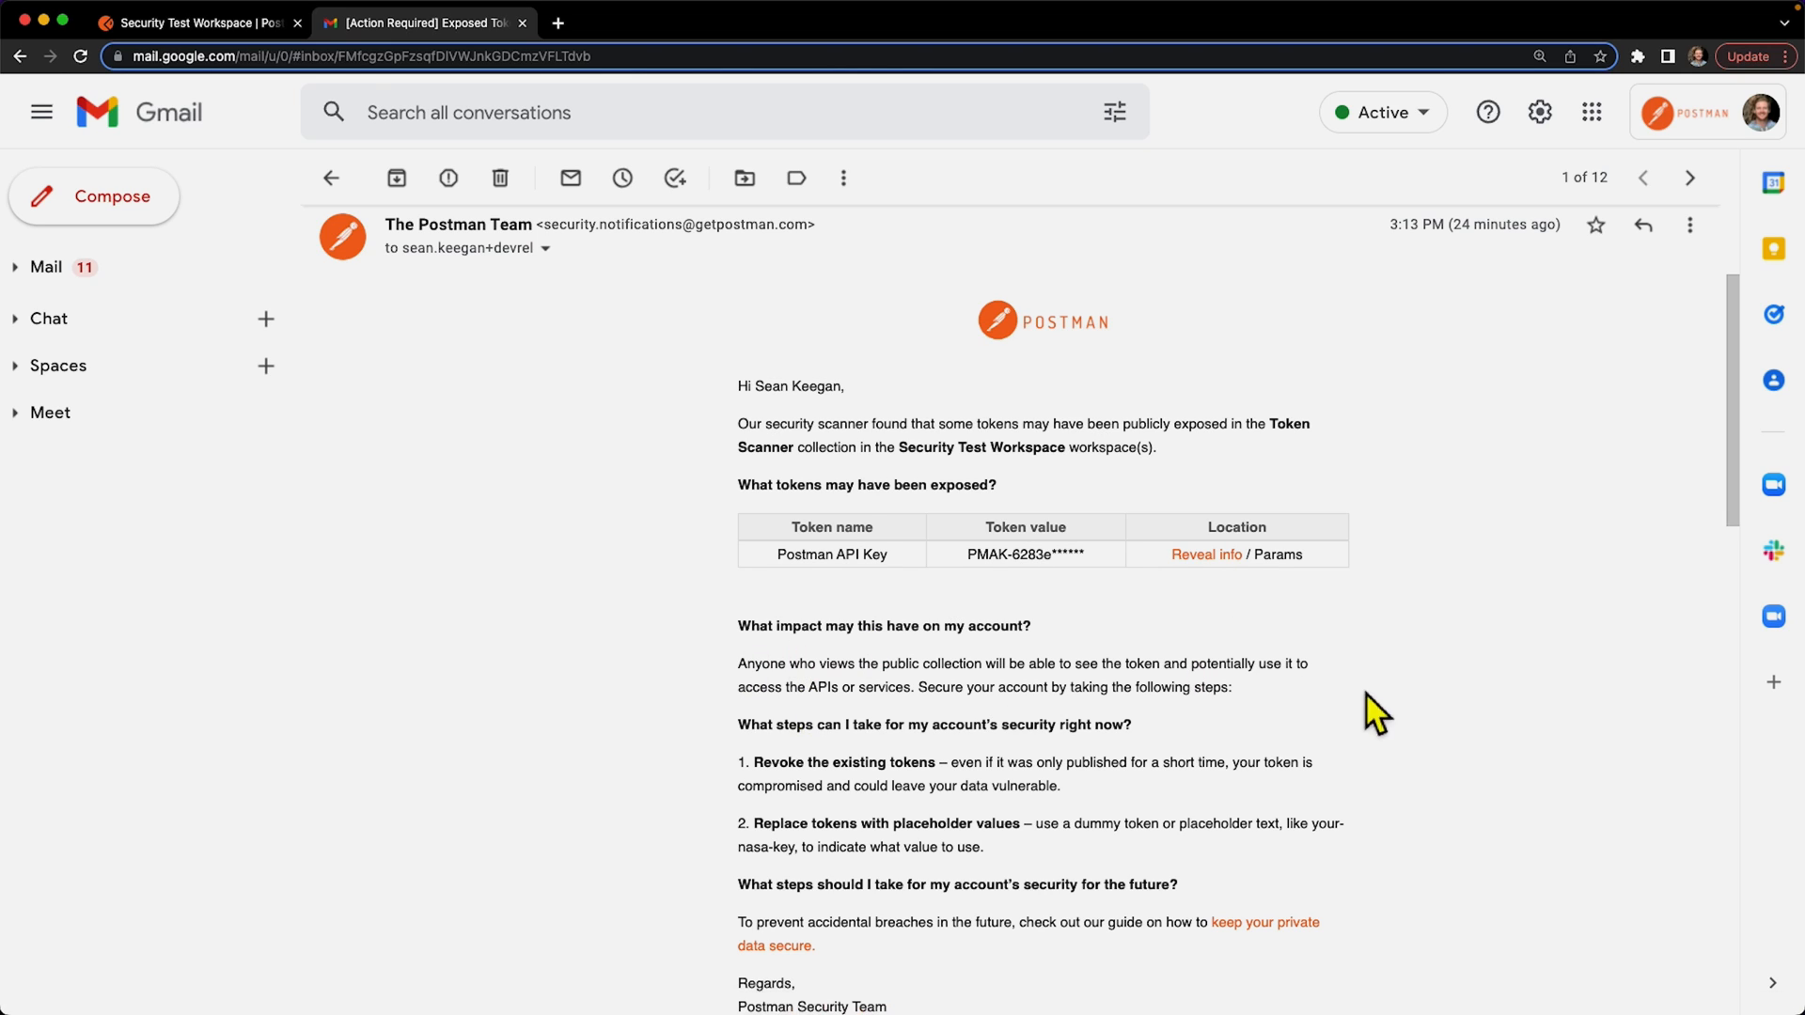
mouse_move(1376, 668)
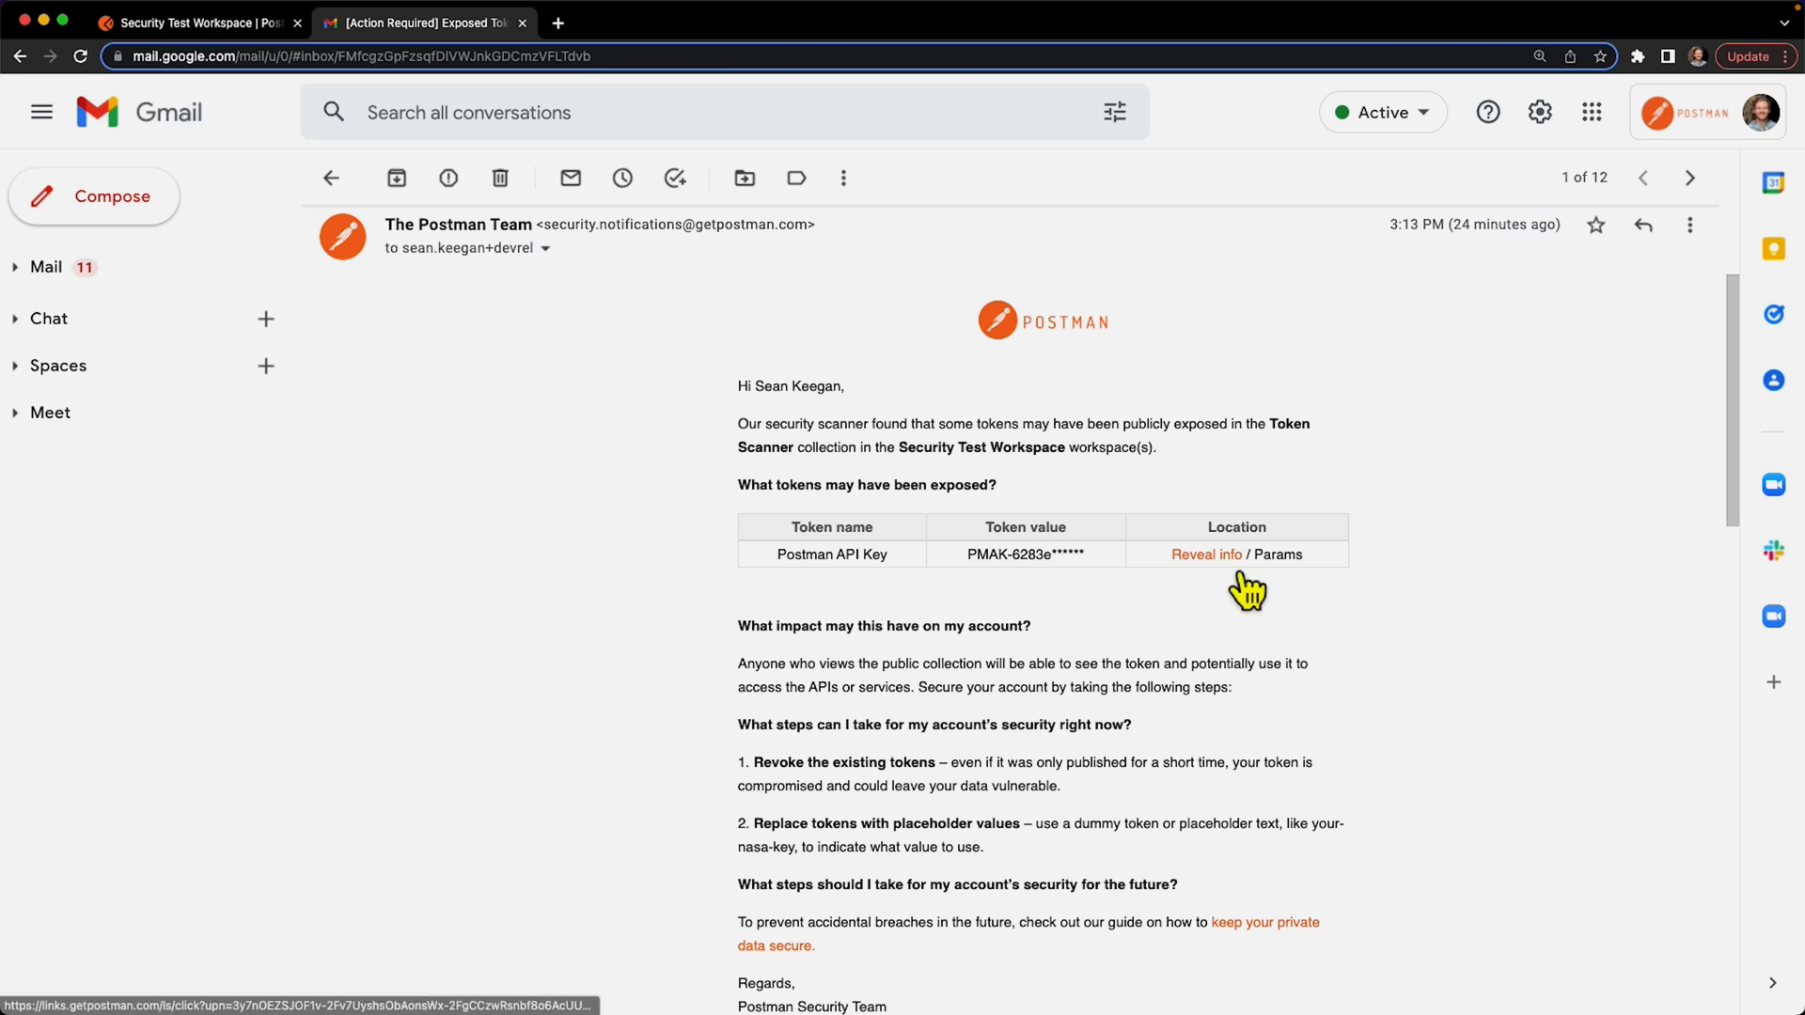
left_click(1203, 553)
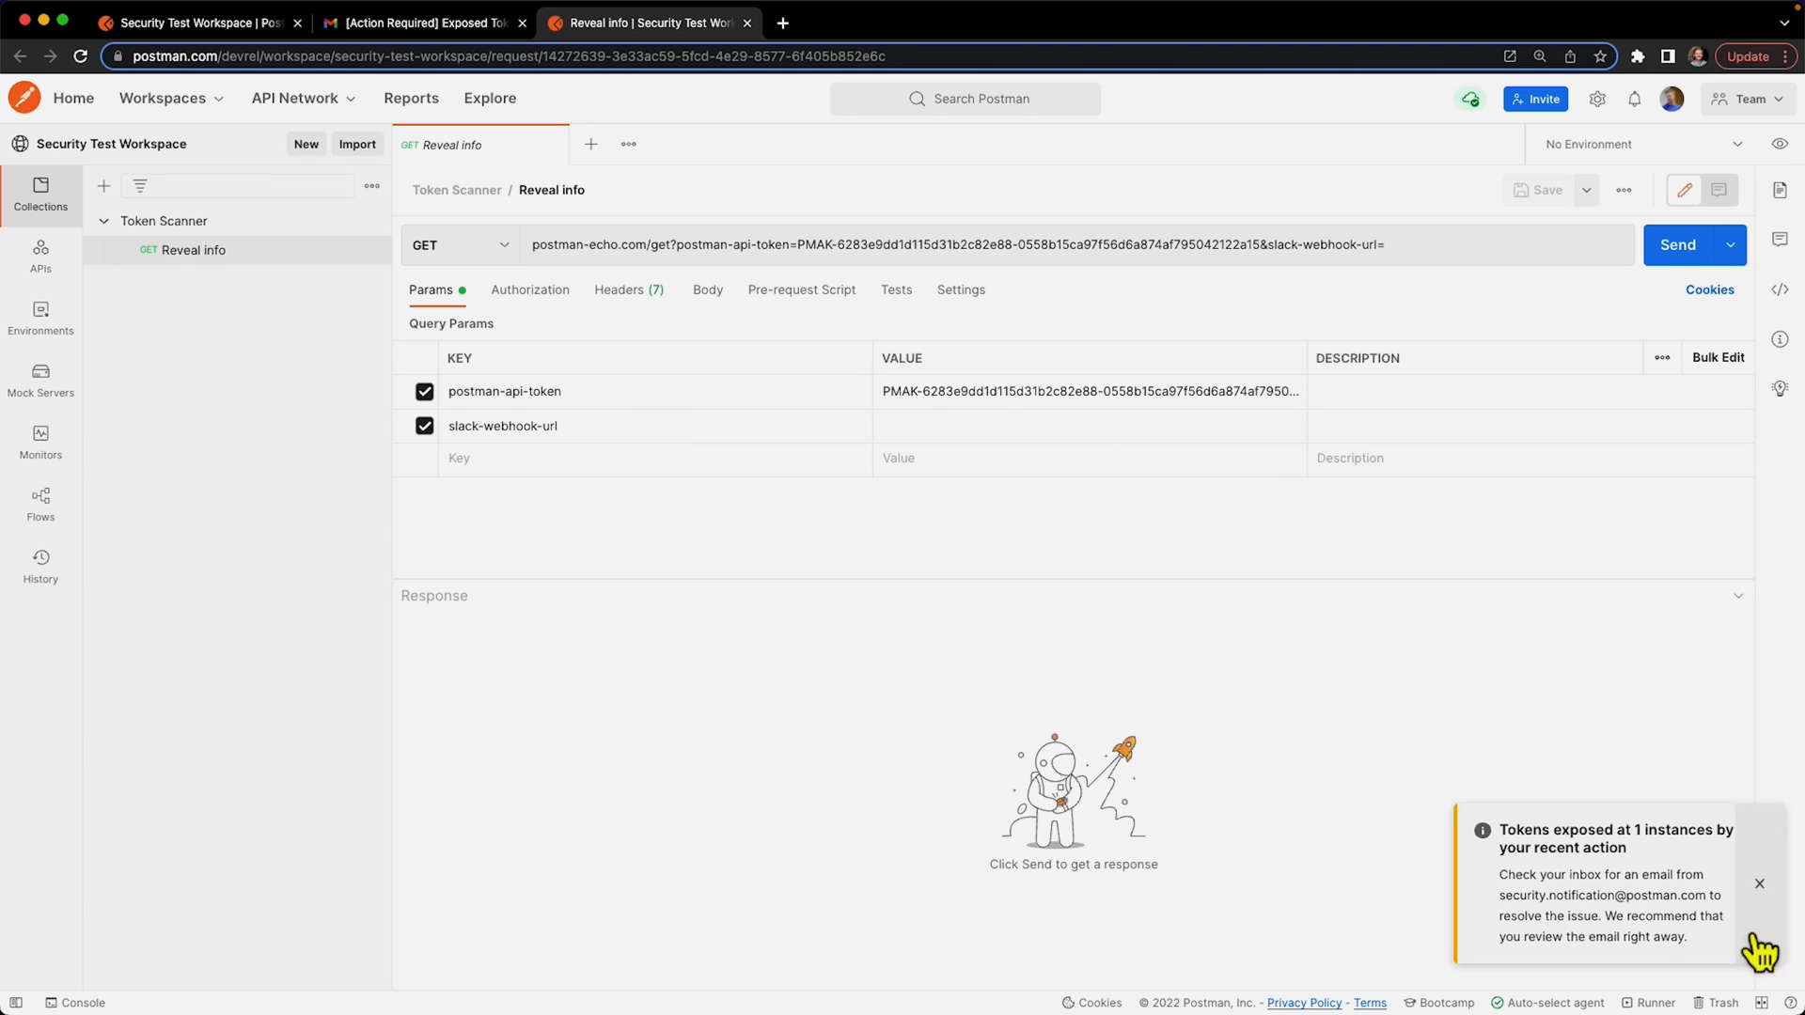
mouse_move(1804, 919)
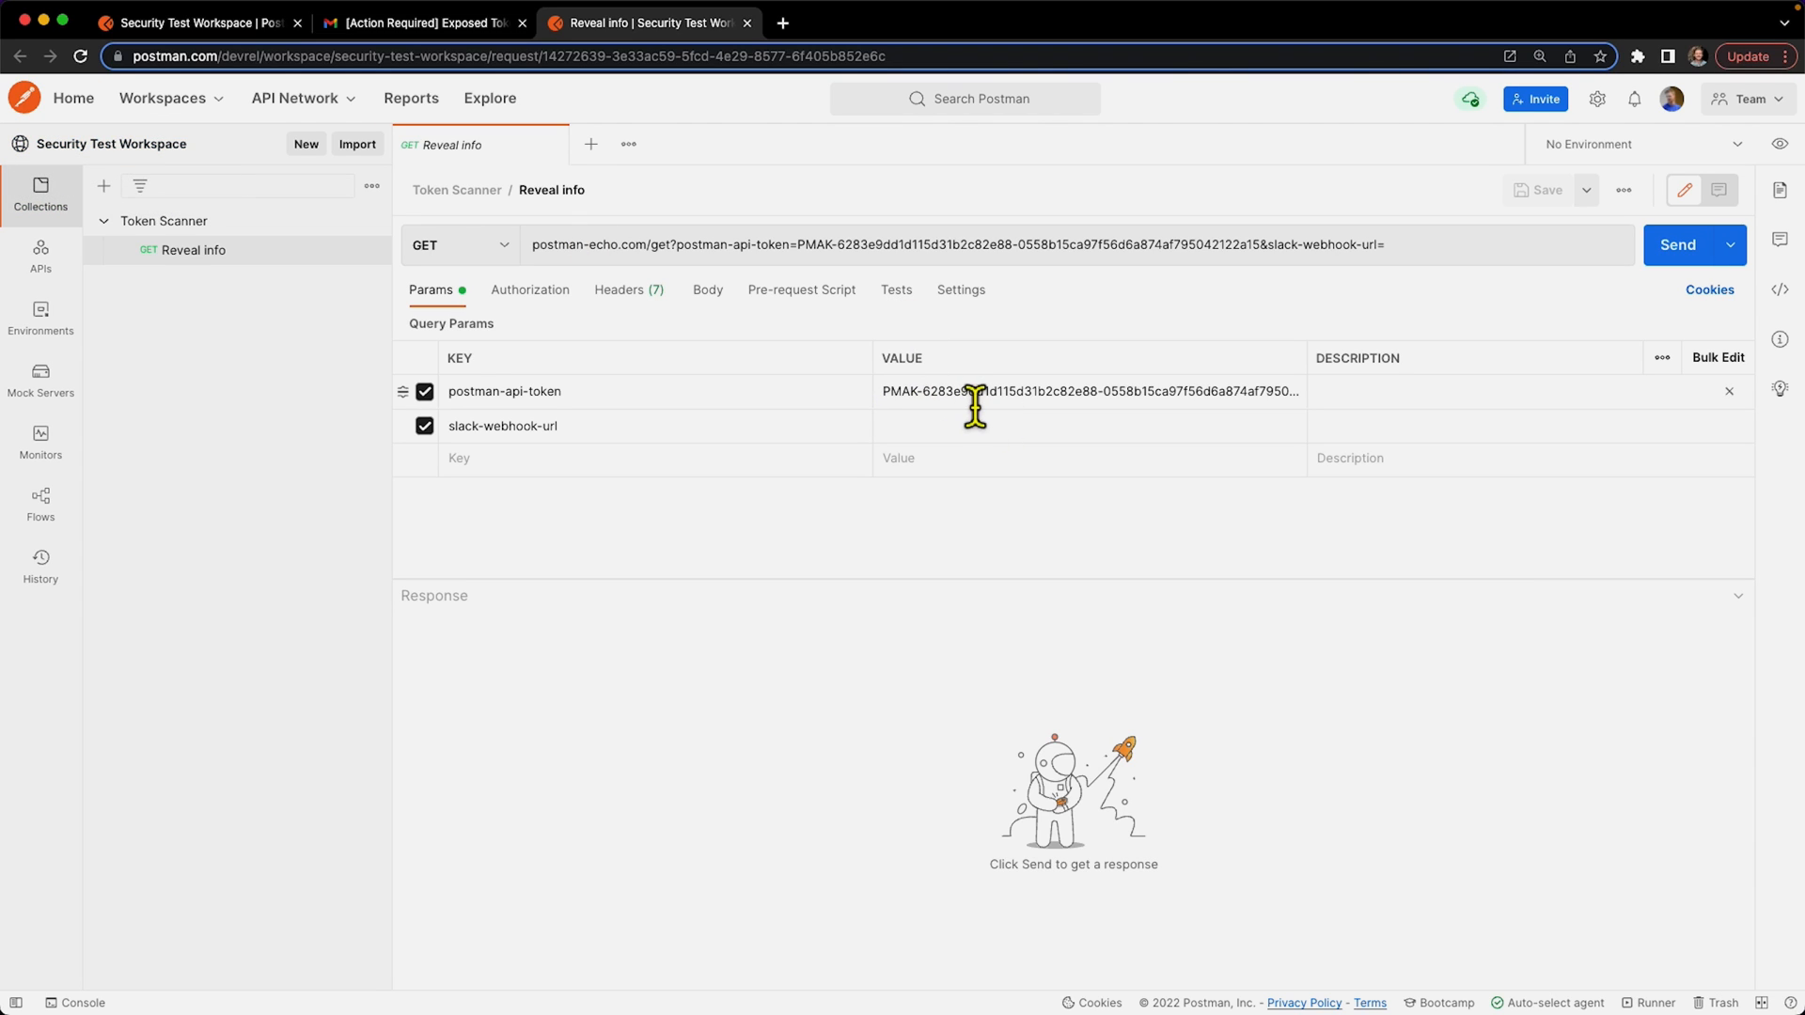
mouse_move(748, 322)
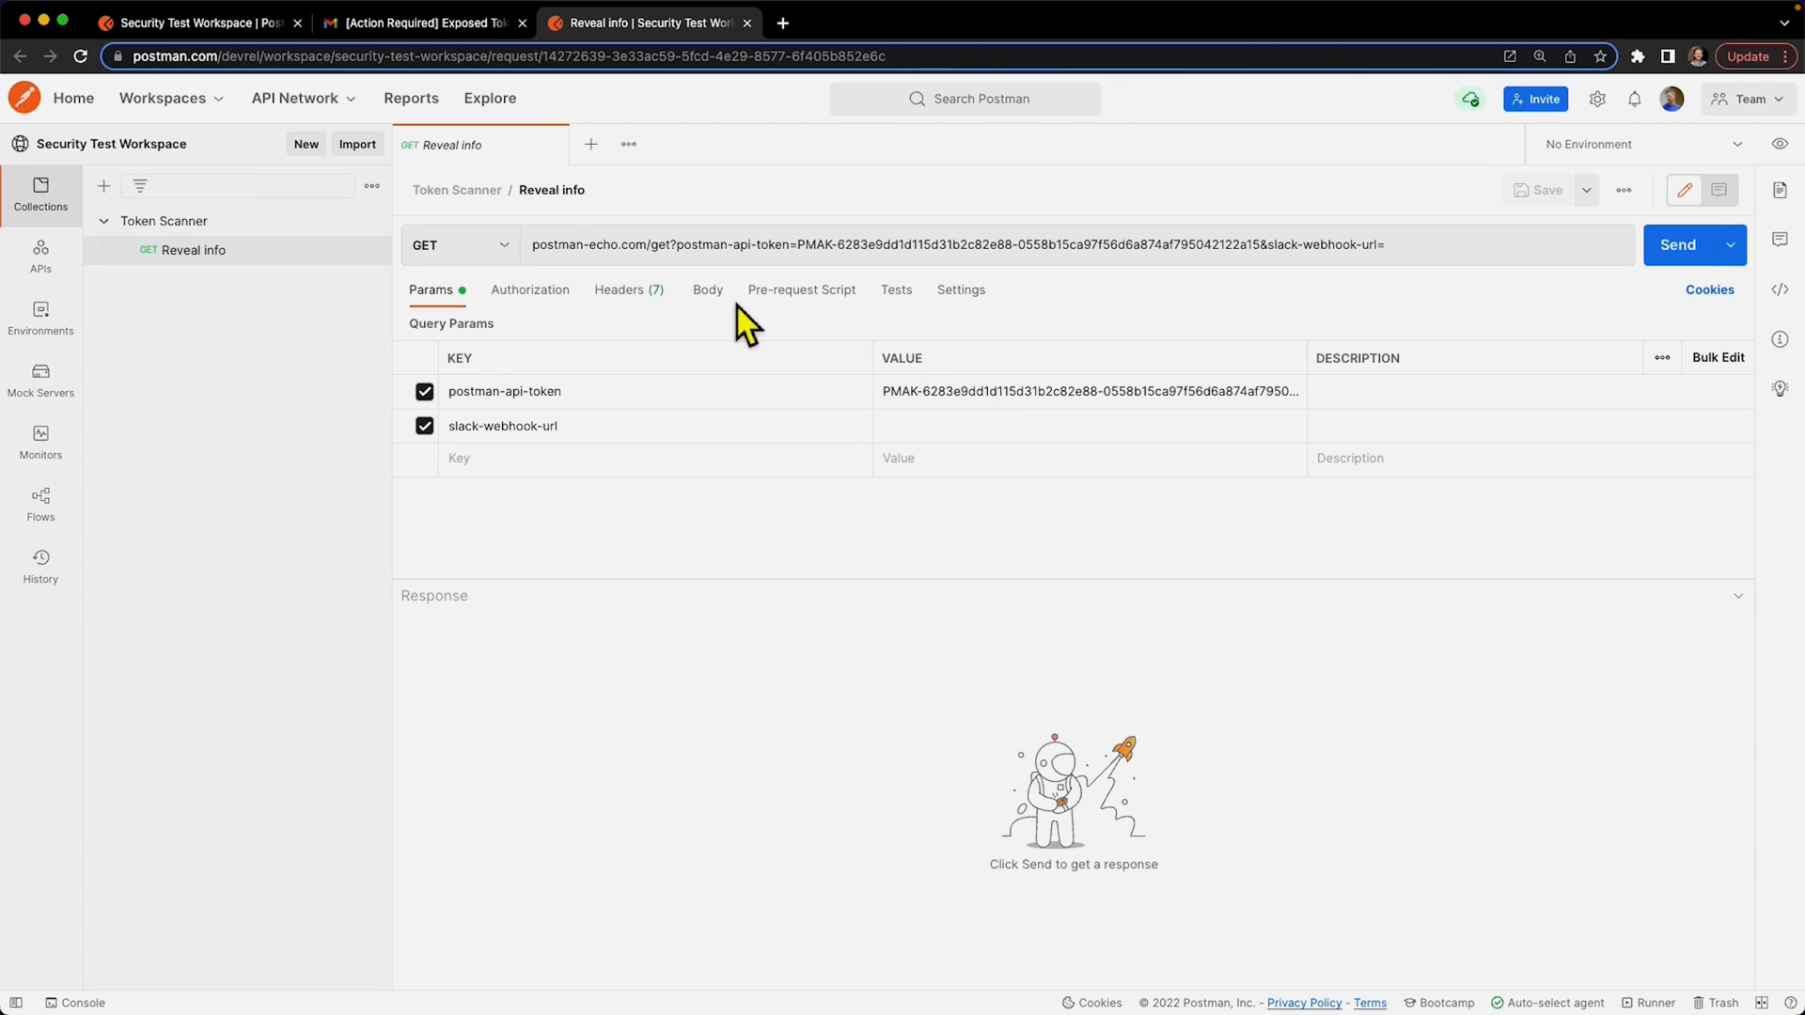
mouse_move(848, 336)
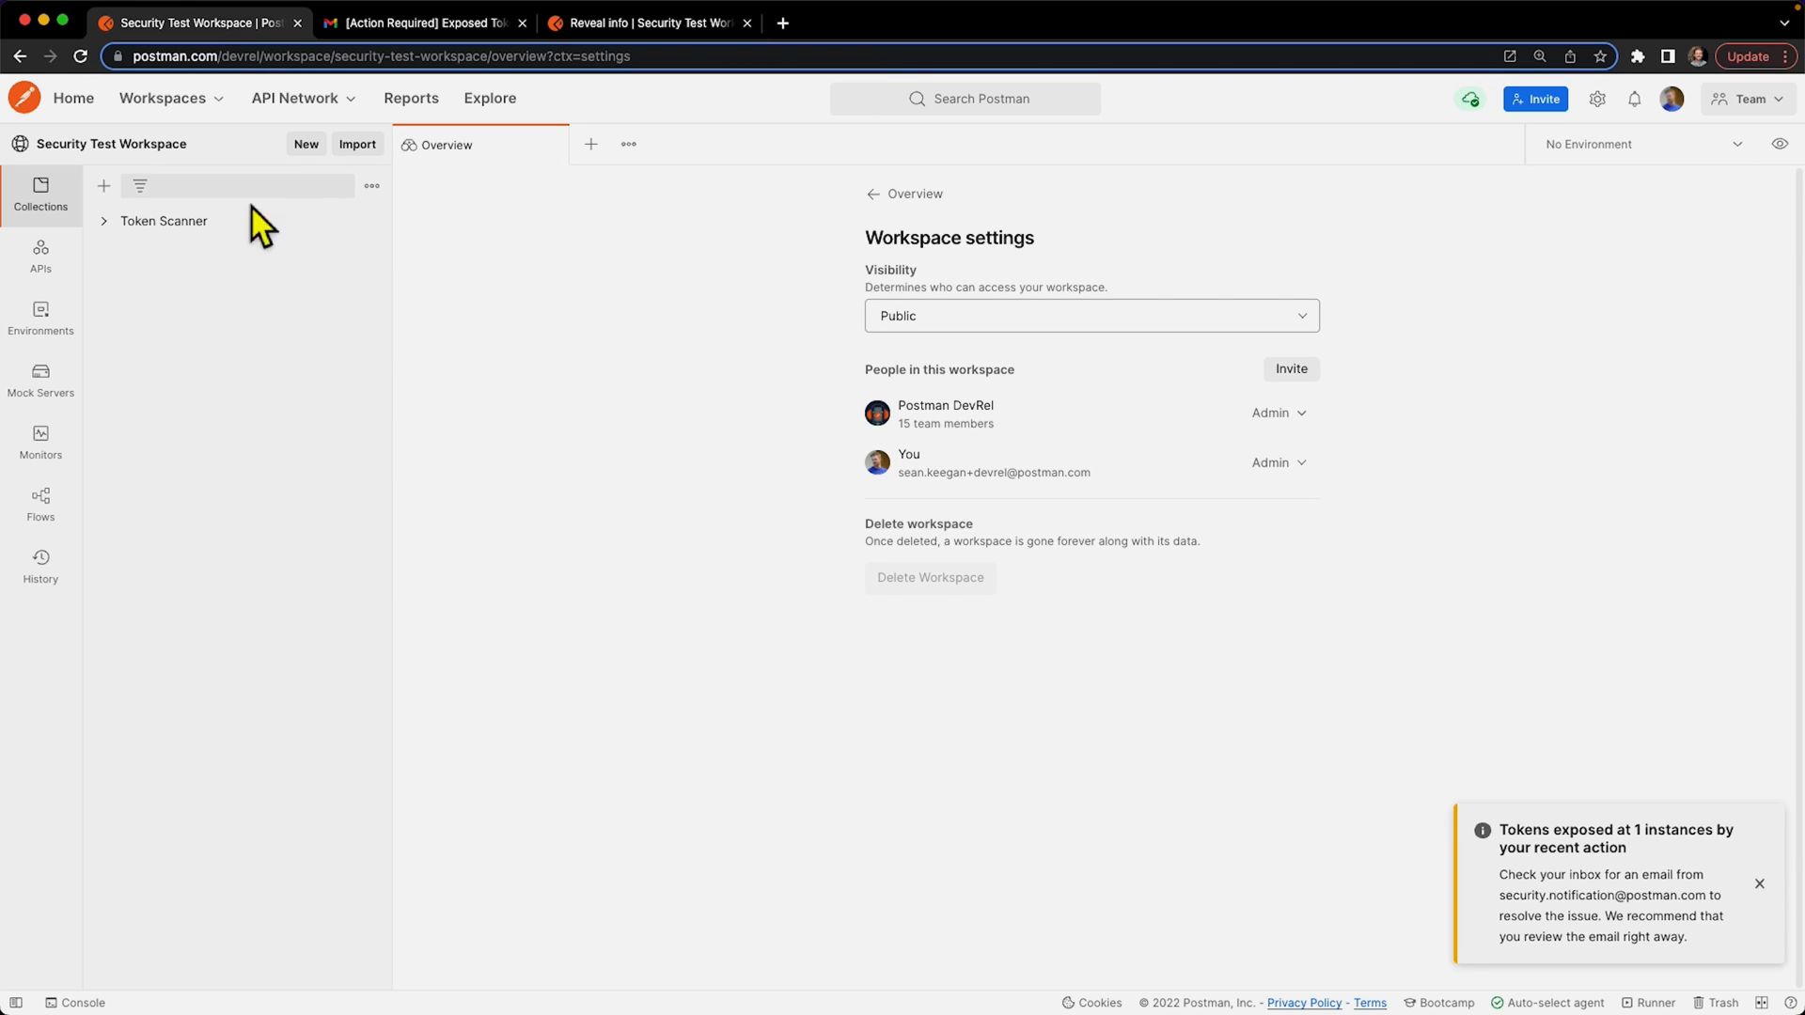
- From the Token Scanner collection, reopen Reveal info and focus its empty slack-webhook-url value
left_click(164, 222)
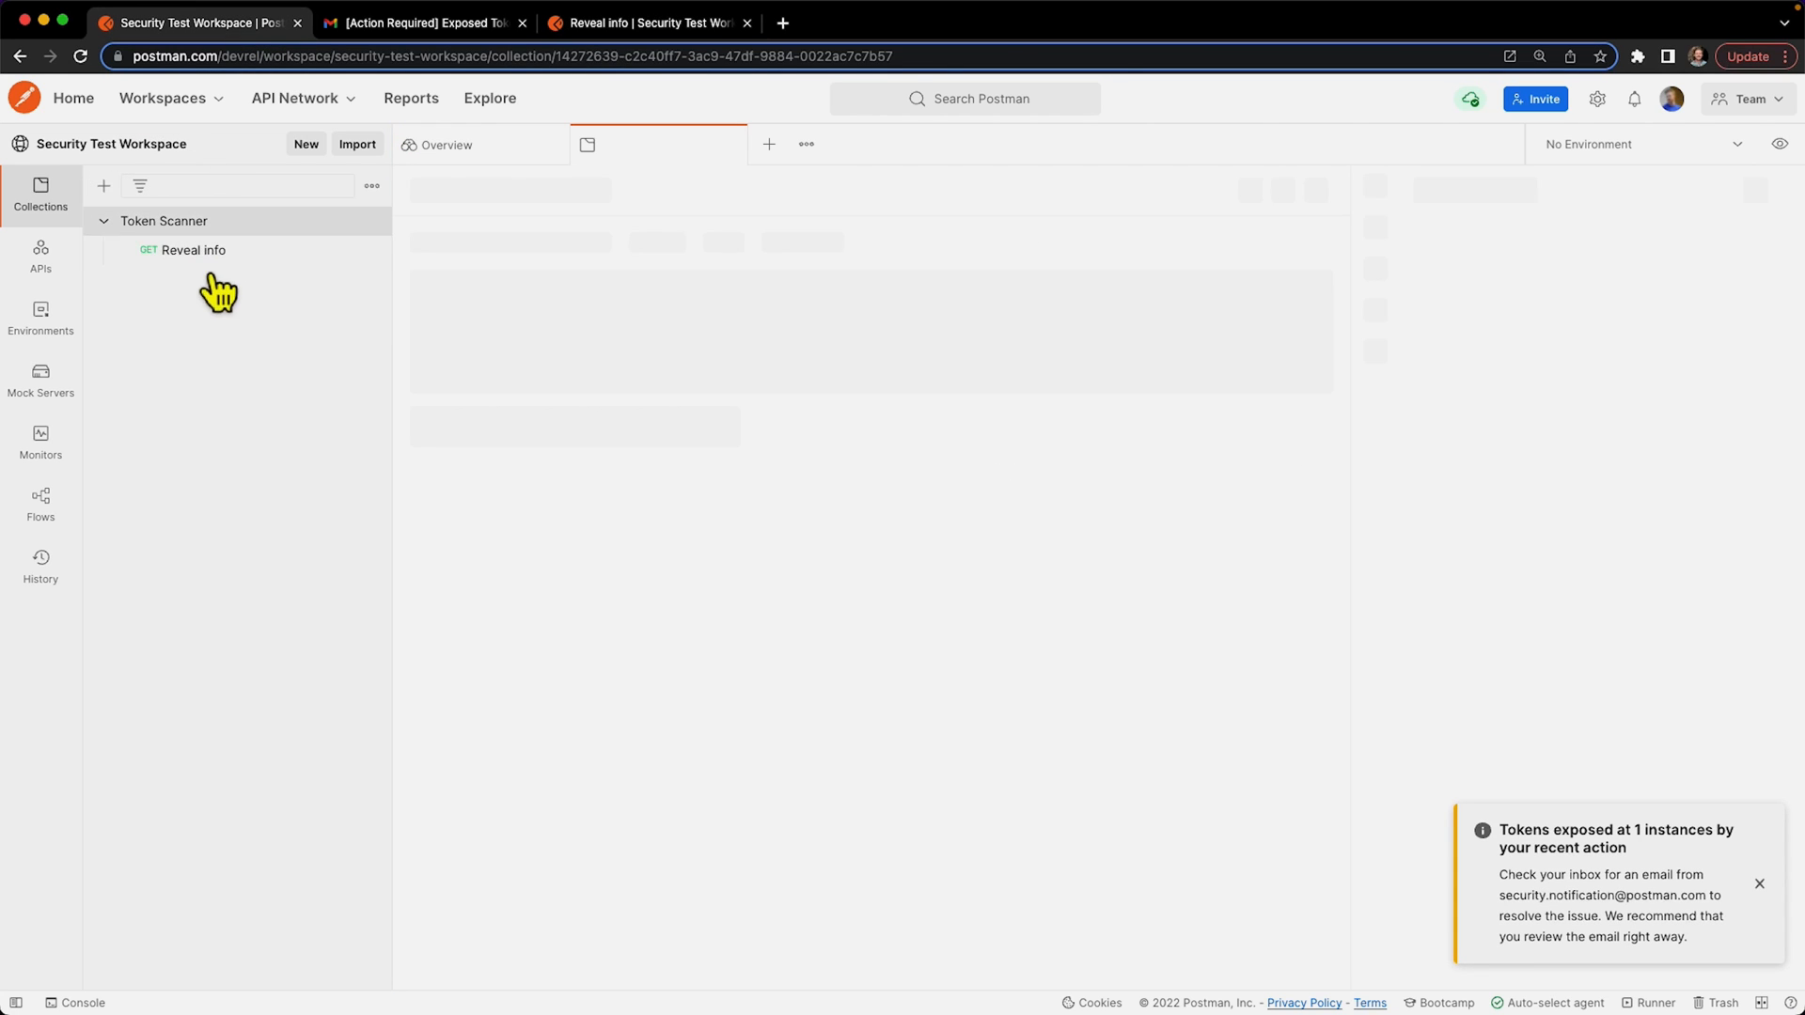
left_click(194, 250)
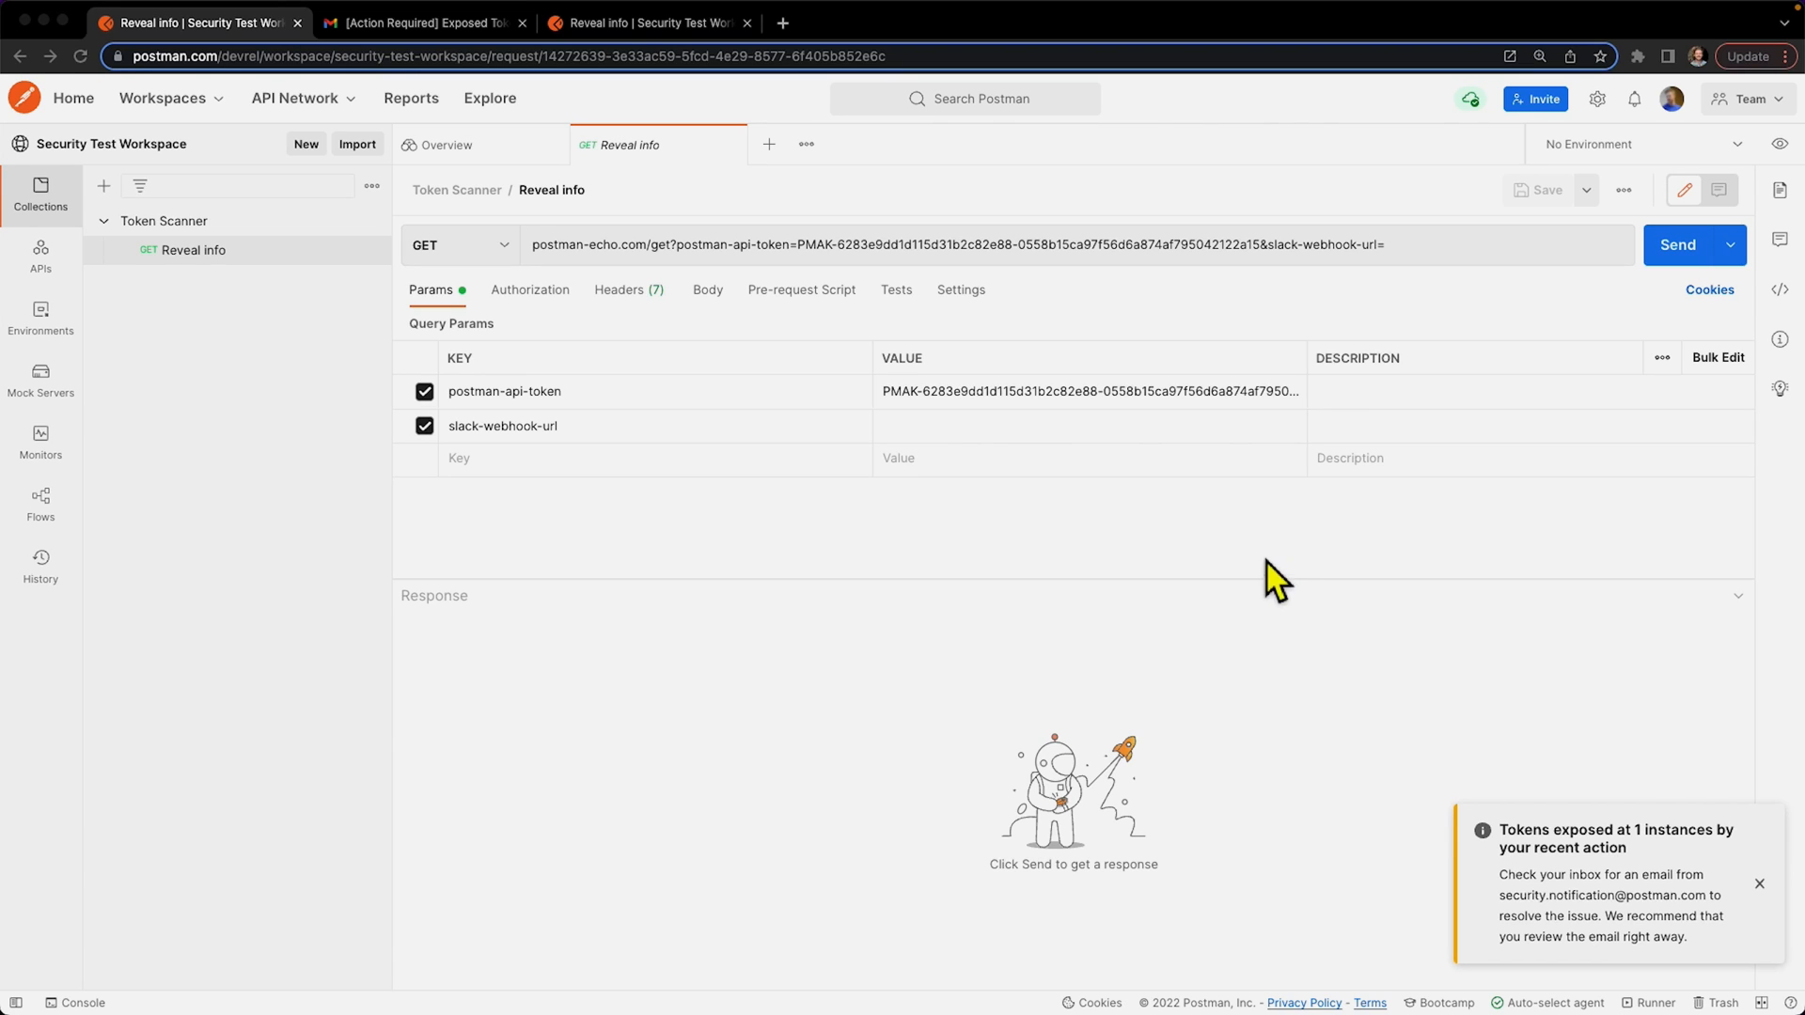
left_click(1088, 426)
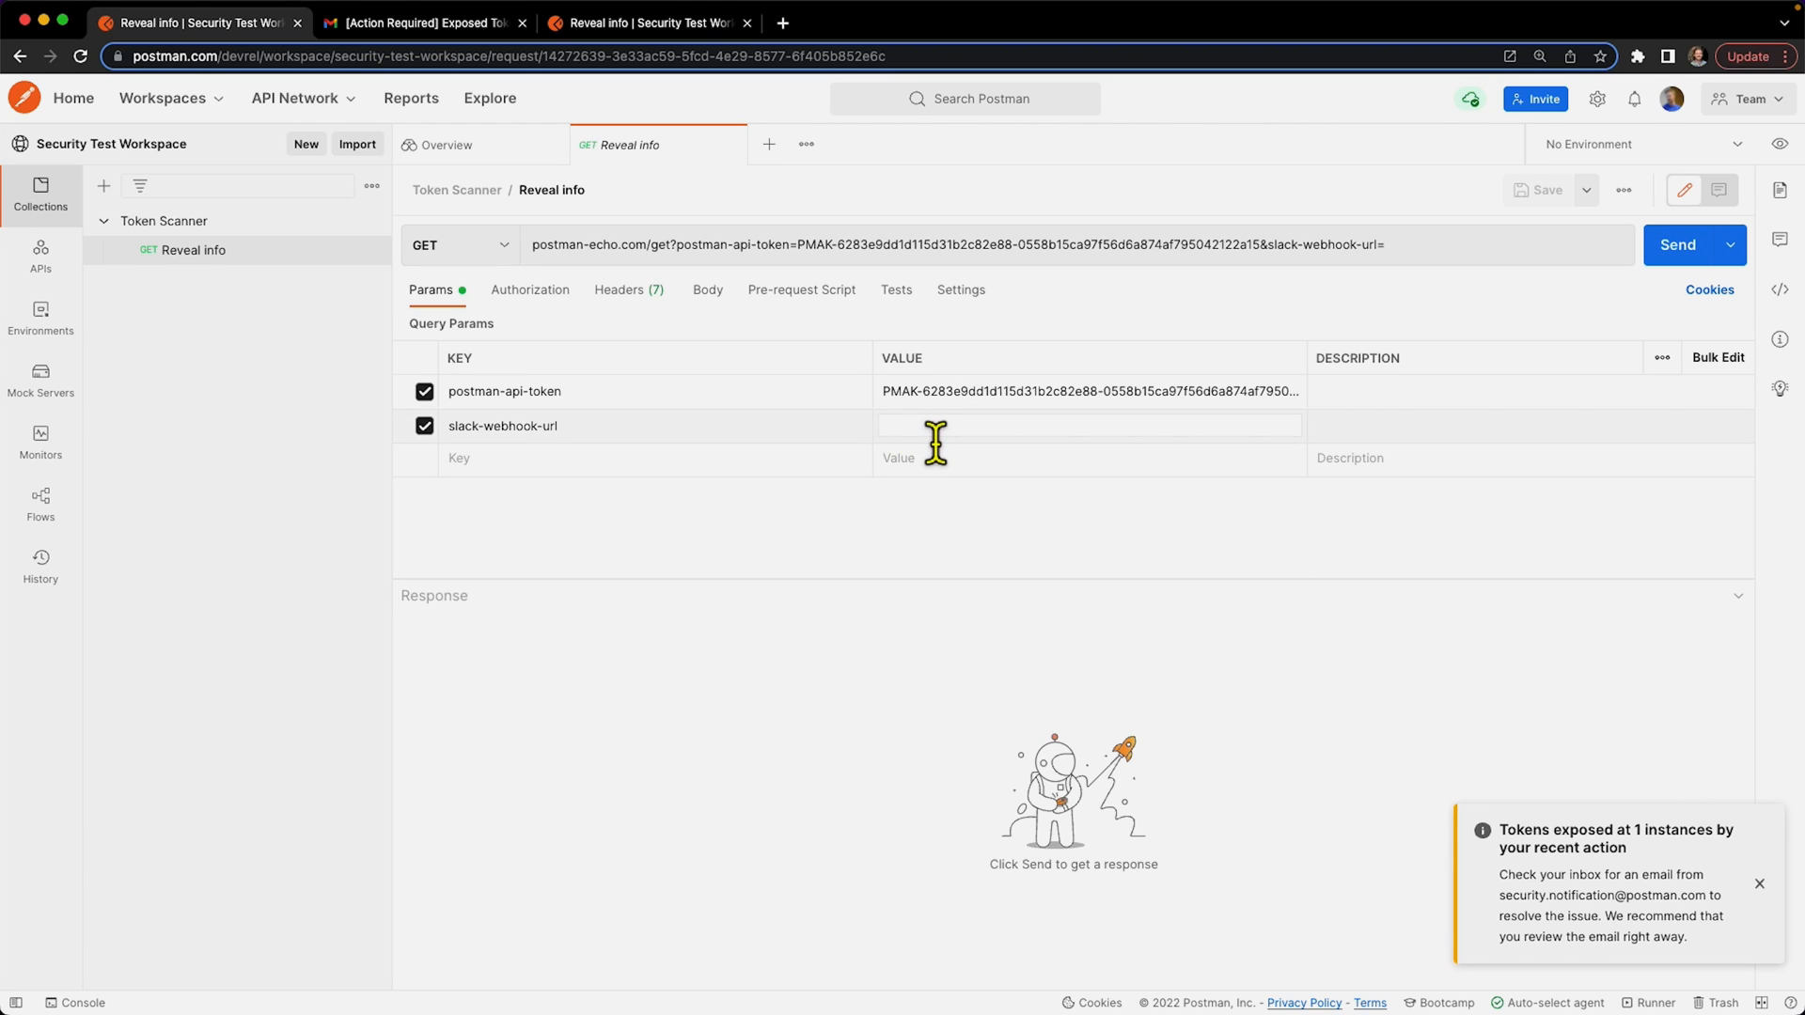
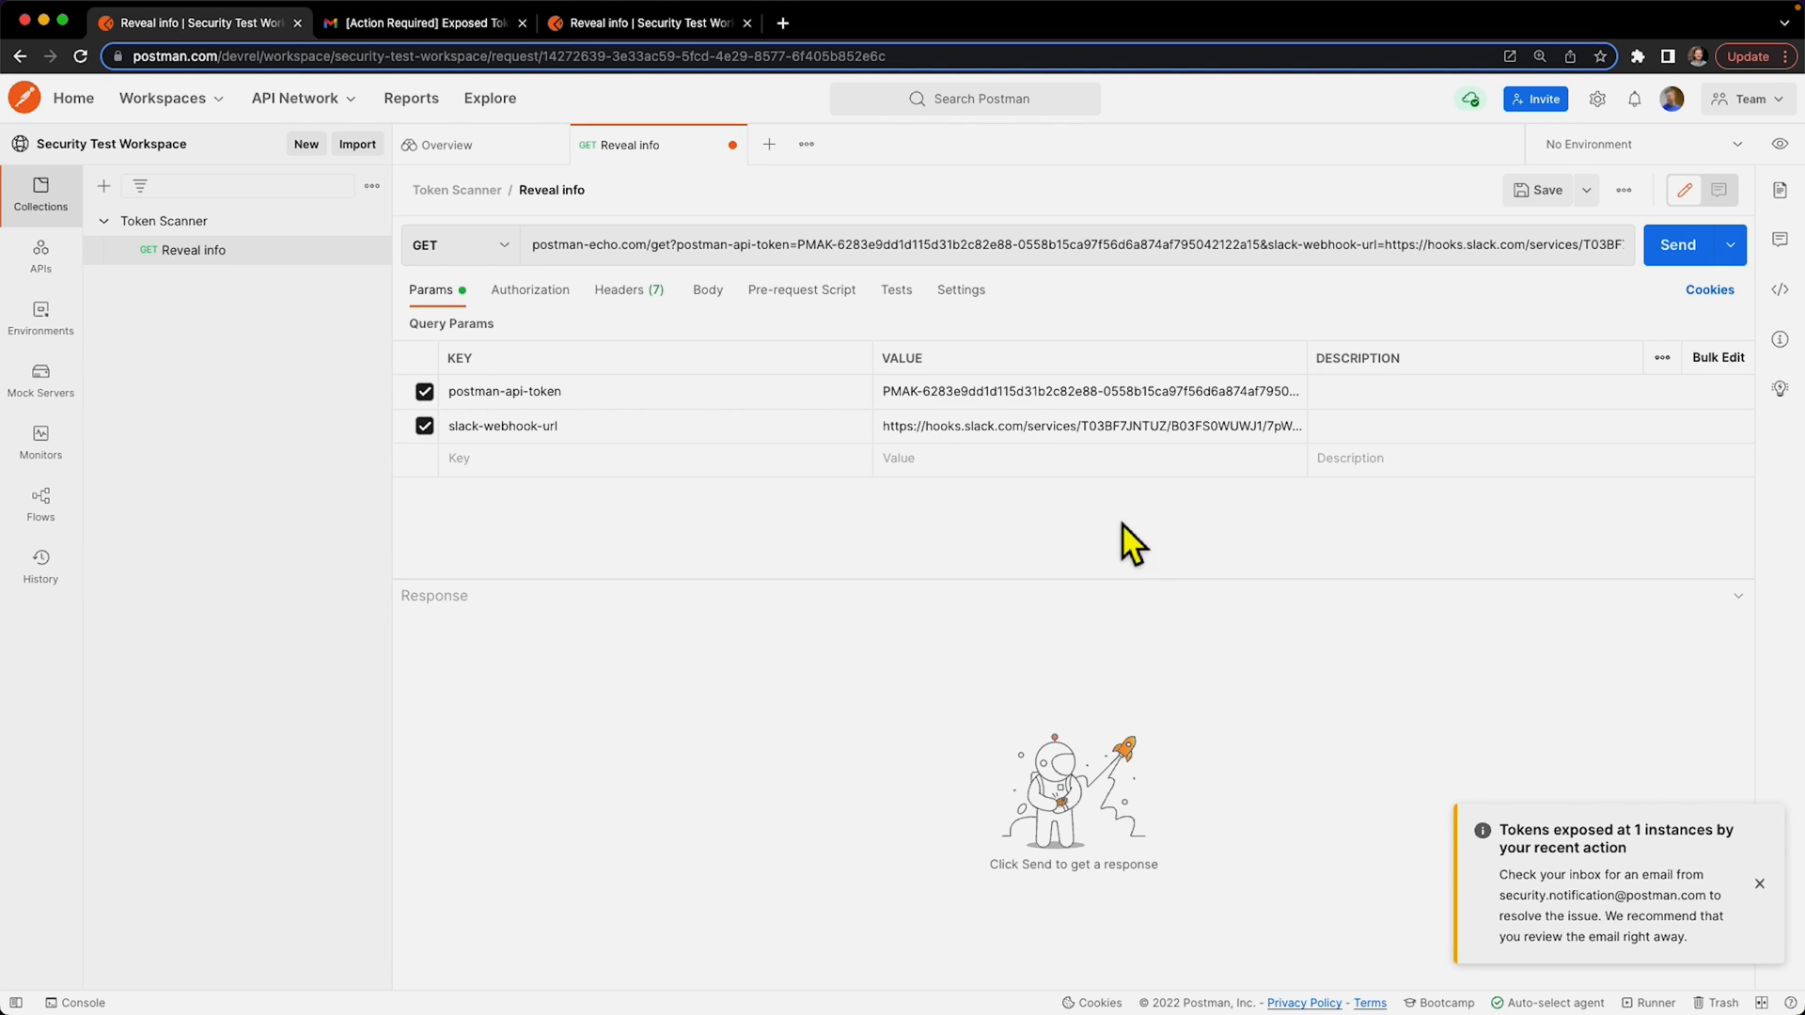
- Set slack-webhook-url to the hooks.slack.com services URL, send and save the request, then return to Gmail
left_click(1675, 244)
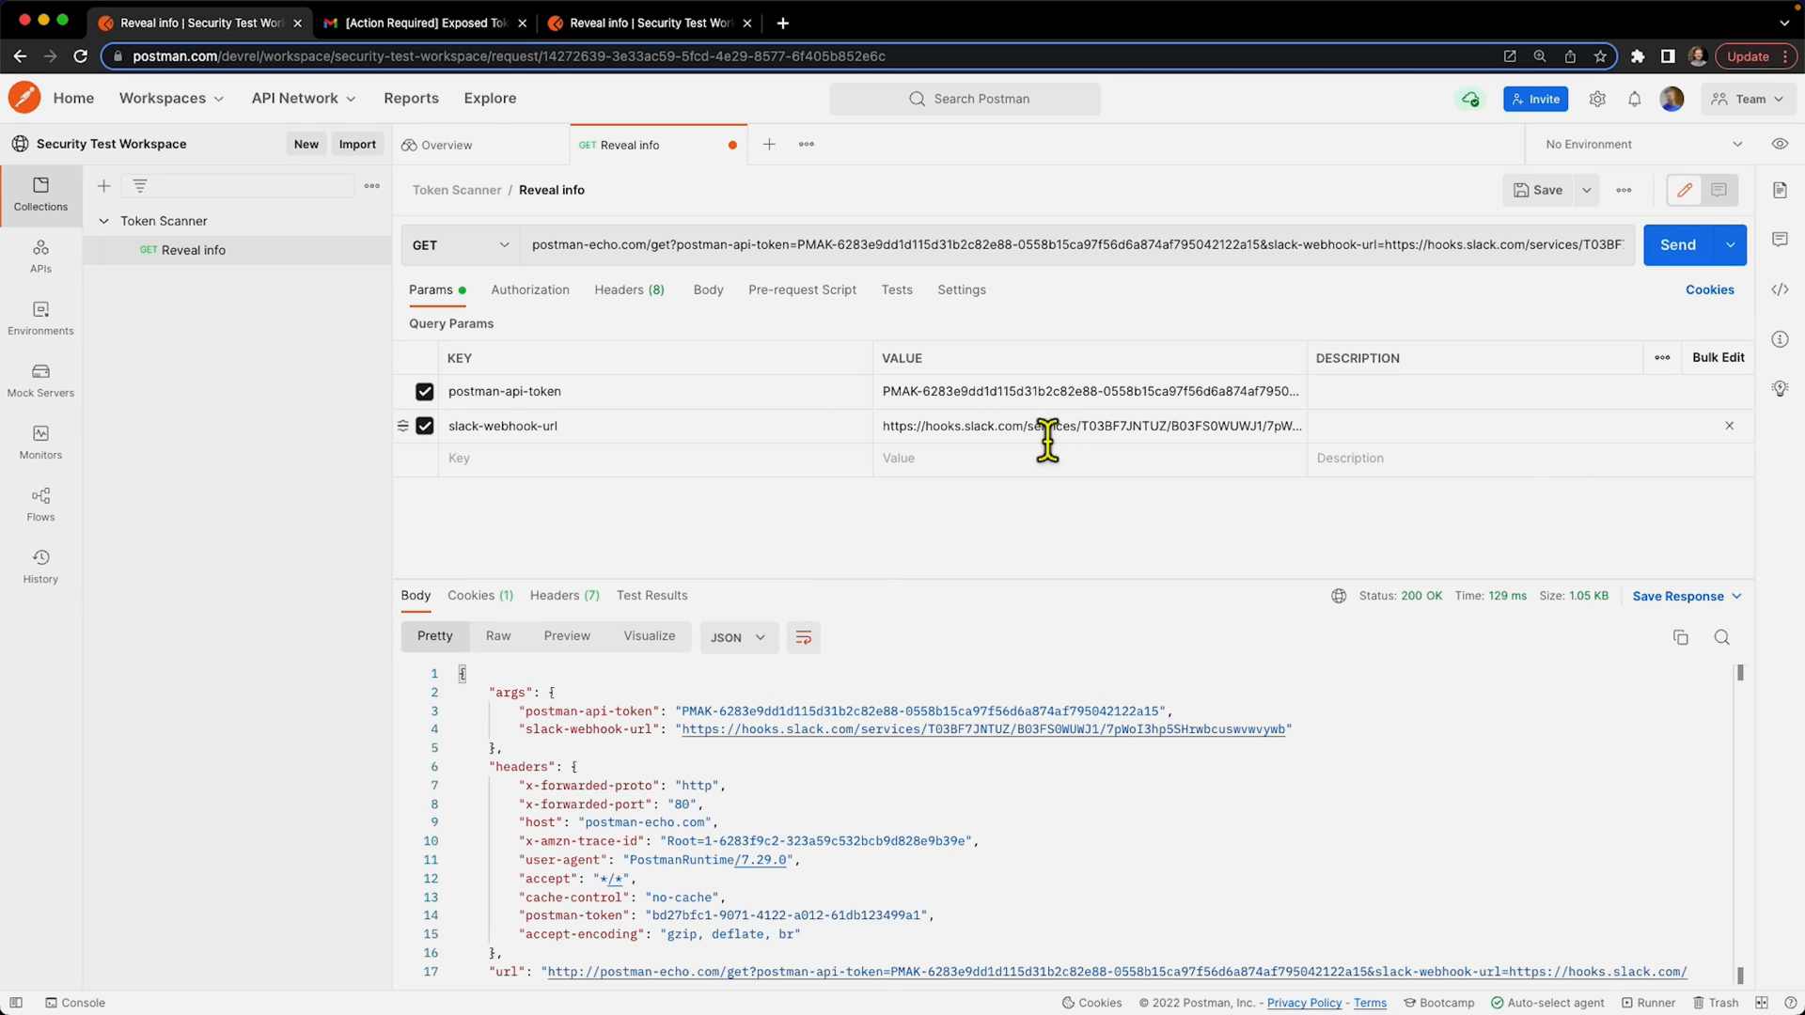
mouse_move(1030, 447)
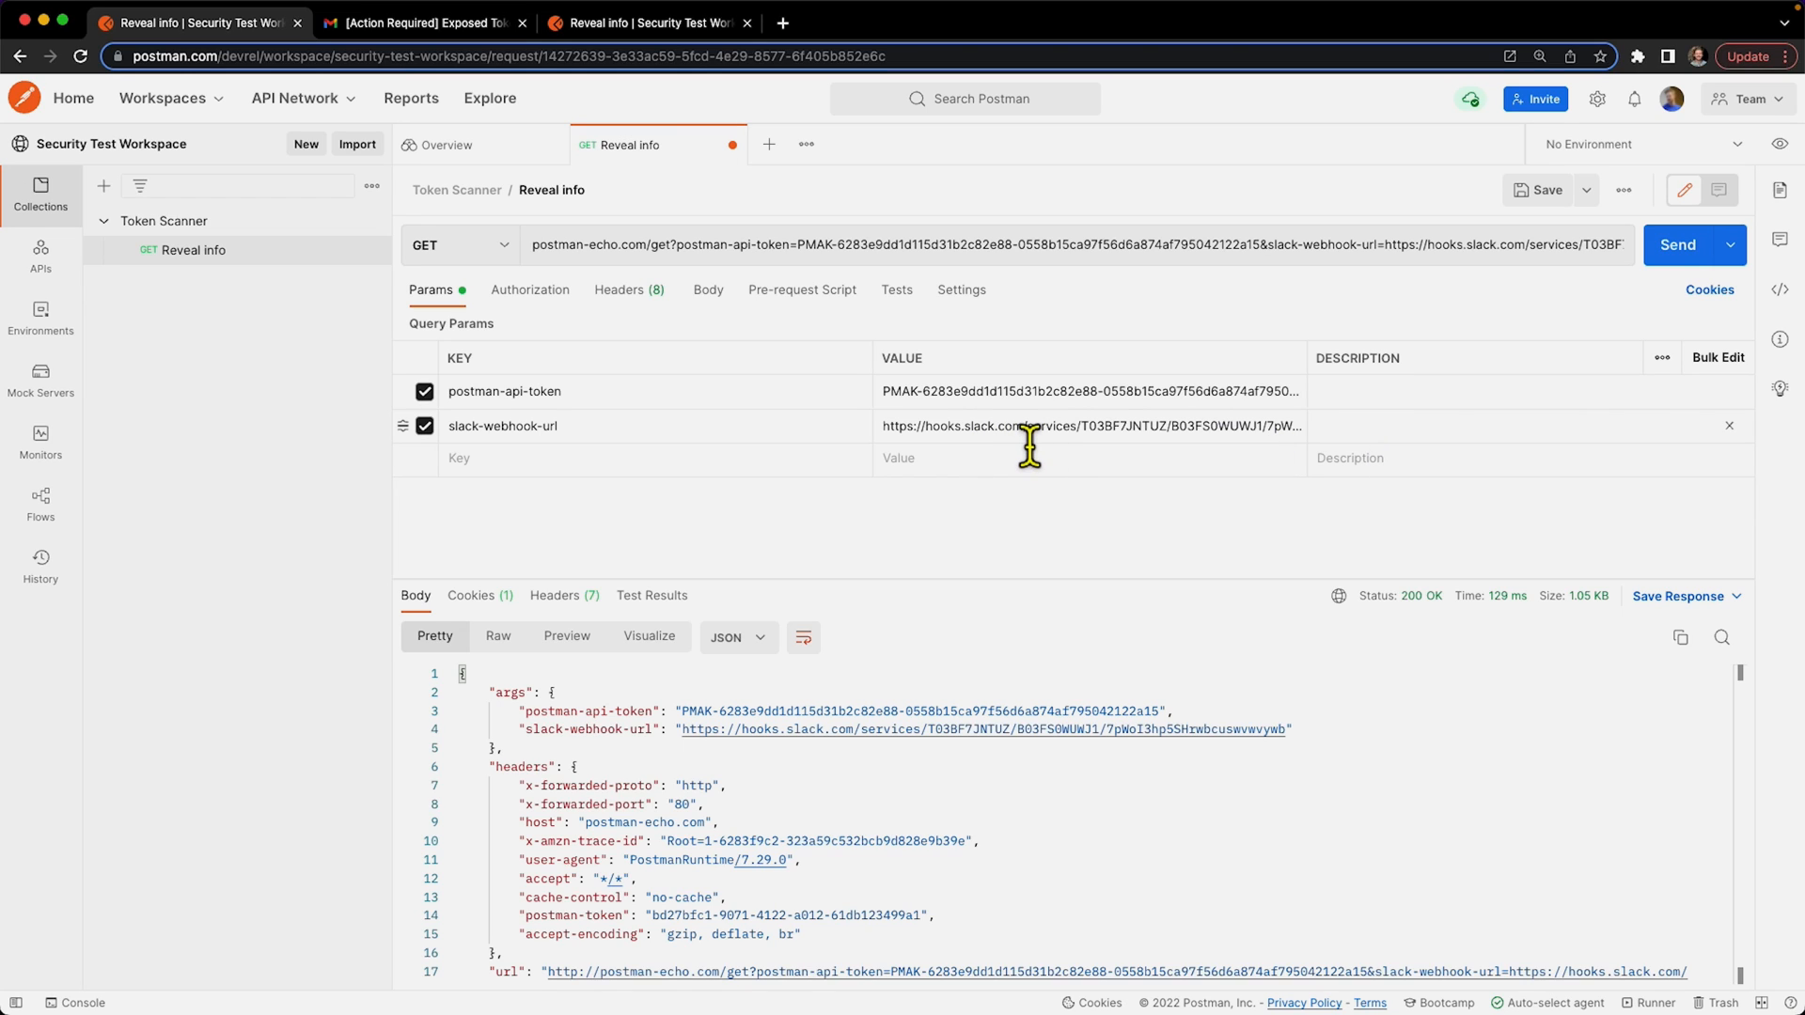
mouse_move(1057, 434)
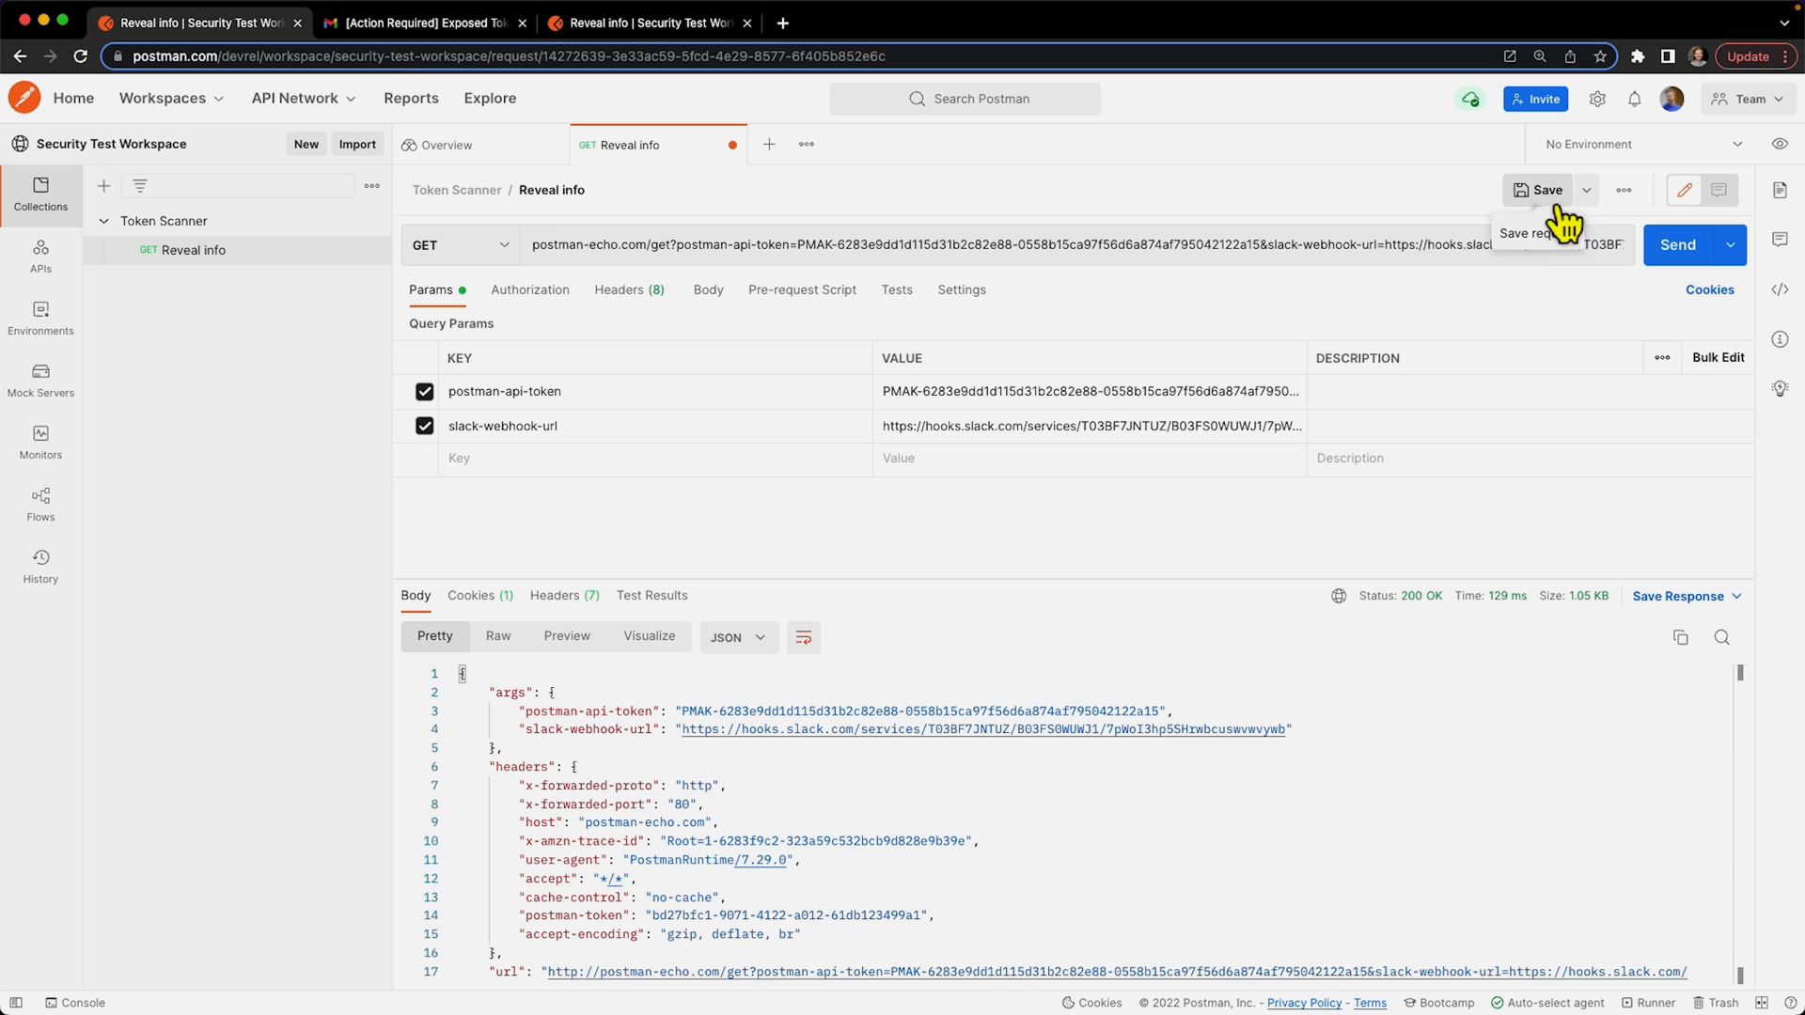
left_click(1540, 190)
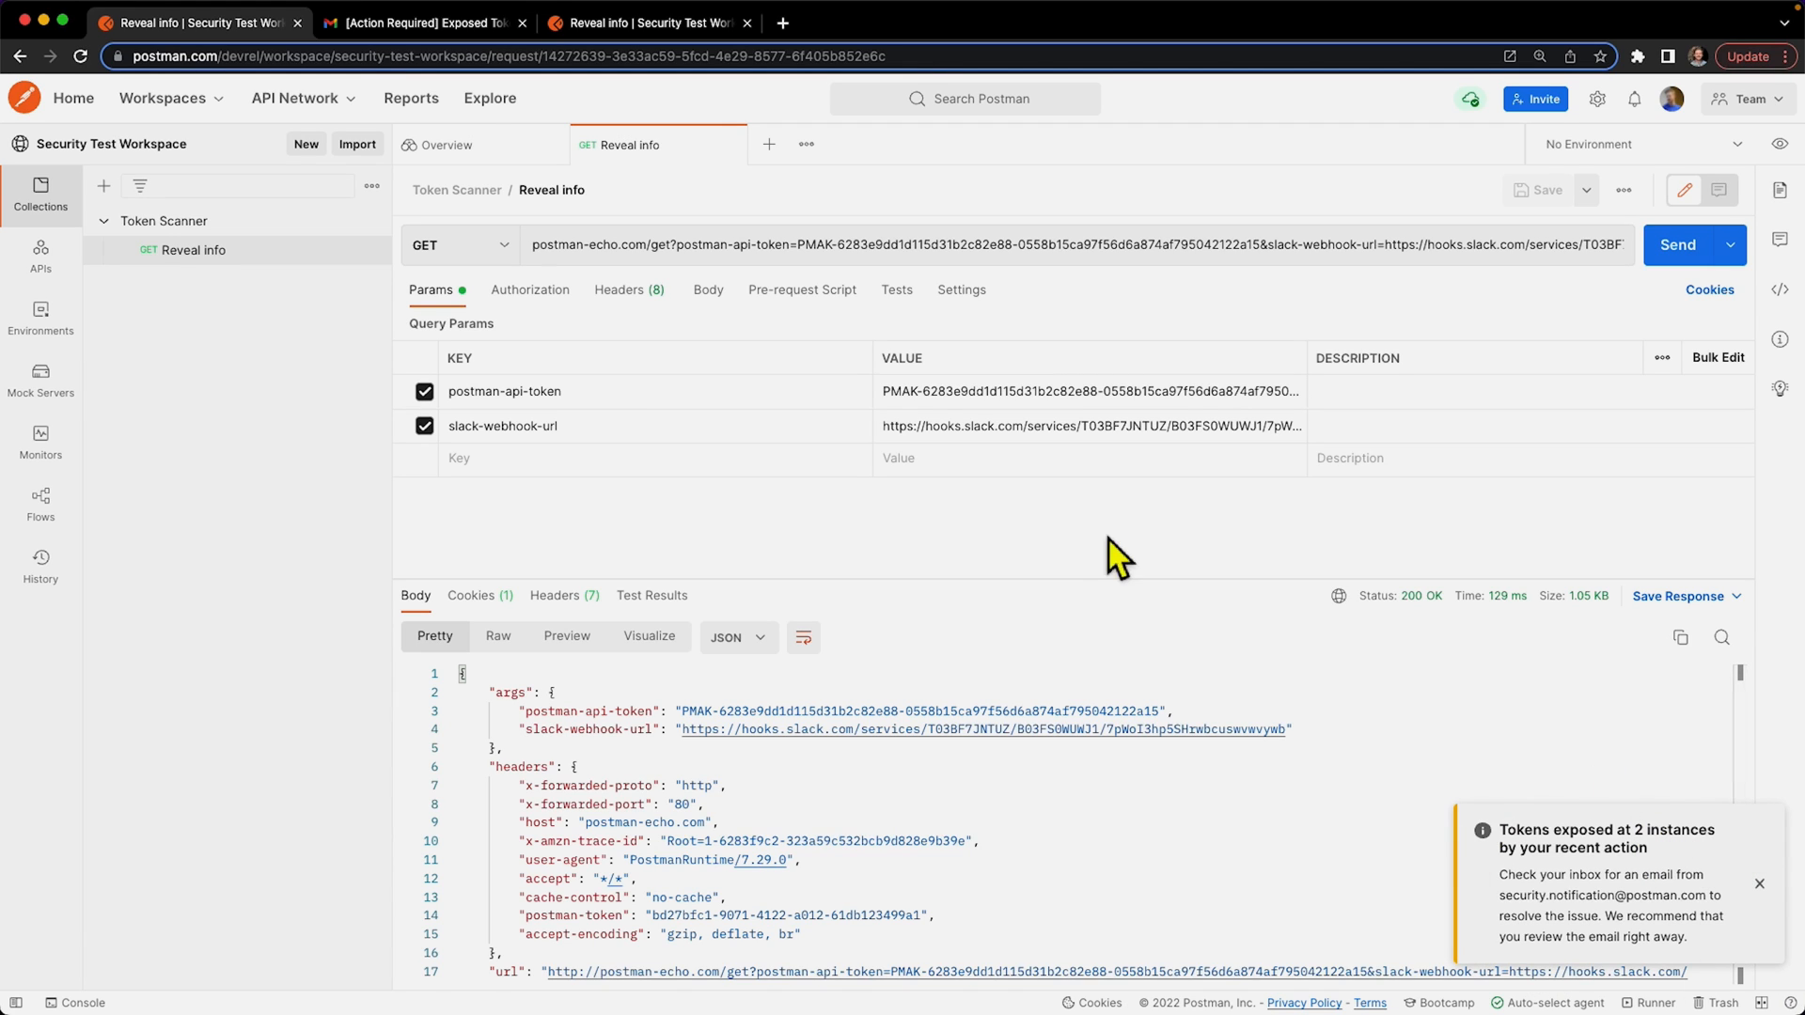
left_click(421, 23)
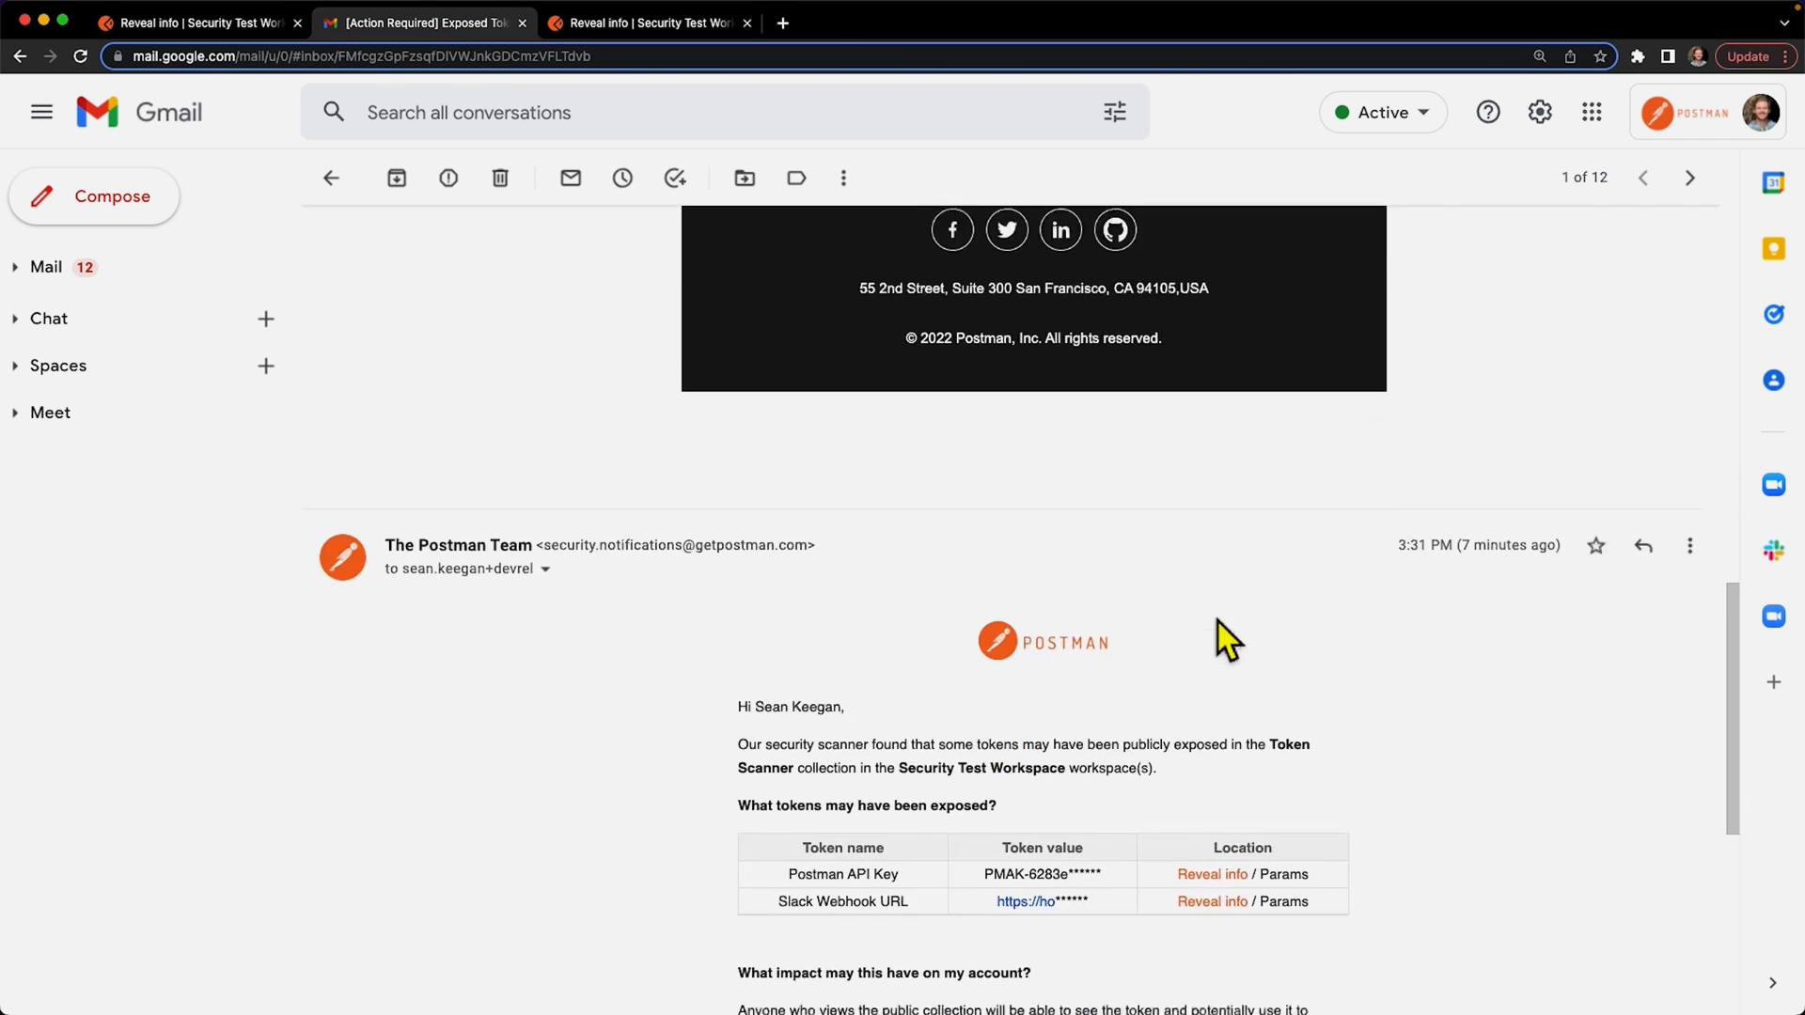
- Scroll the newest alert listing both exposed tokens down to its revoke-and-replace guidance
scroll("down", 3)
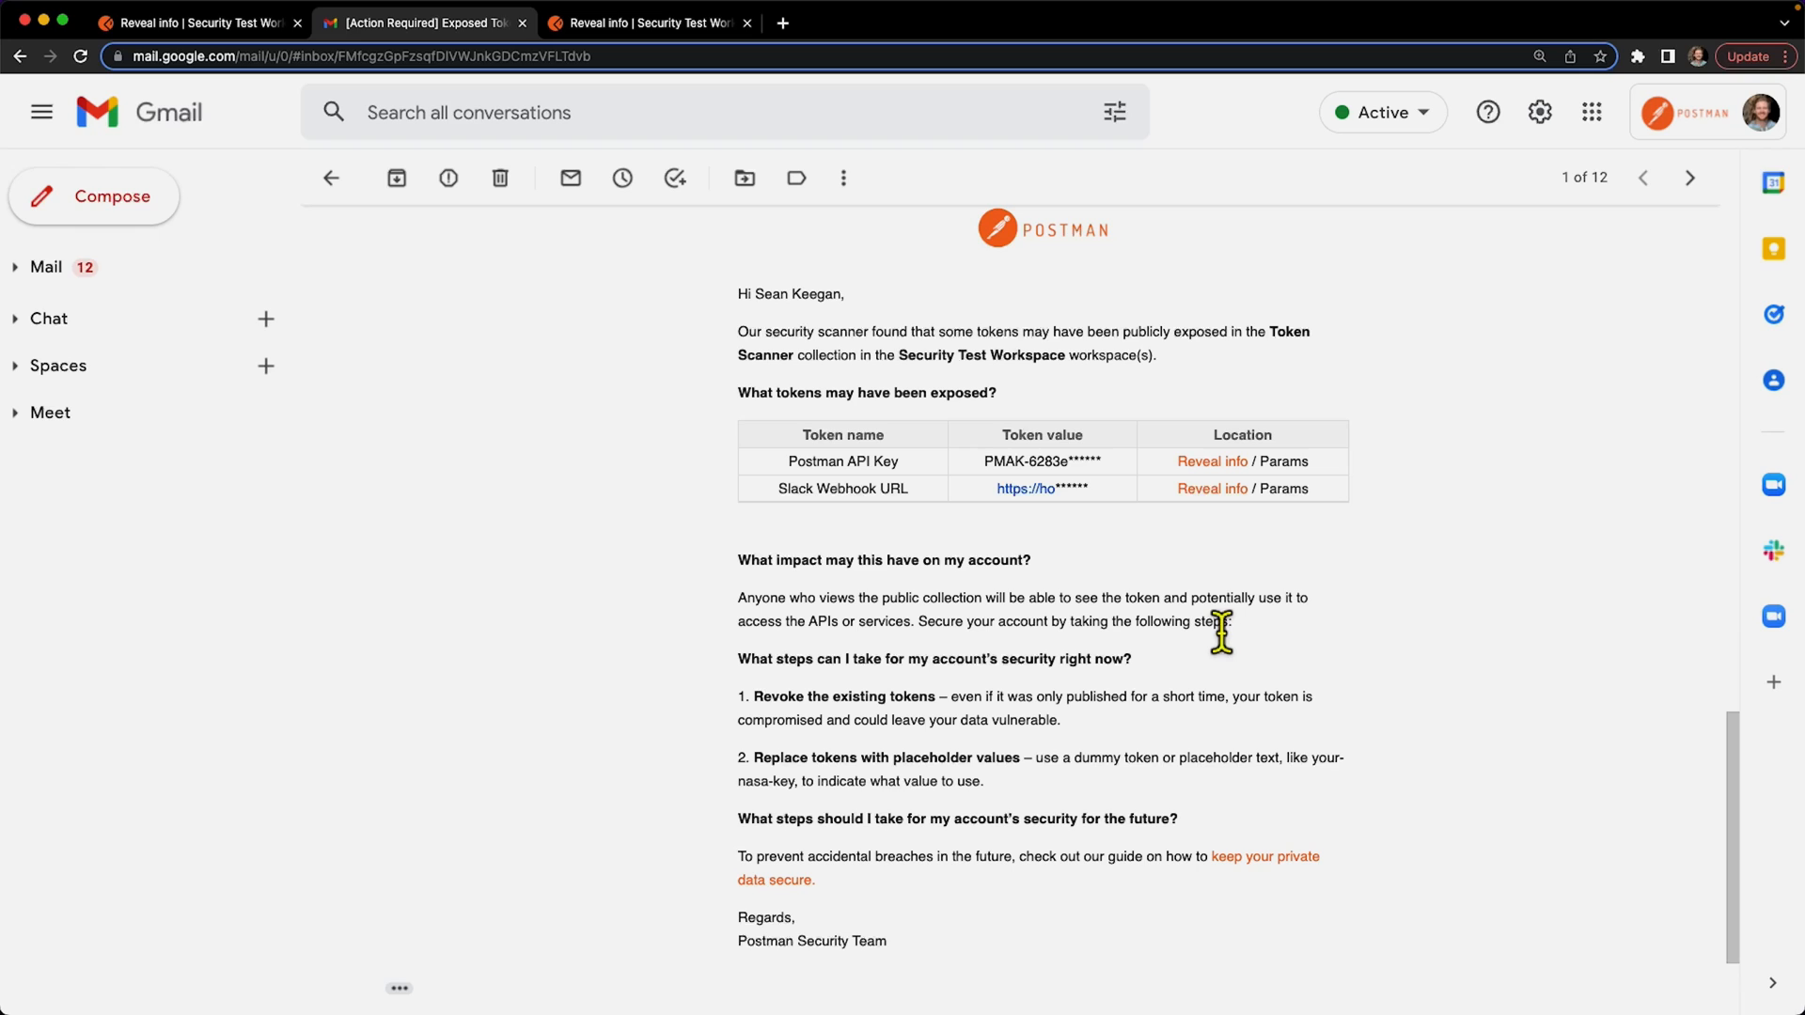
mouse_move(835, 481)
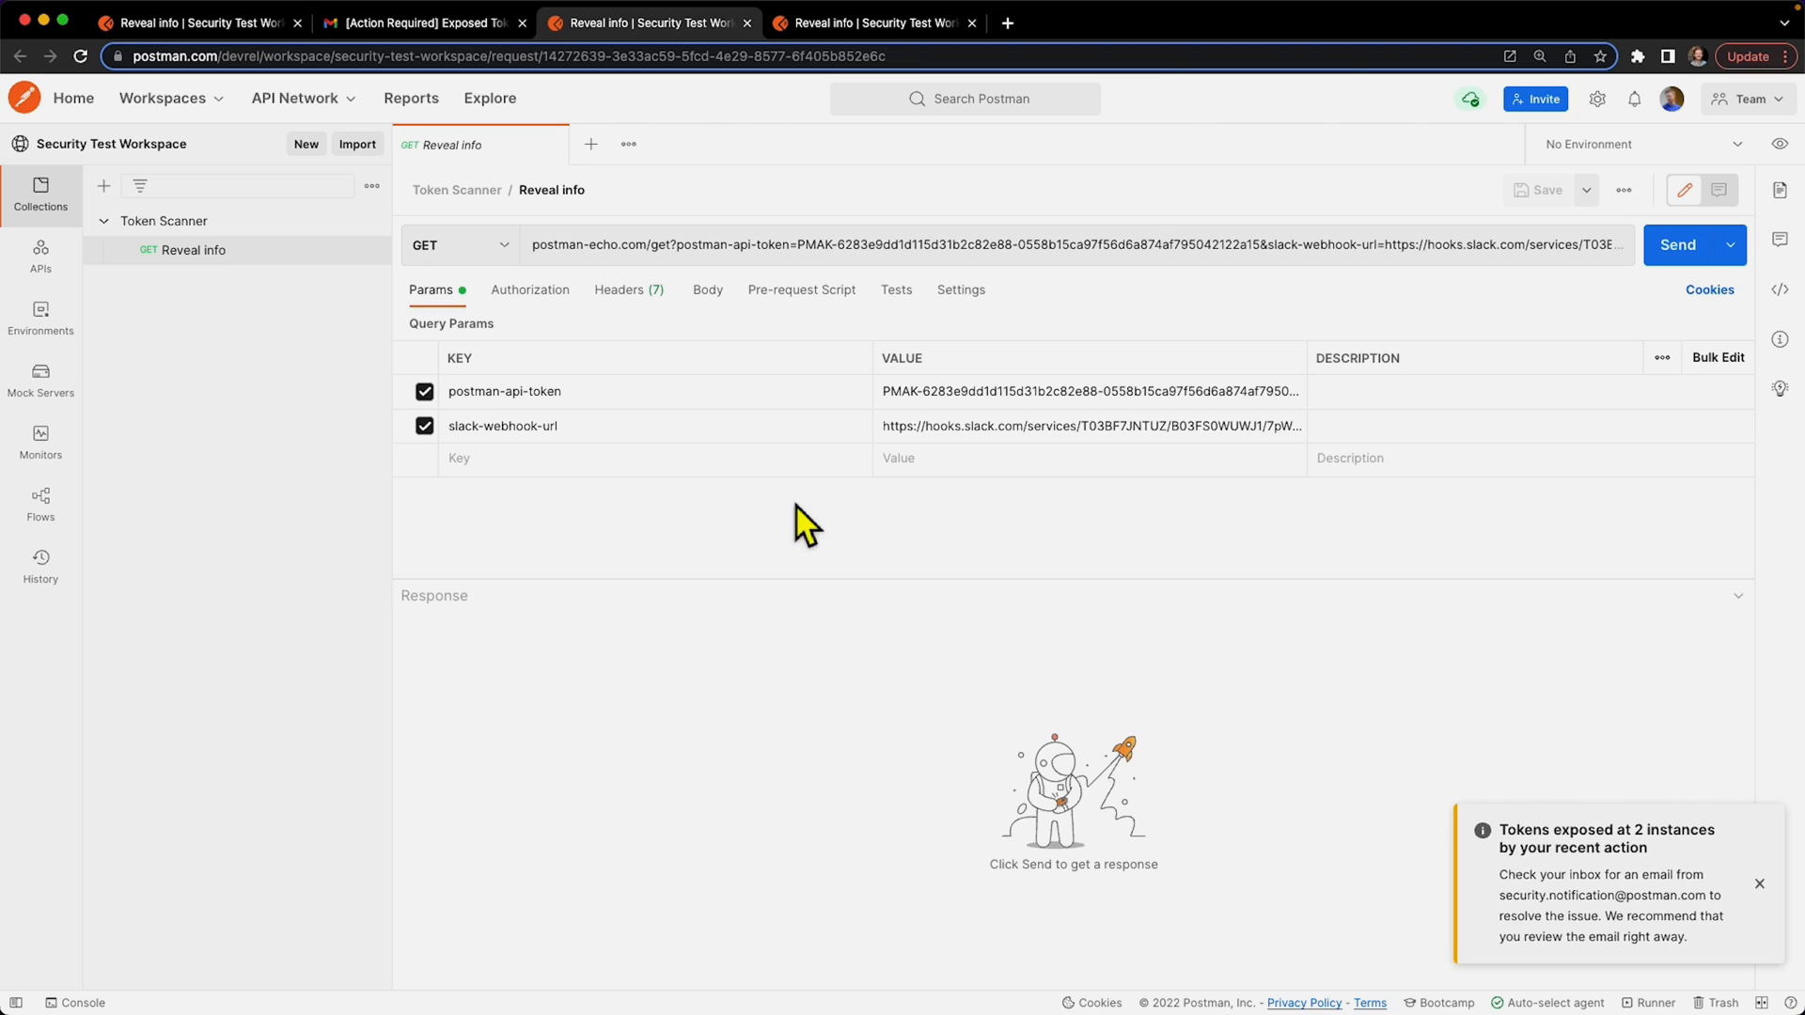
mouse_move(919, 545)
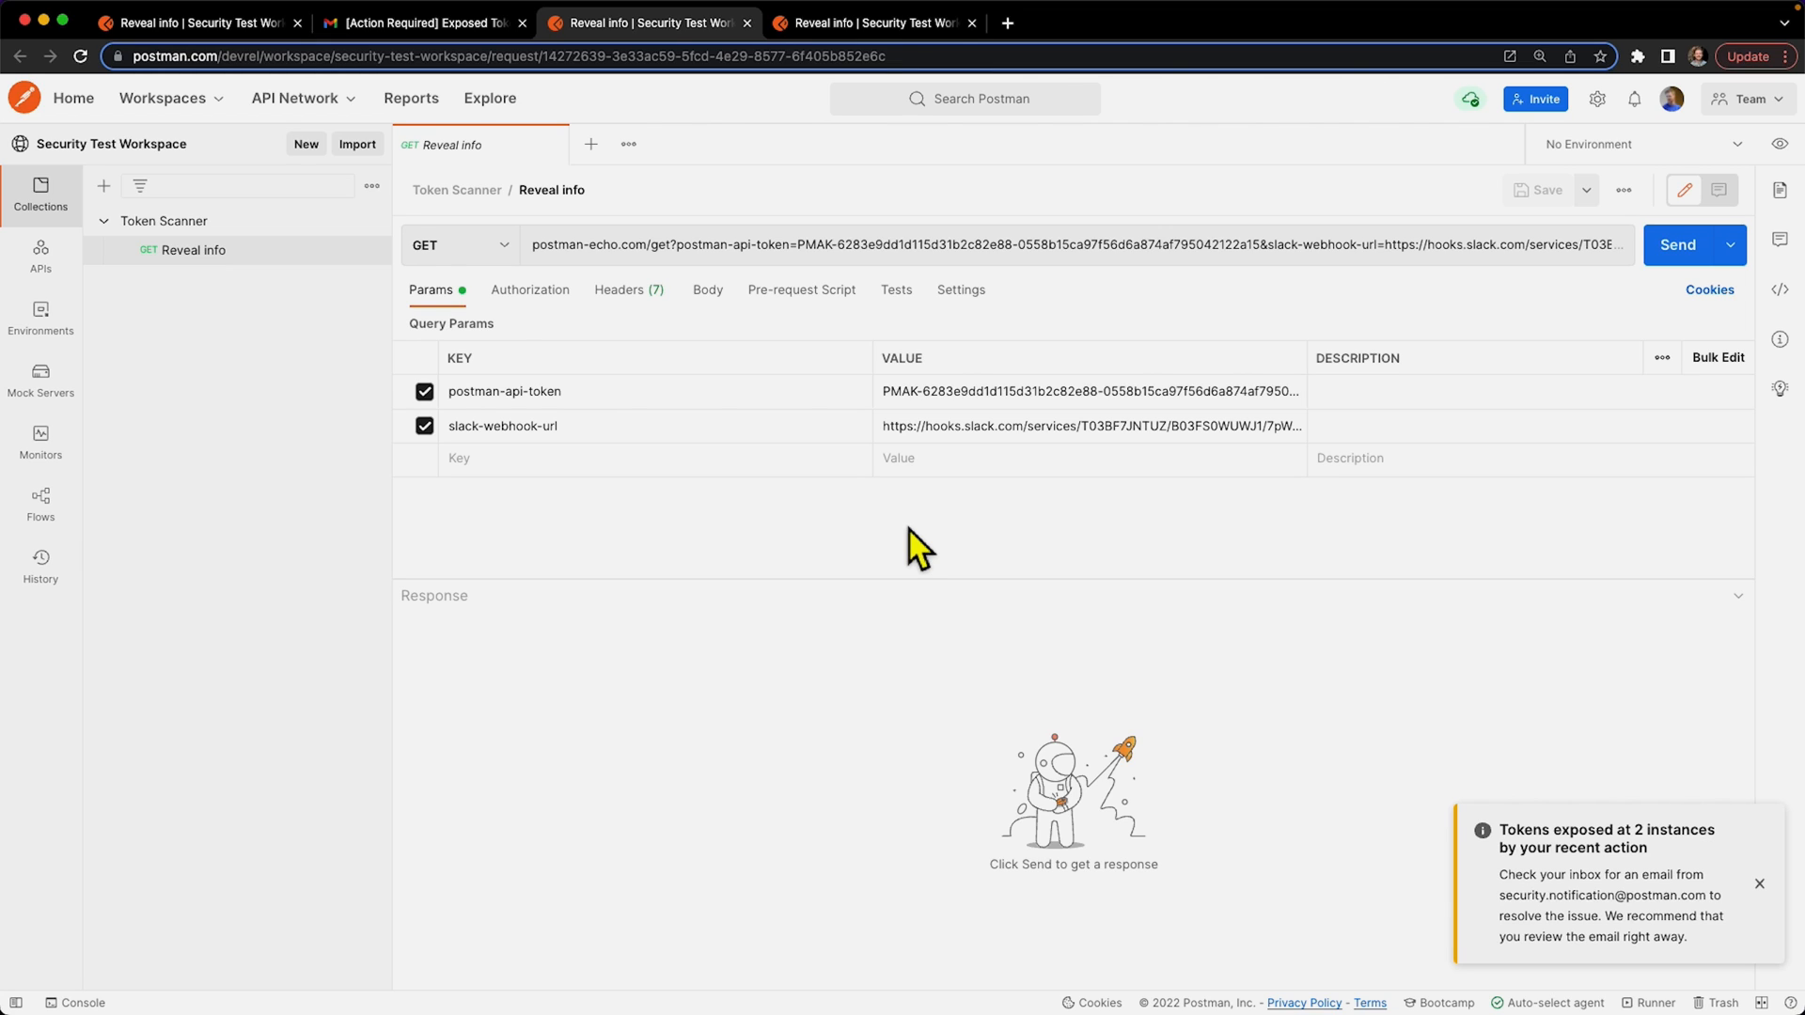